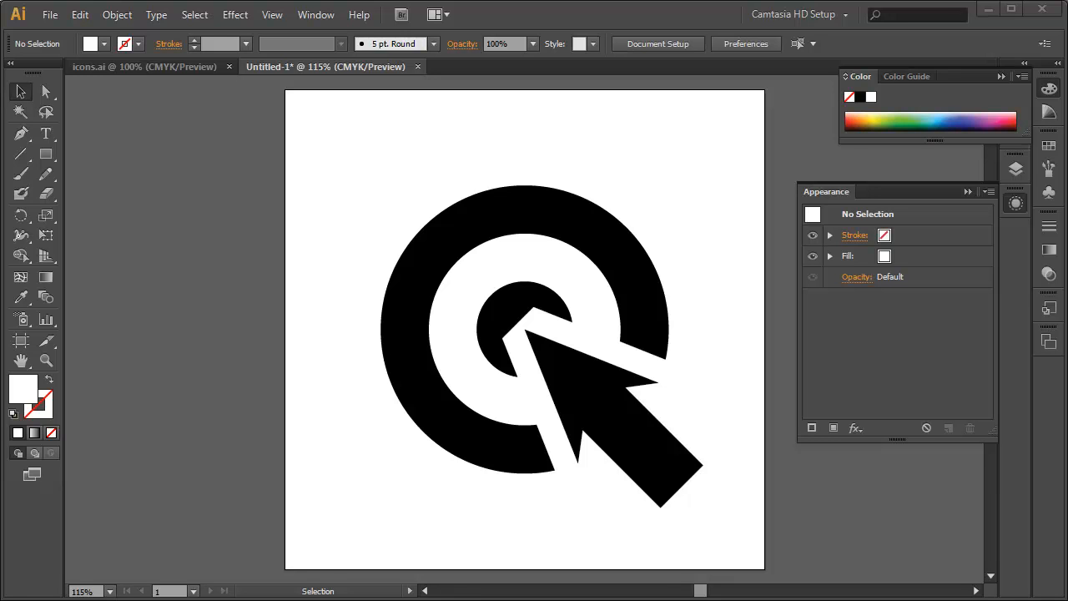
{"action": "mouse_move", "coordinate": [348, 151]}
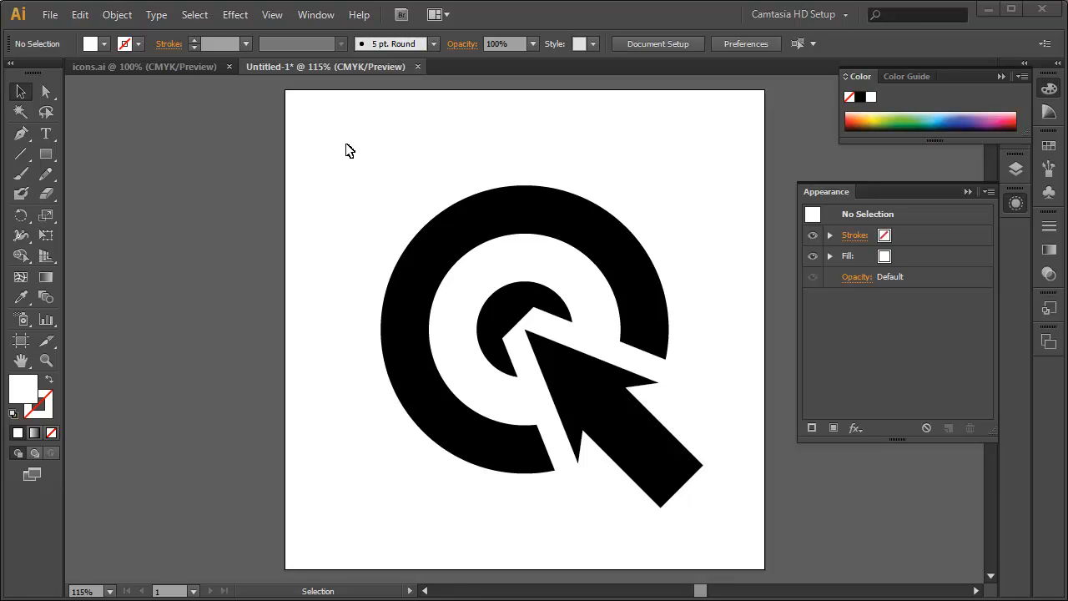
{"action": "mouse_move", "coordinate": [292, 150]}
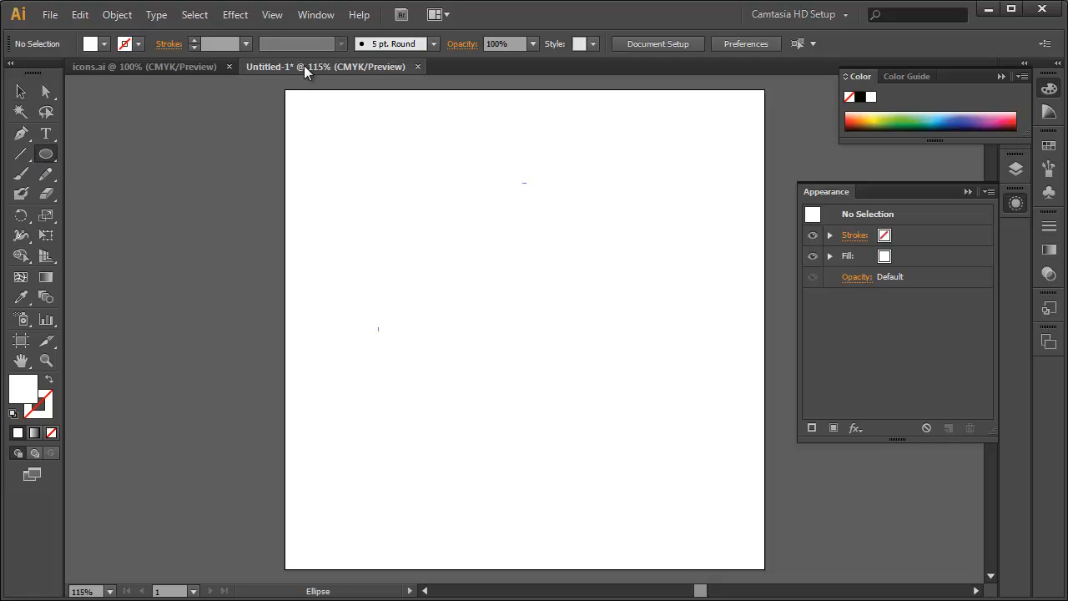
{"action": "left_click", "coordinate": [272, 14]}
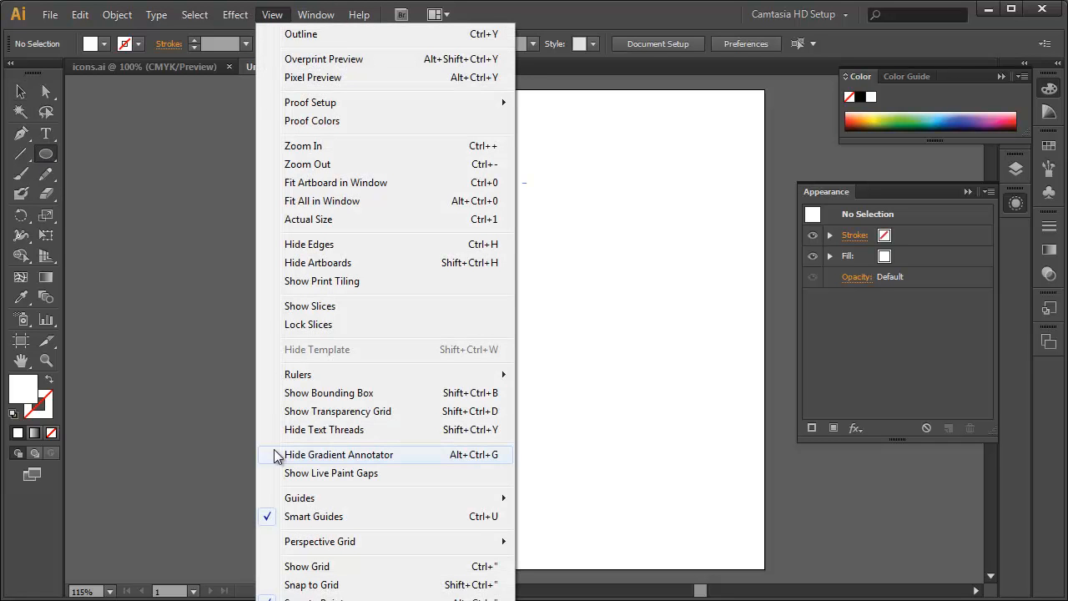
{"action": "mouse_move", "coordinate": [326, 515]}
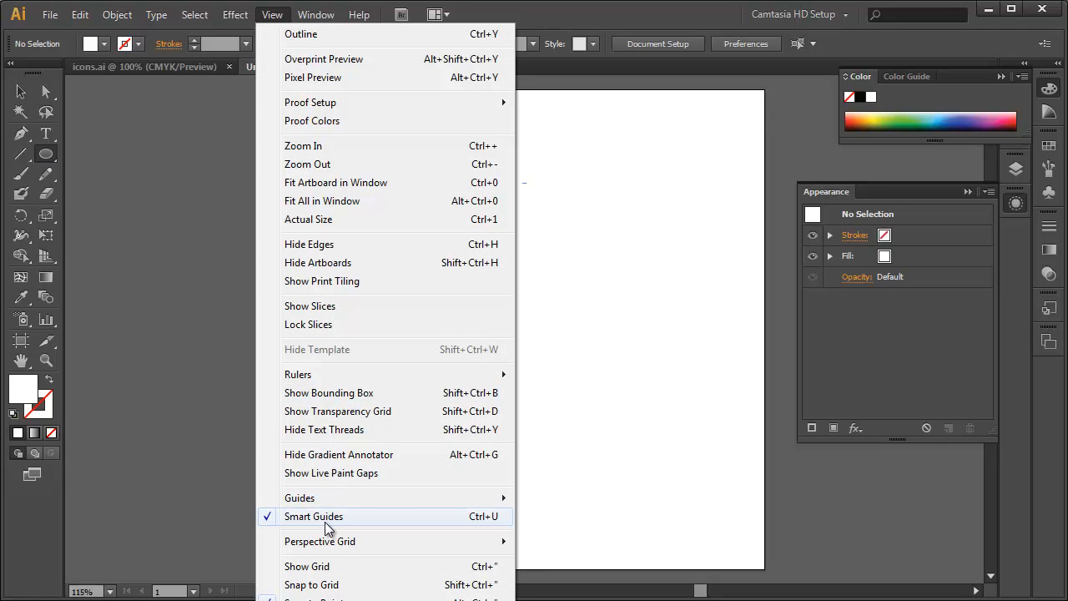
{"action": "left_click", "coordinate": [313, 516]}
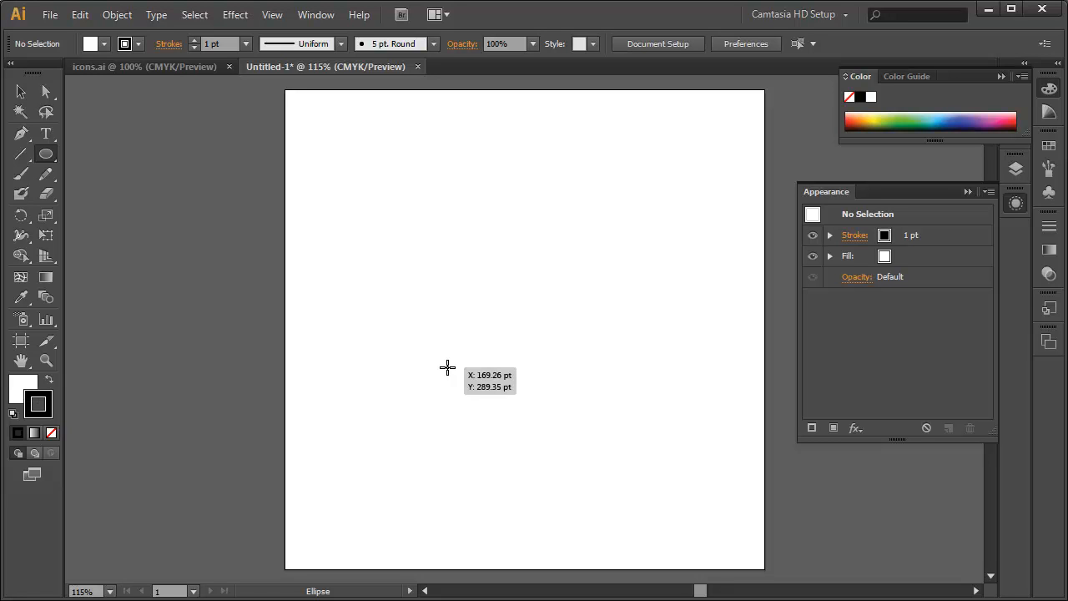
{"action": "mouse_move", "coordinate": [447, 367]}
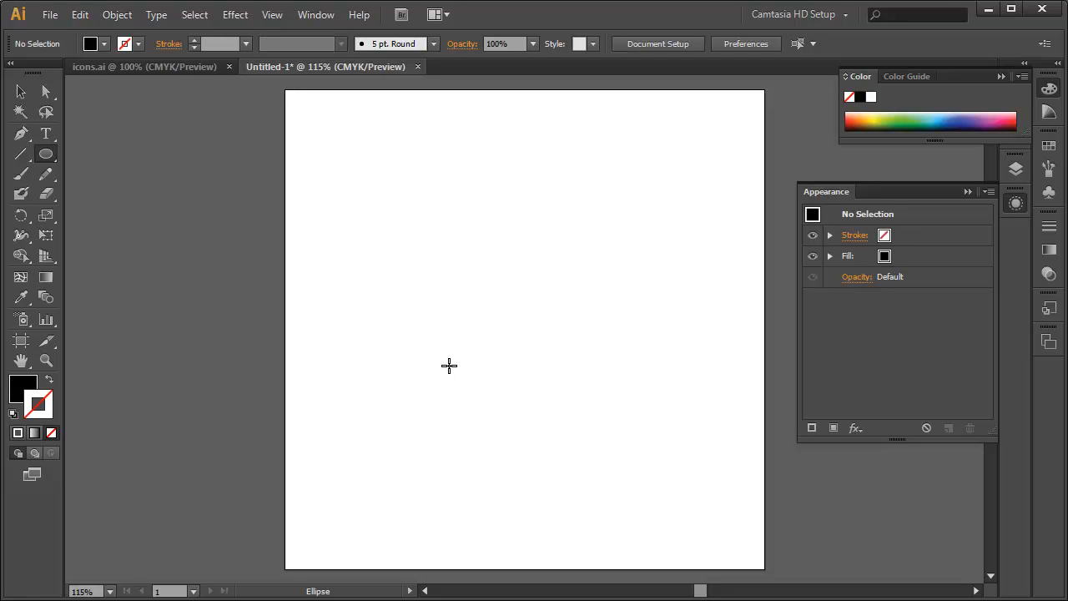
{"action": "mouse_move", "coordinate": [523, 330]}
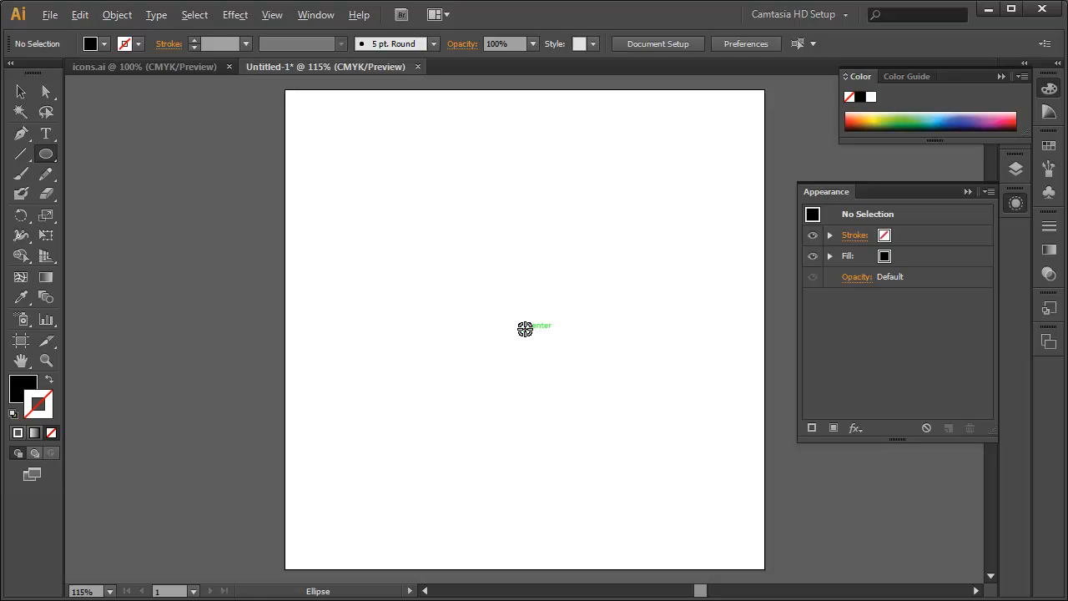
- Draw a black, strokeless circle outward from the artboard centre and check its size and position
{"action": "left_click_drag", "start_coordinate": [524, 330], "coordinate": [570, 386]}
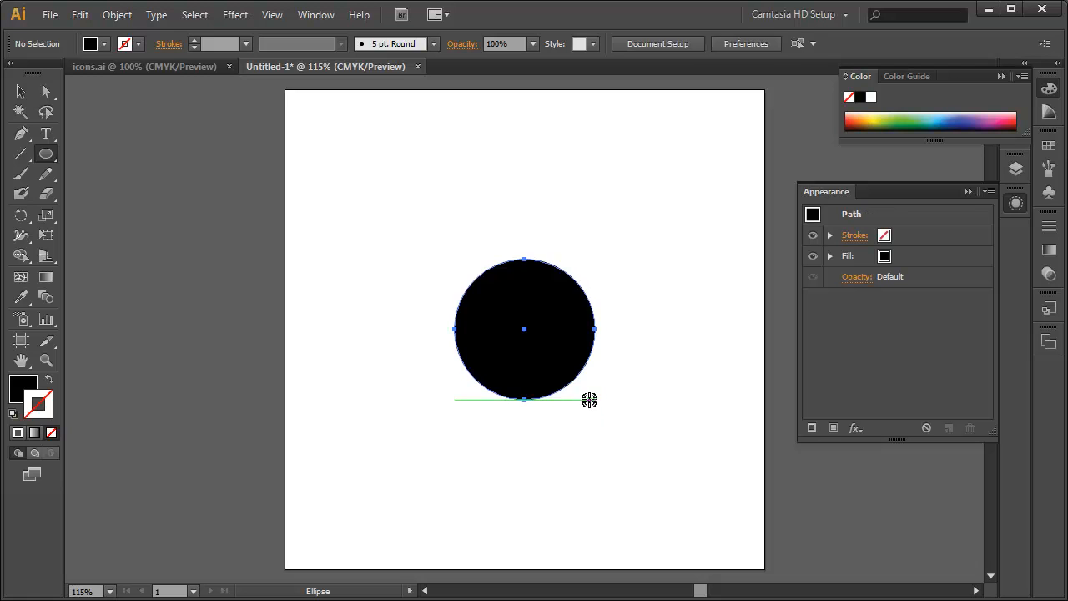
{"action": "left_click", "coordinate": [524, 329]}
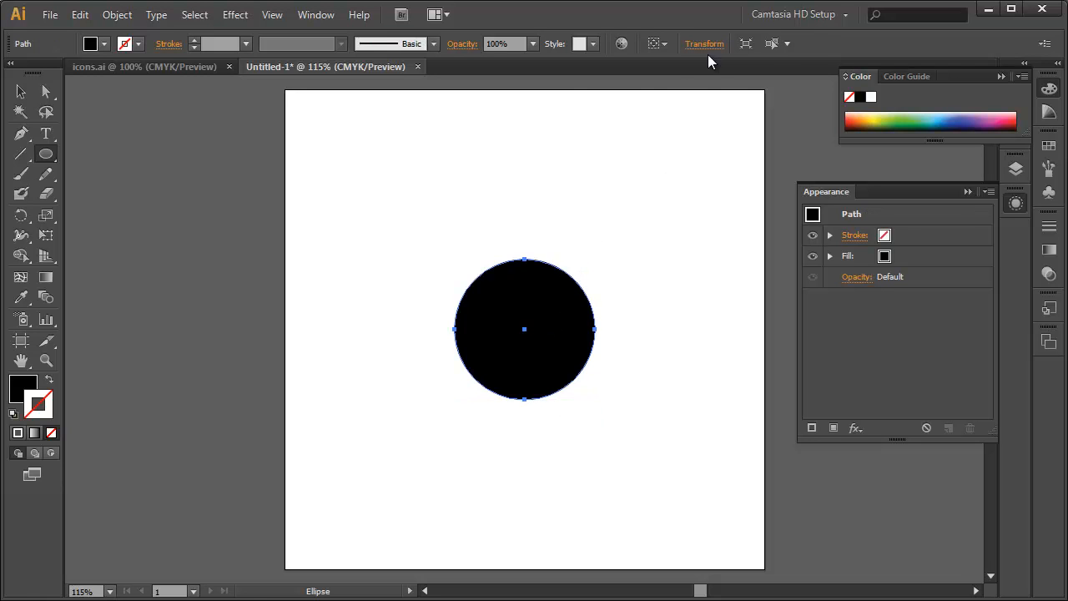
{"action": "left_click", "coordinate": [703, 44]}
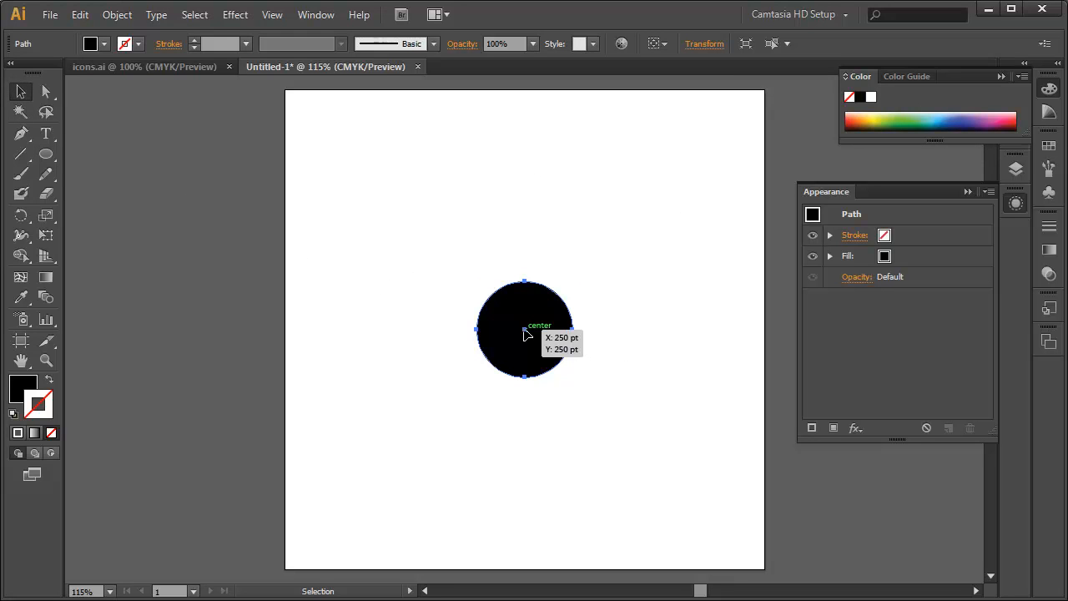
{"action": "mouse_move", "coordinate": [45, 154]}
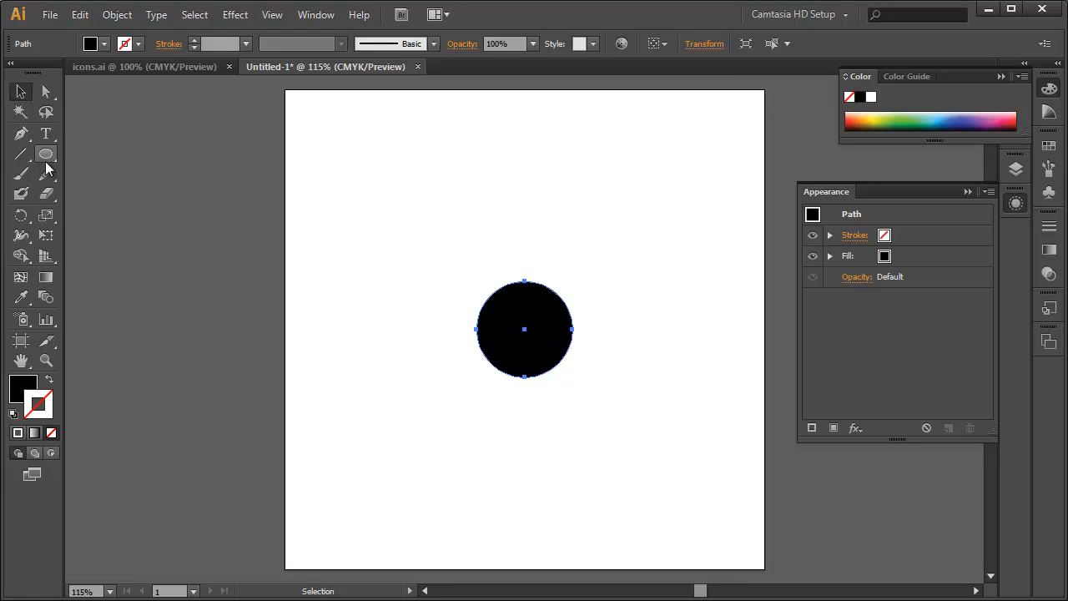
{"action": "mouse_move", "coordinate": [448, 316]}
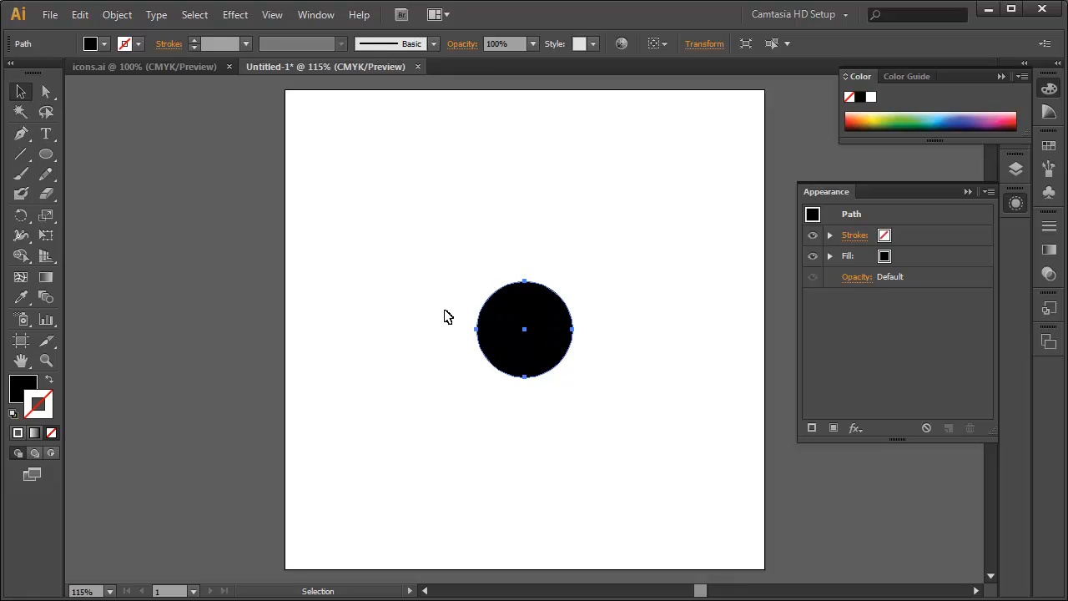
{"action": "mouse_move", "coordinate": [480, 327]}
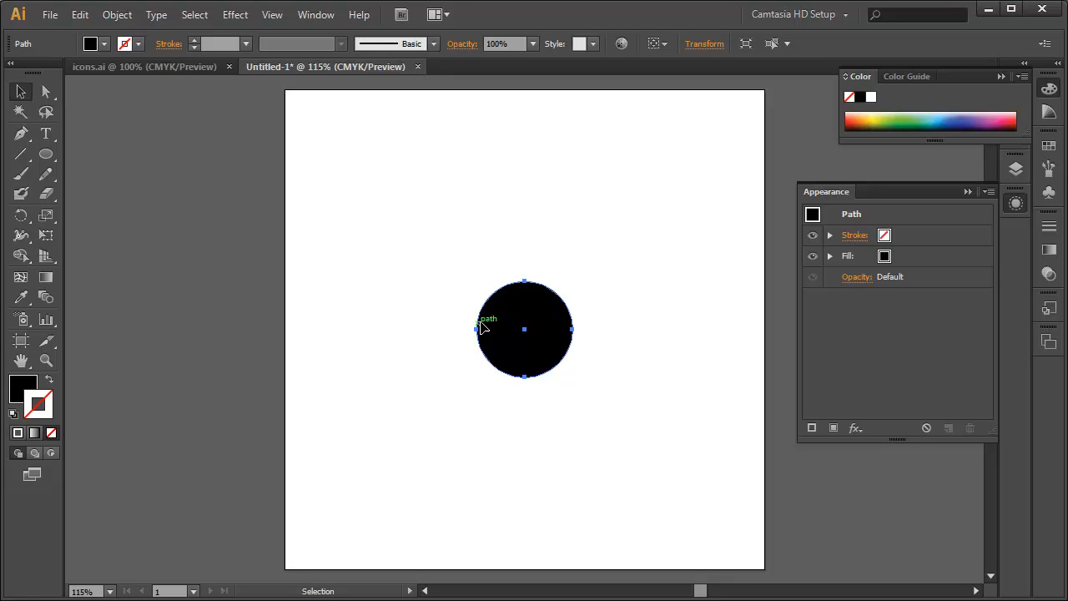
{"action": "mouse_move", "coordinate": [734, 363]}
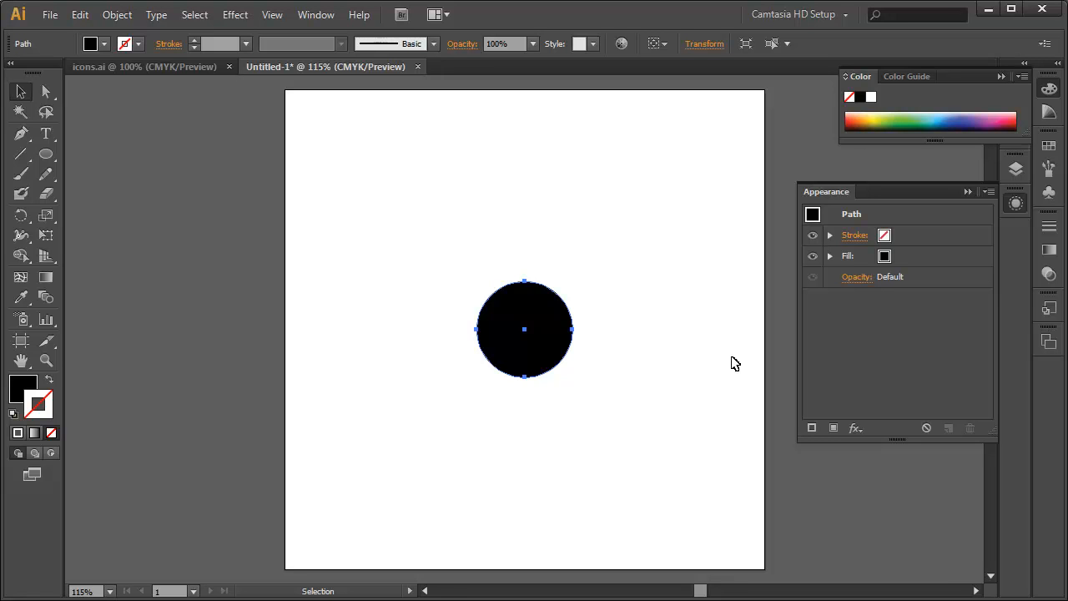
{"action": "mouse_move", "coordinate": [897, 348]}
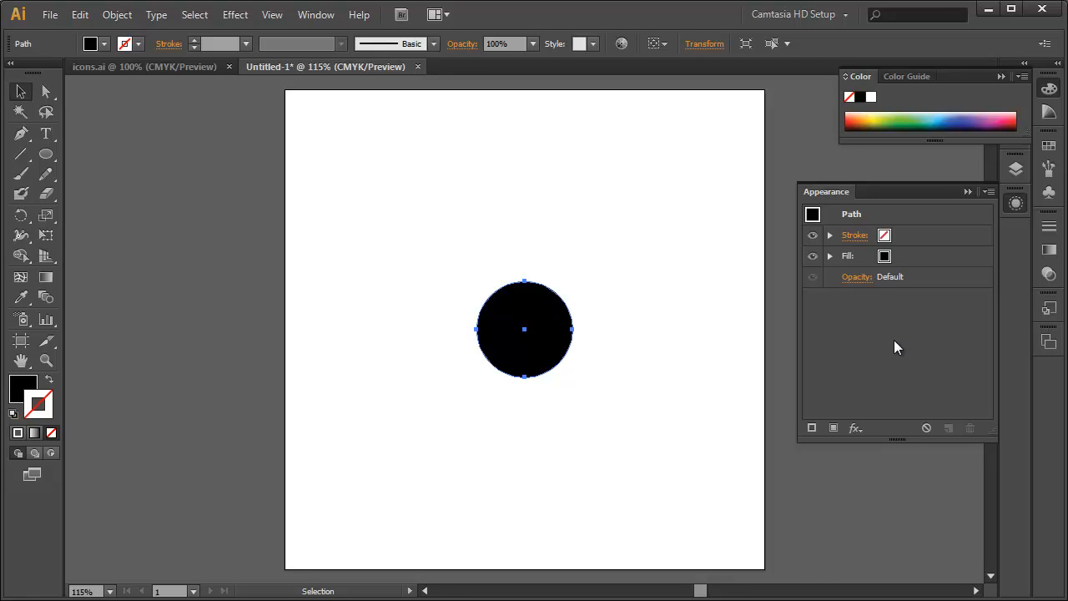
{"action": "mouse_move", "coordinate": [883, 259]}
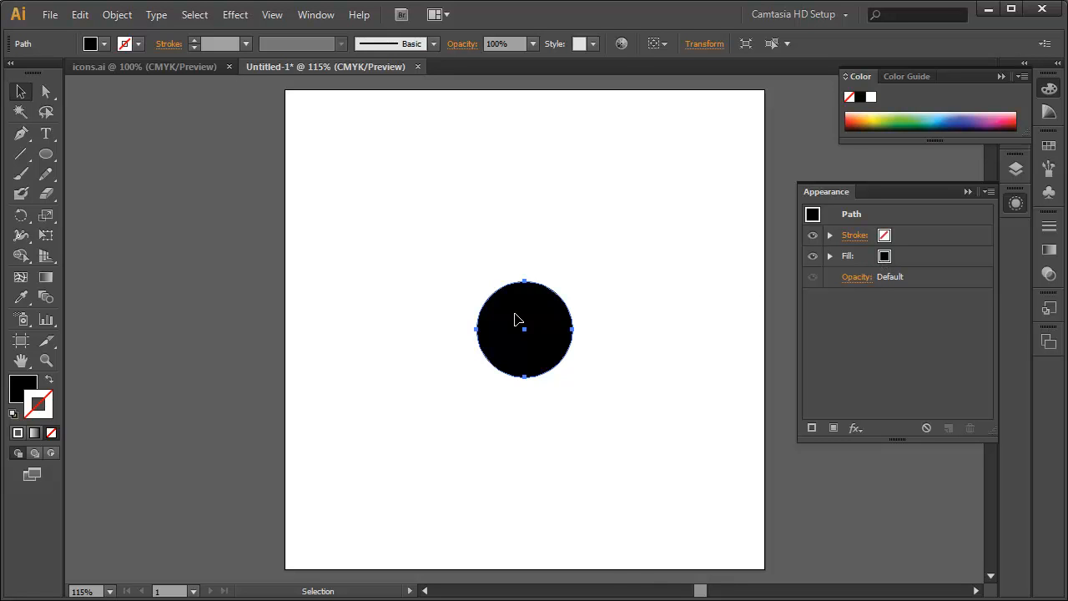
{"action": "mouse_move", "coordinate": [488, 318]}
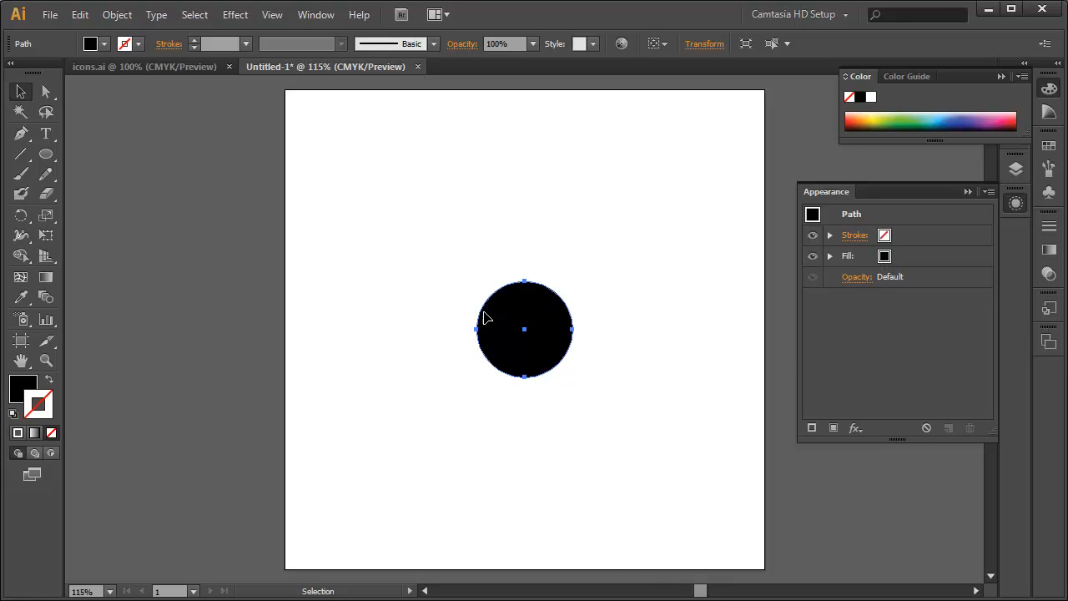
{"action": "mouse_move", "coordinate": [526, 334]}
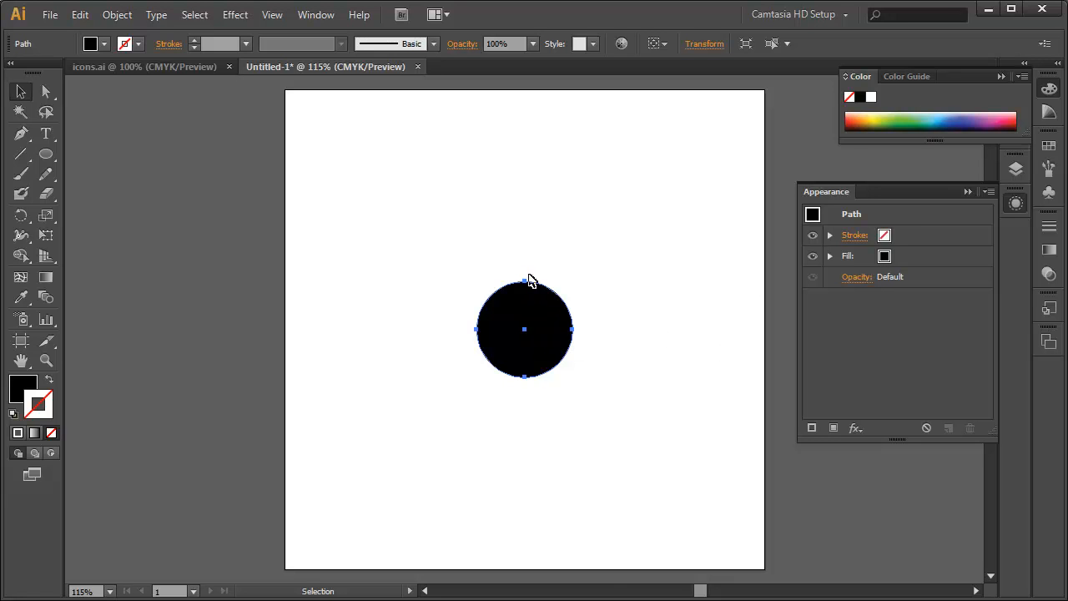
{"action": "mouse_move", "coordinate": [536, 298]}
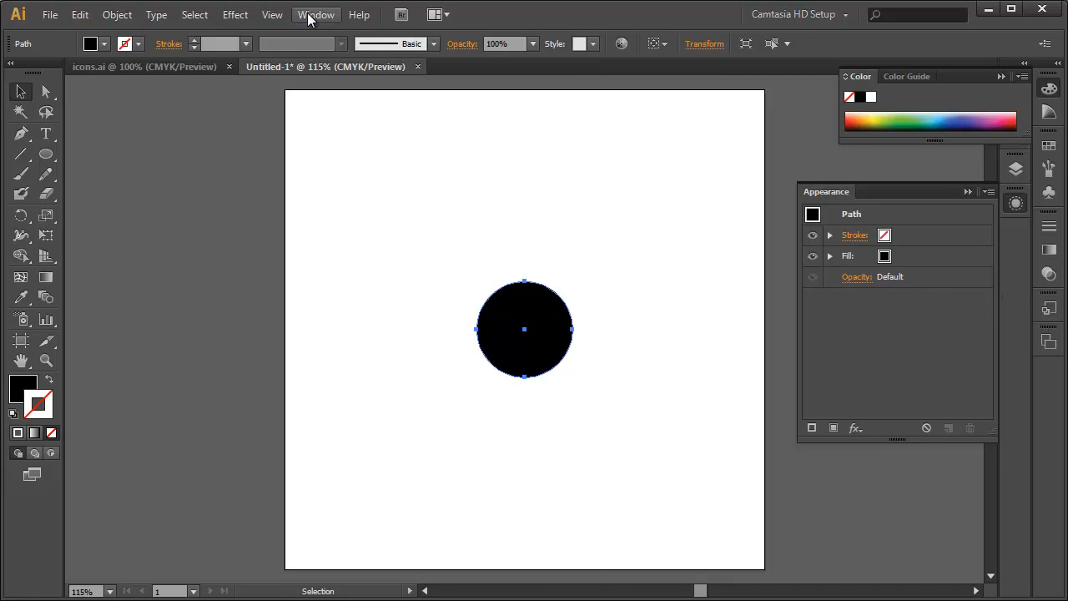
- In the Appearance panel, give the centred circle a white 100 pt stroke over its black fill
{"action": "left_click", "coordinate": [316, 15]}
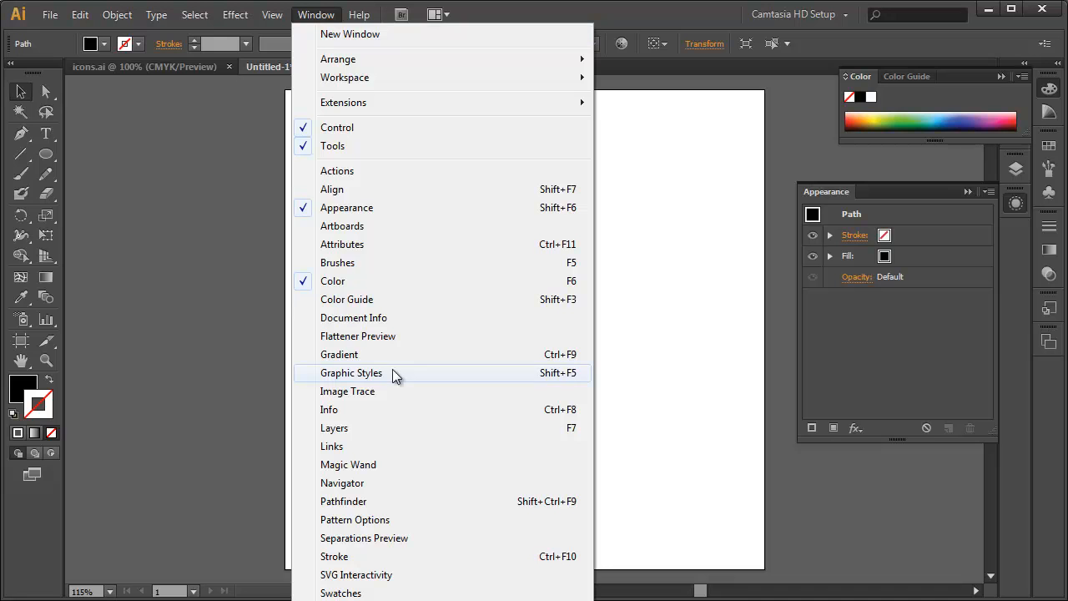
{"action": "mouse_move", "coordinate": [668, 15]}
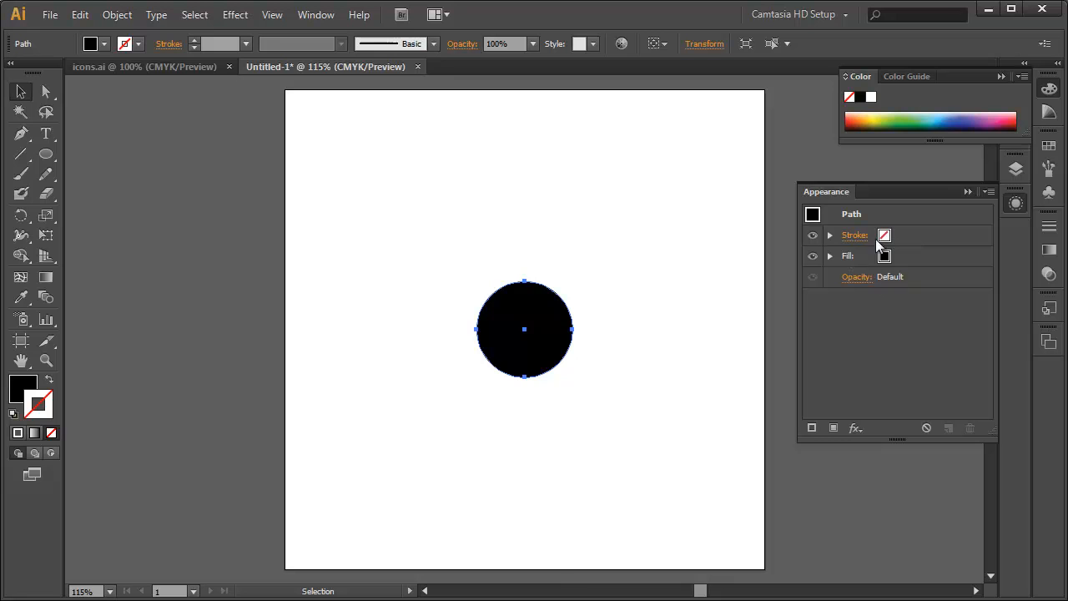
{"action": "mouse_move", "coordinate": [855, 235]}
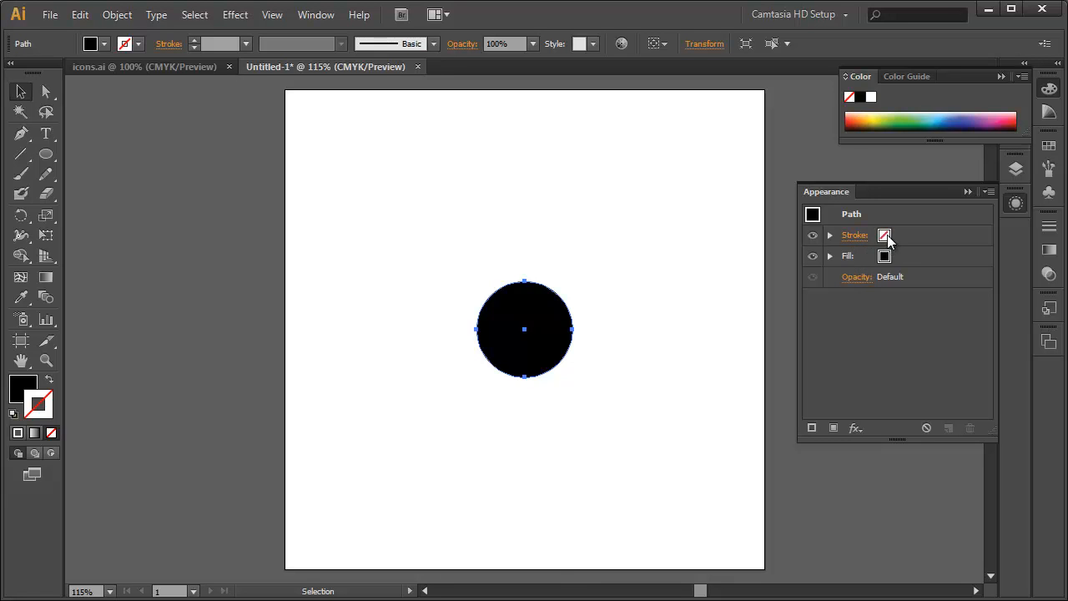
{"action": "left_click", "coordinate": [854, 236]}
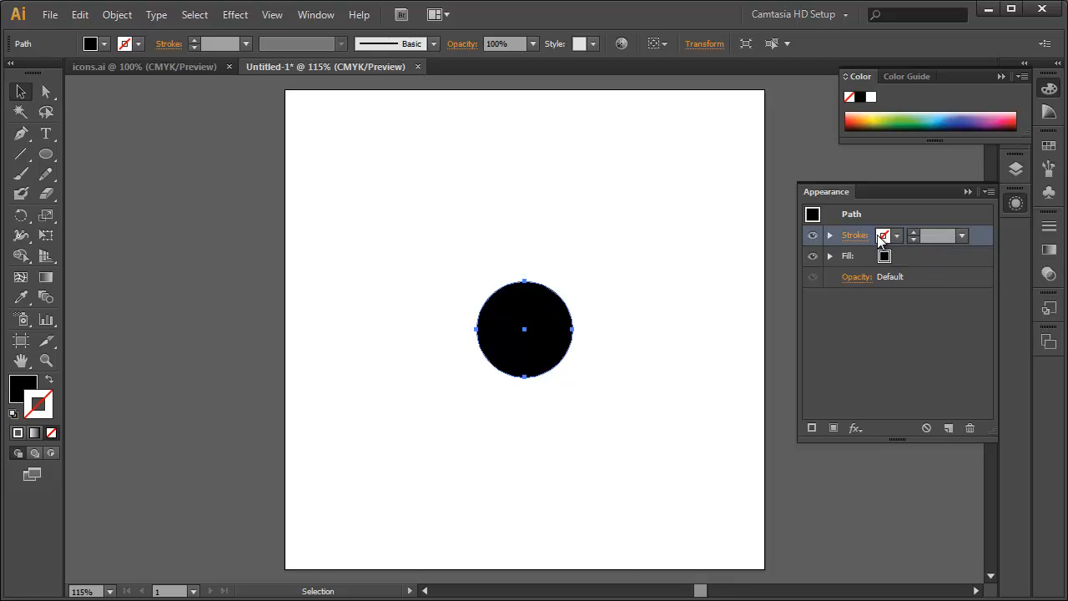
{"action": "mouse_move", "coordinate": [900, 240]}
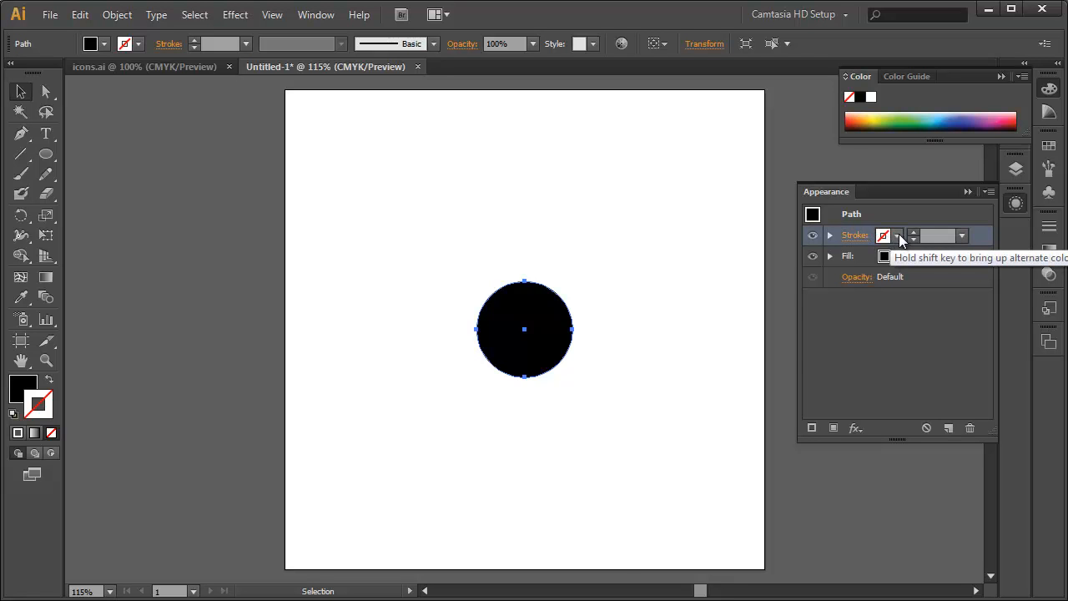
{"action": "left_click", "coordinate": [897, 234]}
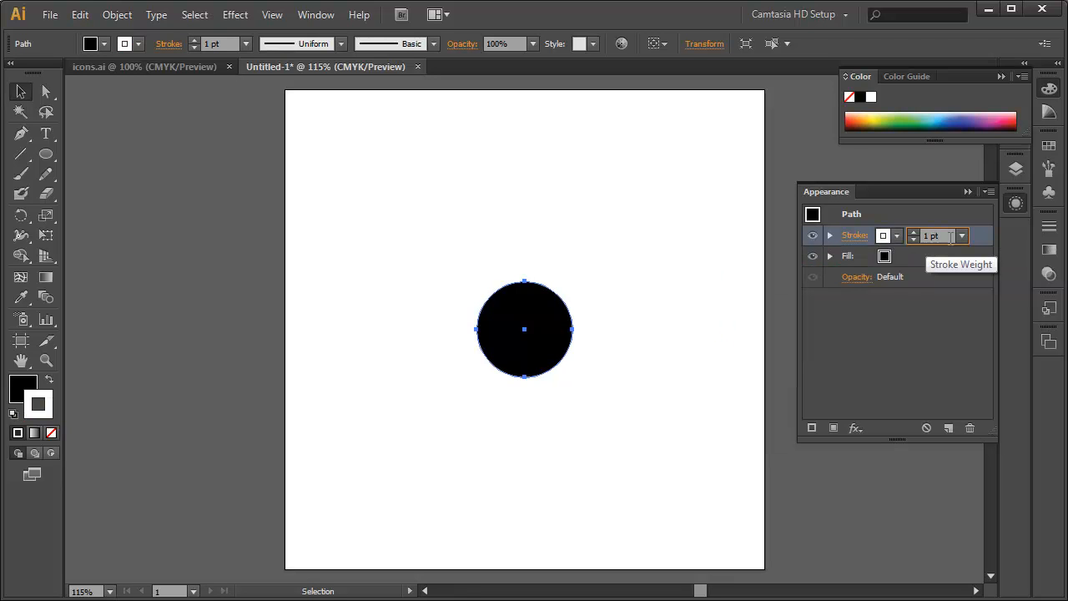
{"action": "left_click", "coordinate": [883, 236]}
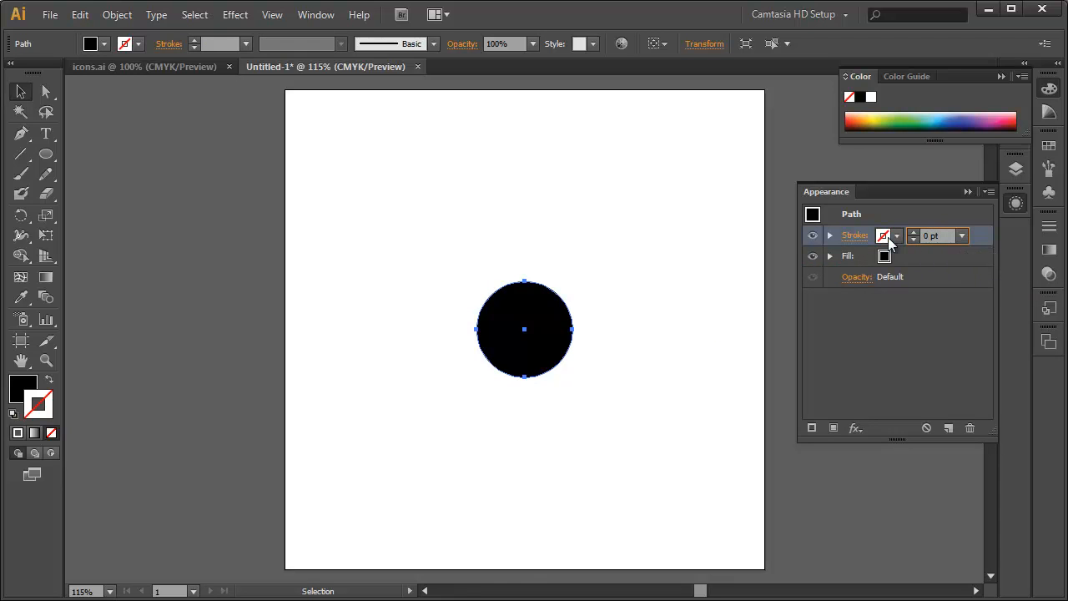
{"action": "left_click", "coordinate": [897, 236]}
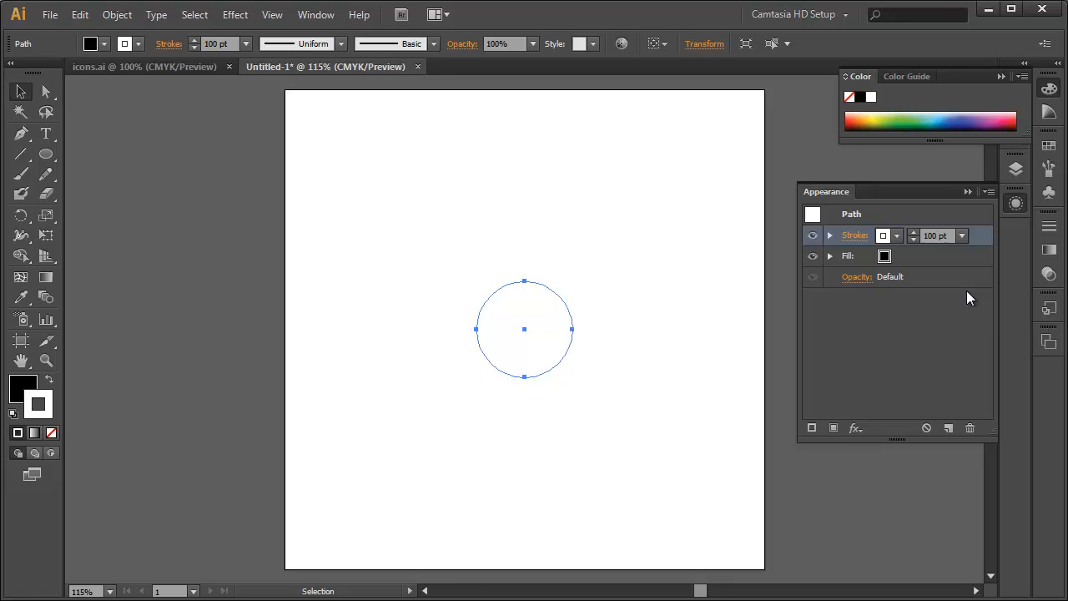
{"action": "mouse_move", "coordinate": [511, 301]}
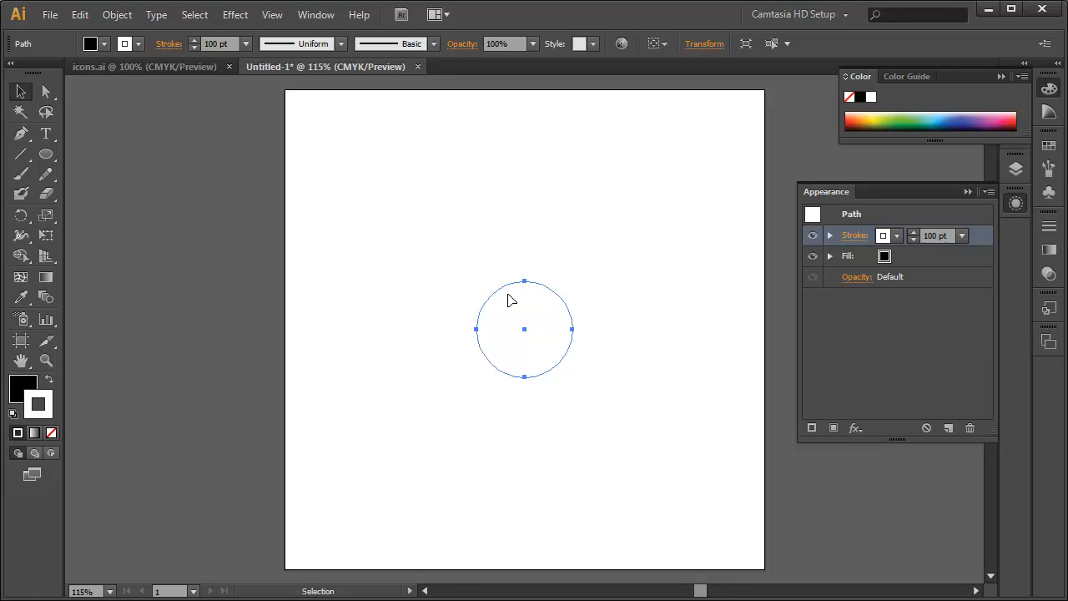
{"action": "left_click", "coordinate": [854, 235]}
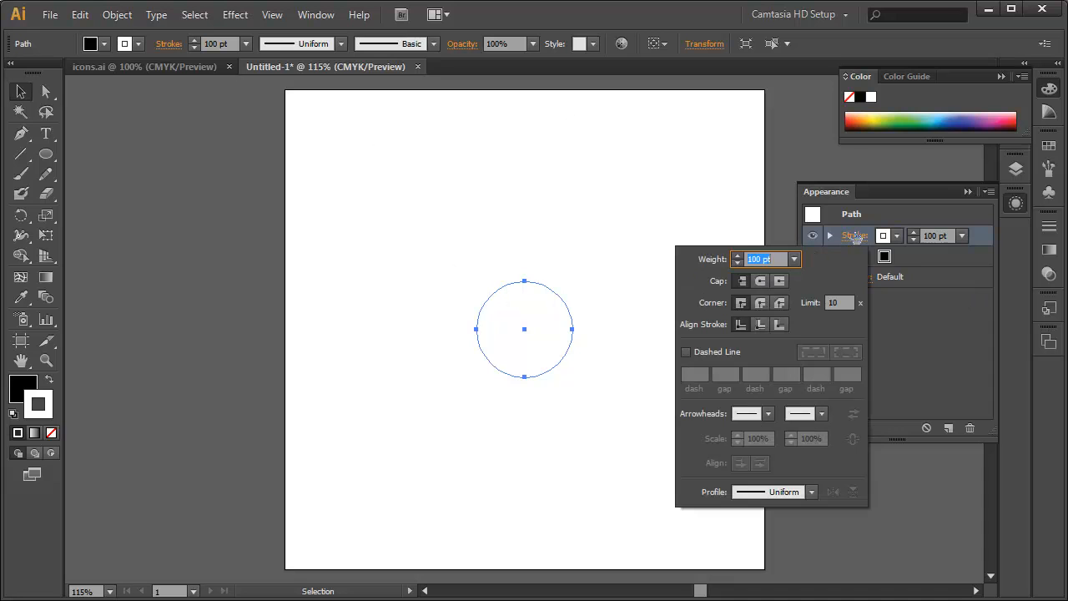
{"action": "mouse_move", "coordinate": [854, 236]}
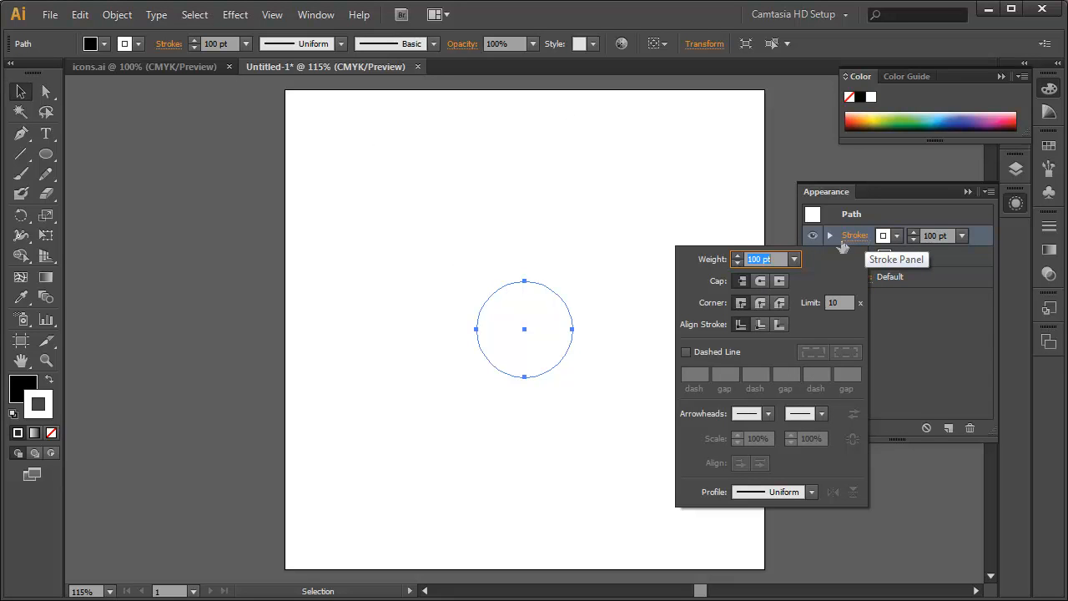
{"action": "mouse_move", "coordinate": [856, 246]}
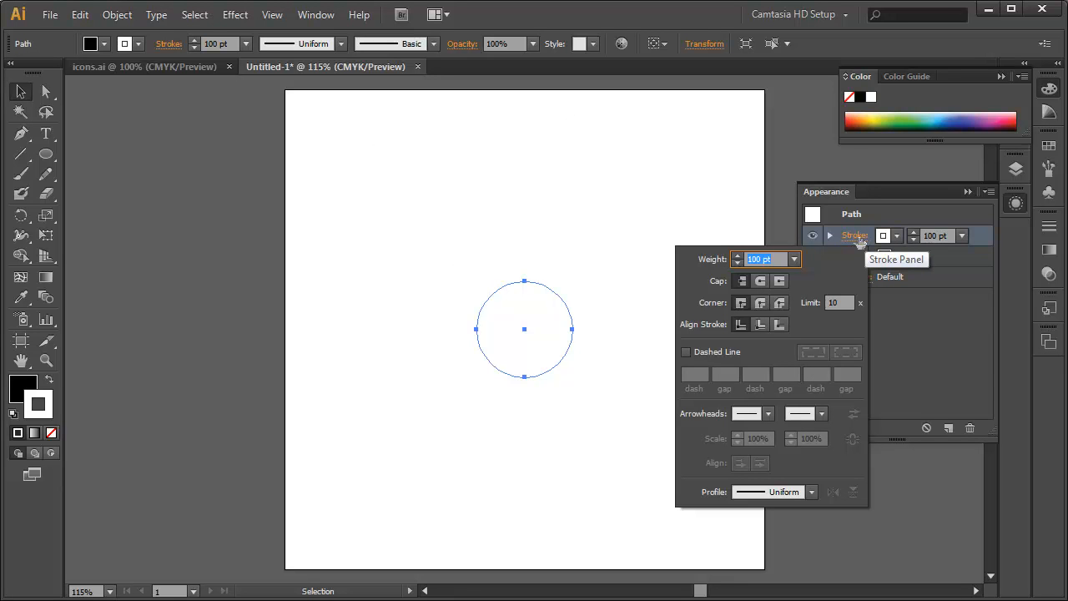
{"action": "mouse_move", "coordinate": [740, 323]}
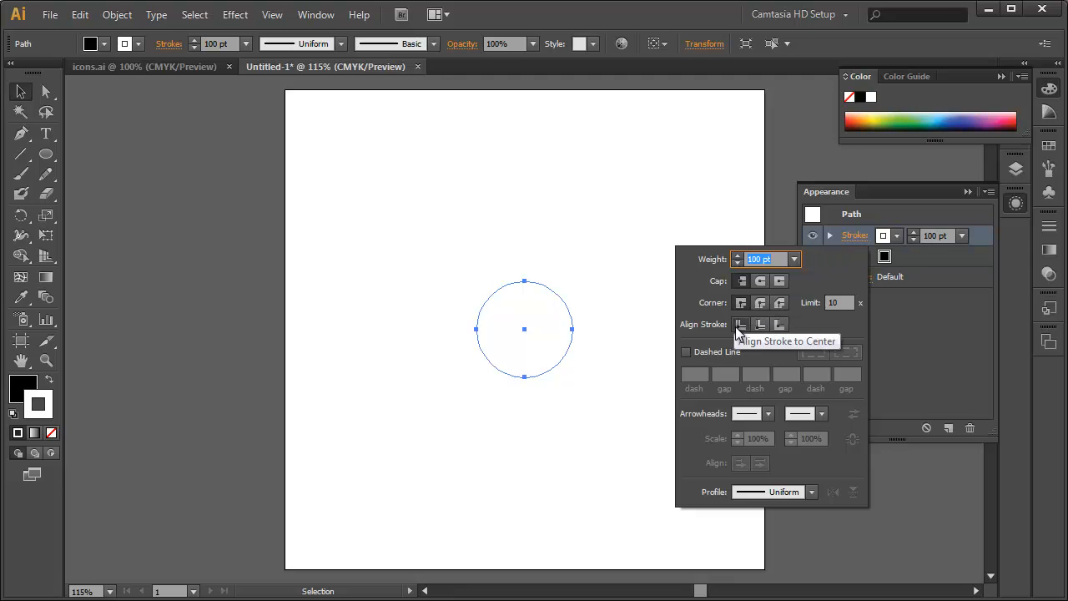
{"action": "mouse_move", "coordinate": [742, 325]}
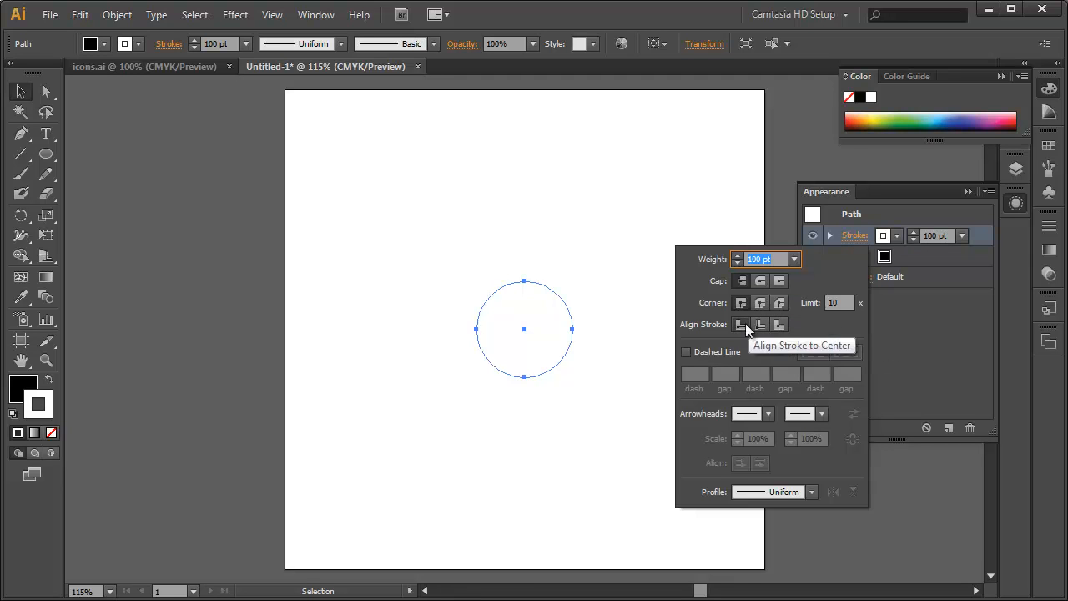
{"action": "mouse_move", "coordinate": [759, 316]}
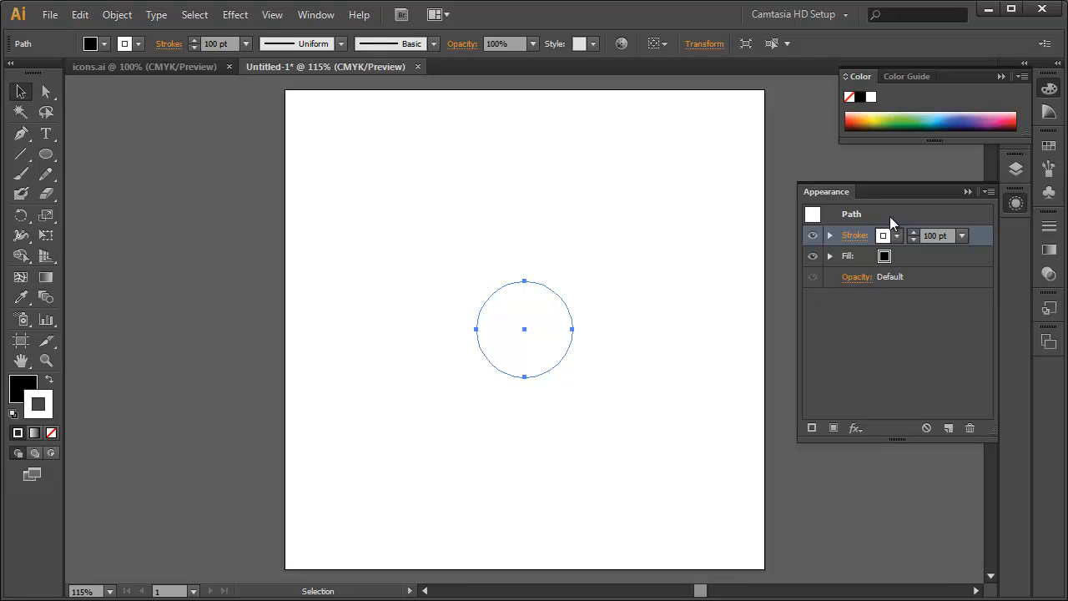
{"action": "mouse_move", "coordinate": [875, 276]}
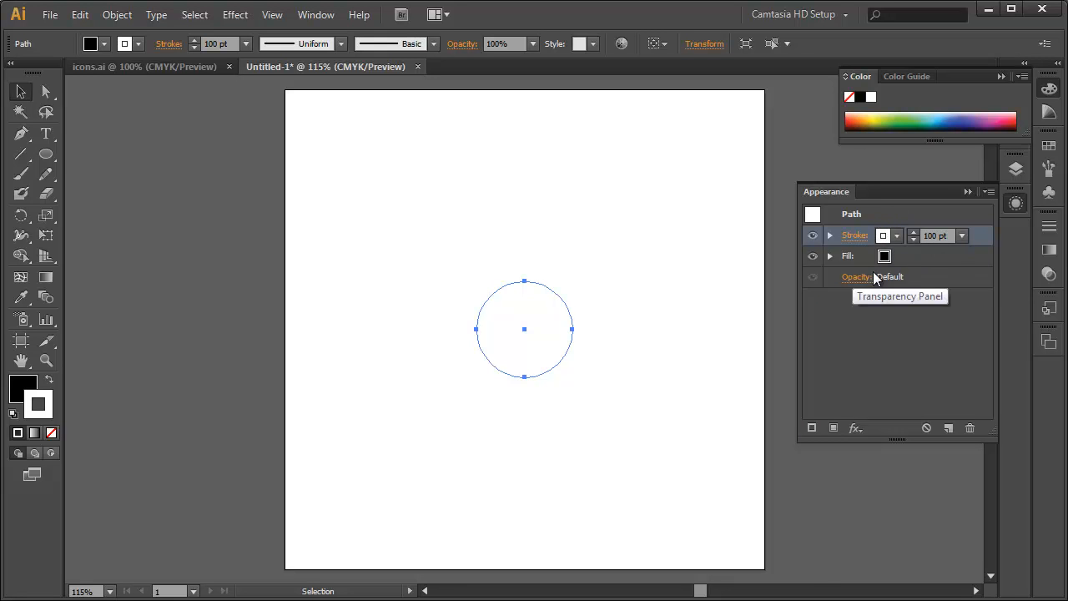
{"action": "mouse_move", "coordinate": [847, 257]}
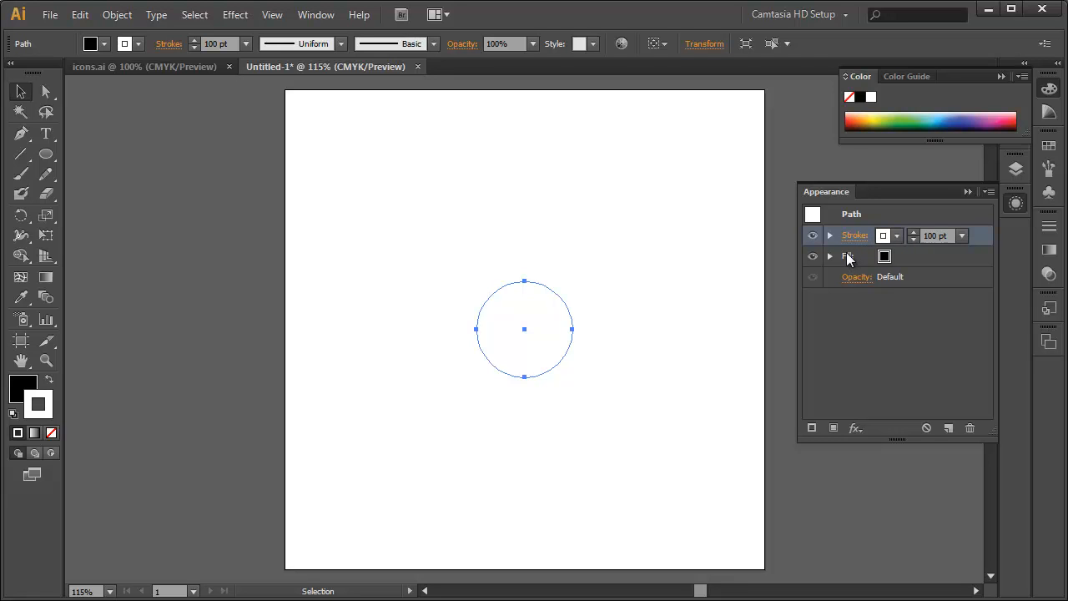
{"action": "mouse_move", "coordinate": [813, 235]}
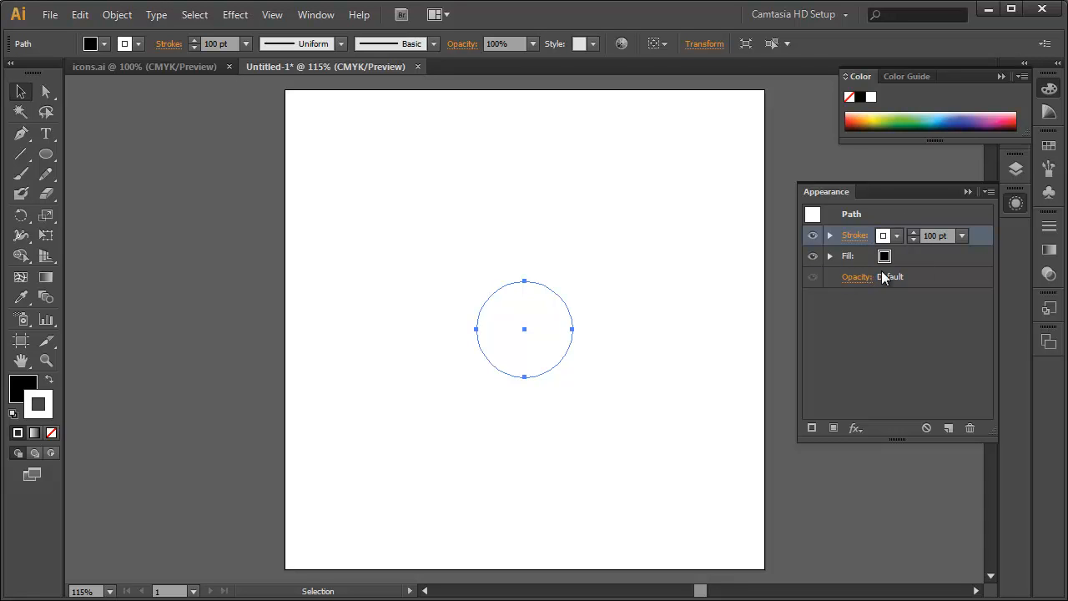
{"action": "mouse_move", "coordinate": [888, 269]}
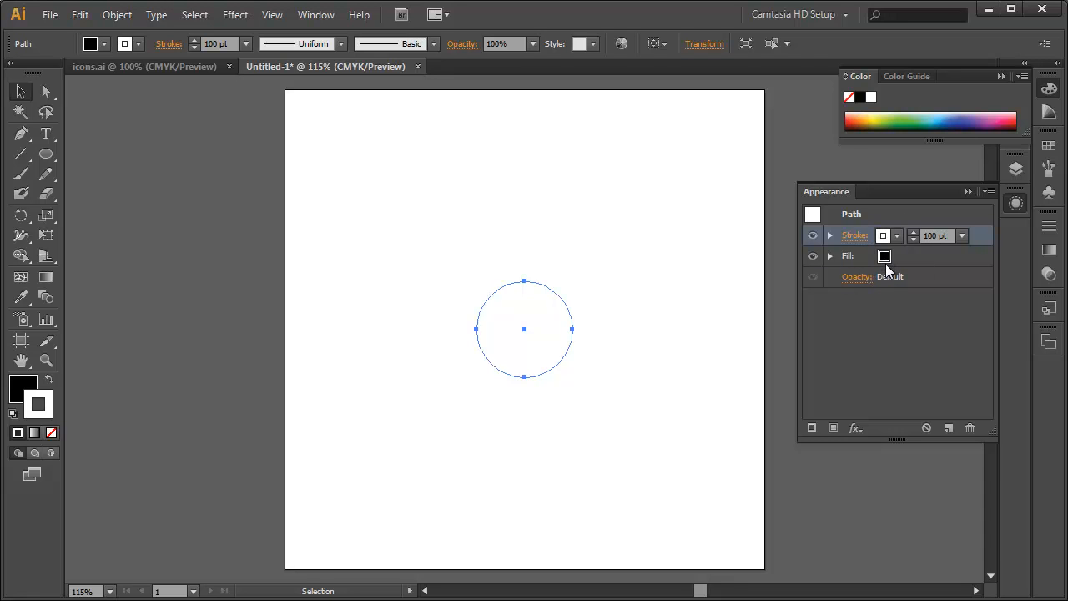
{"action": "mouse_move", "coordinate": [985, 242]}
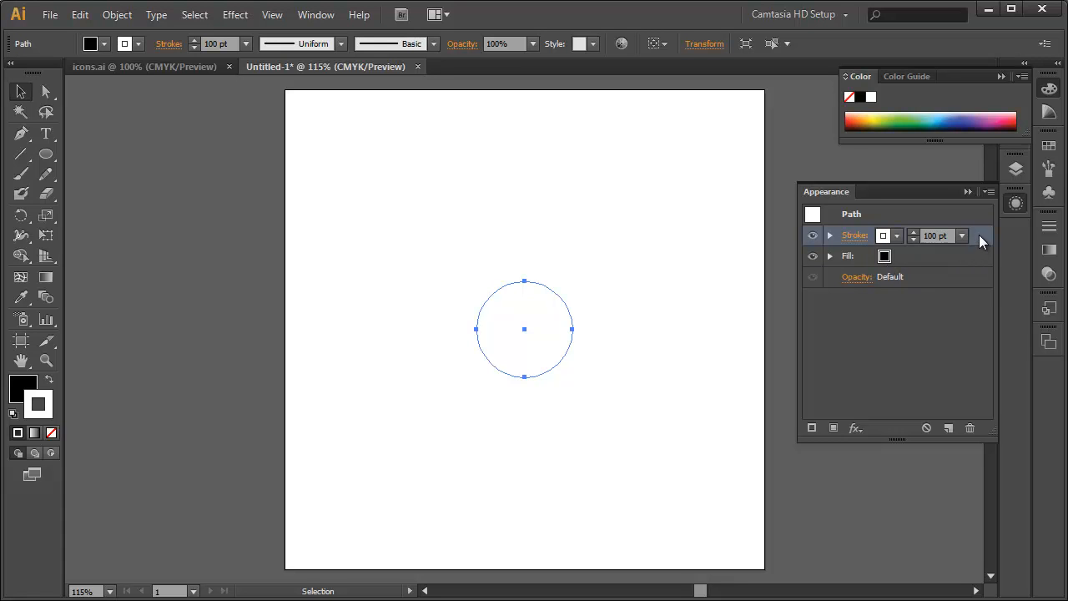
{"action": "mouse_move", "coordinate": [978, 261]}
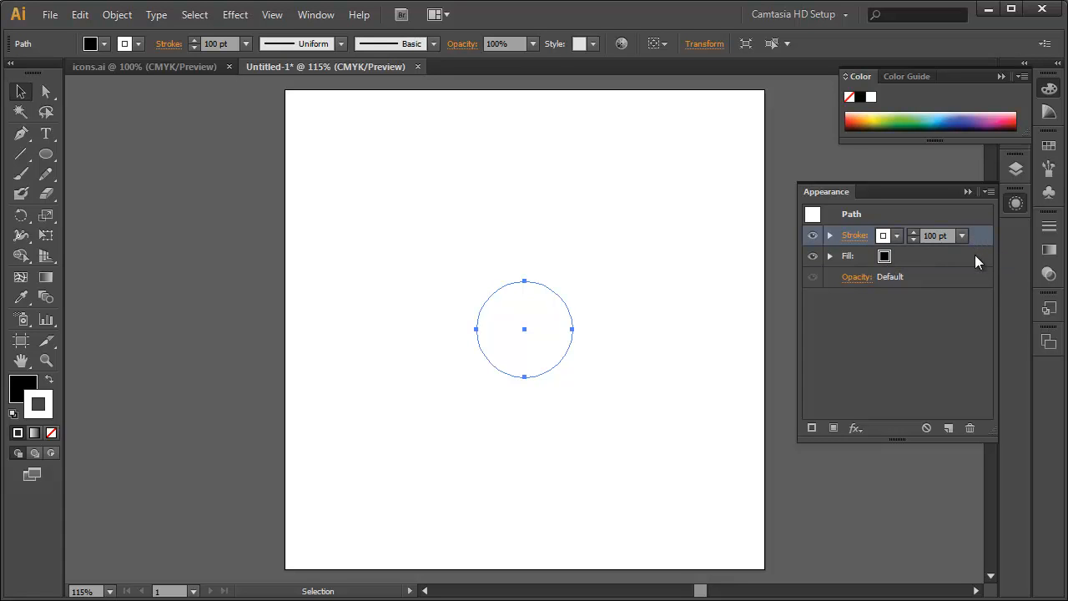
{"action": "mouse_move", "coordinate": [913, 238]}
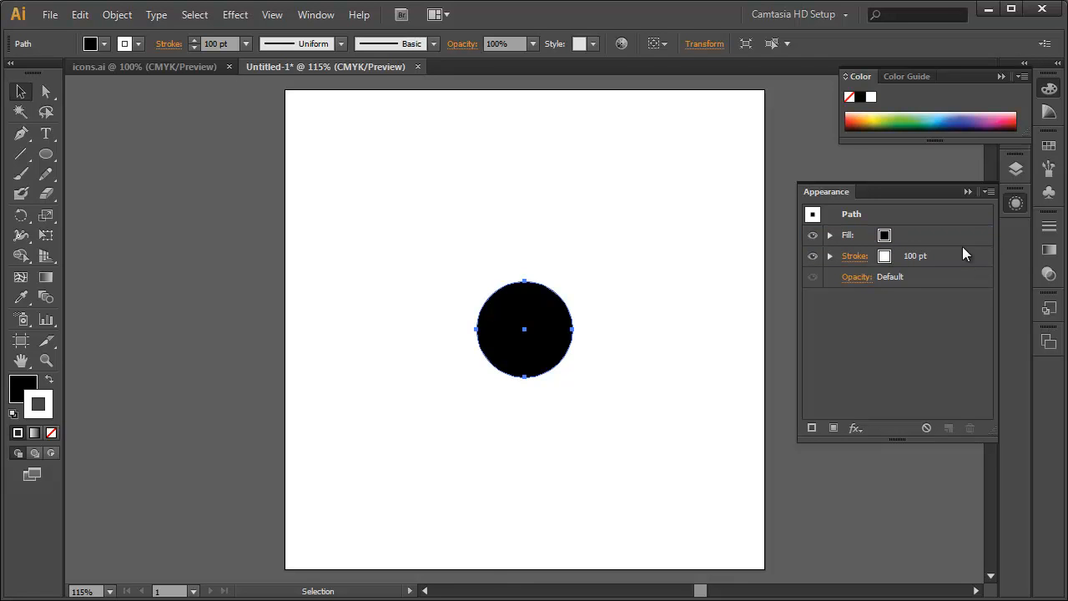
{"action": "mouse_move", "coordinate": [854, 256]}
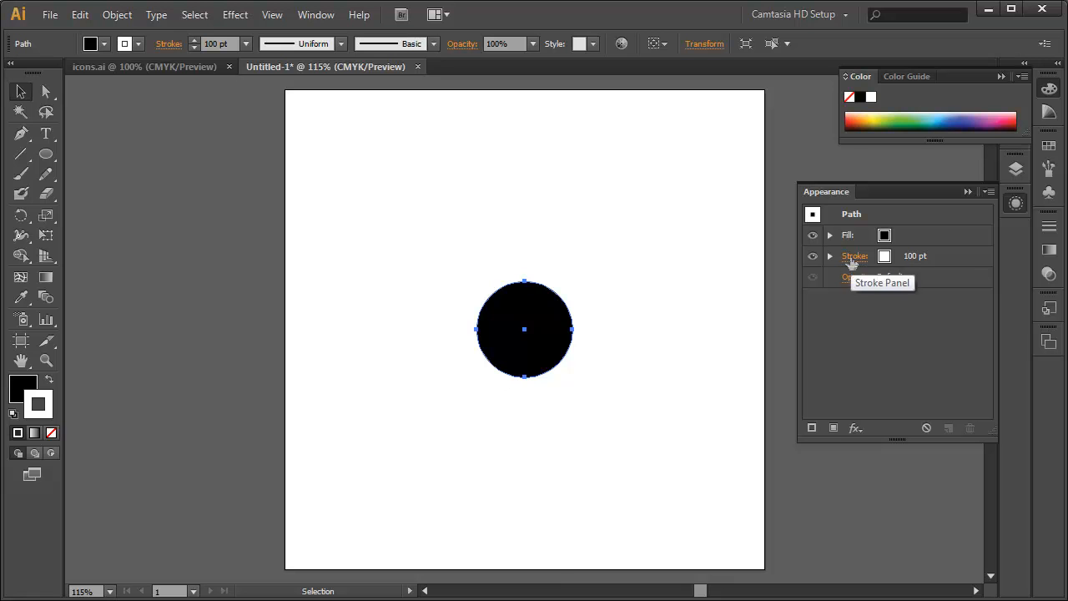
{"action": "mouse_move", "coordinate": [875, 266]}
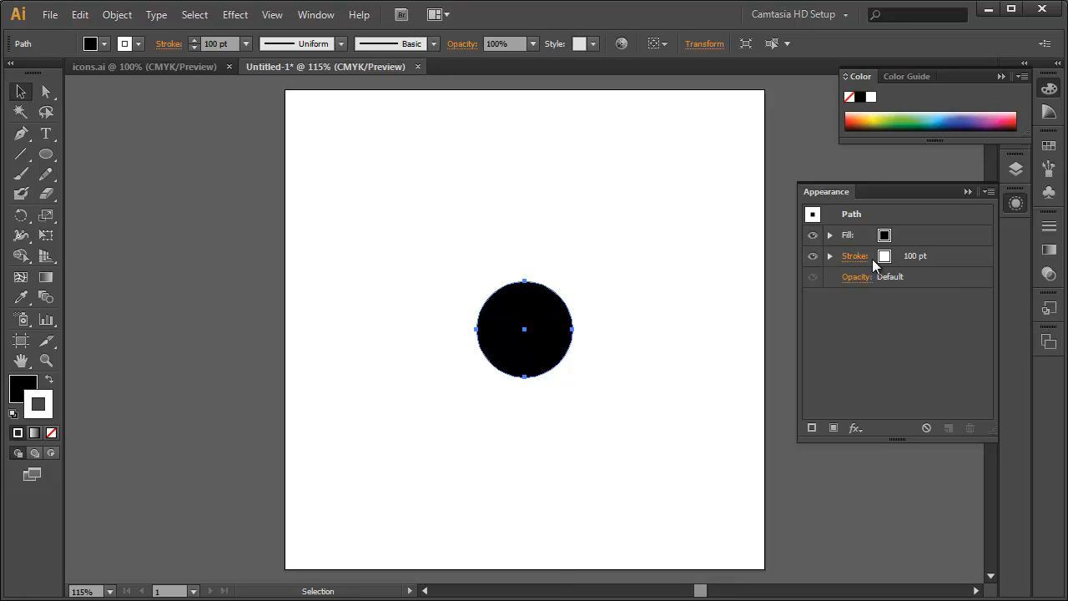
- Show the stroke colour swatches for the circle in the Appearance panel
{"action": "left_click", "coordinate": [896, 257]}
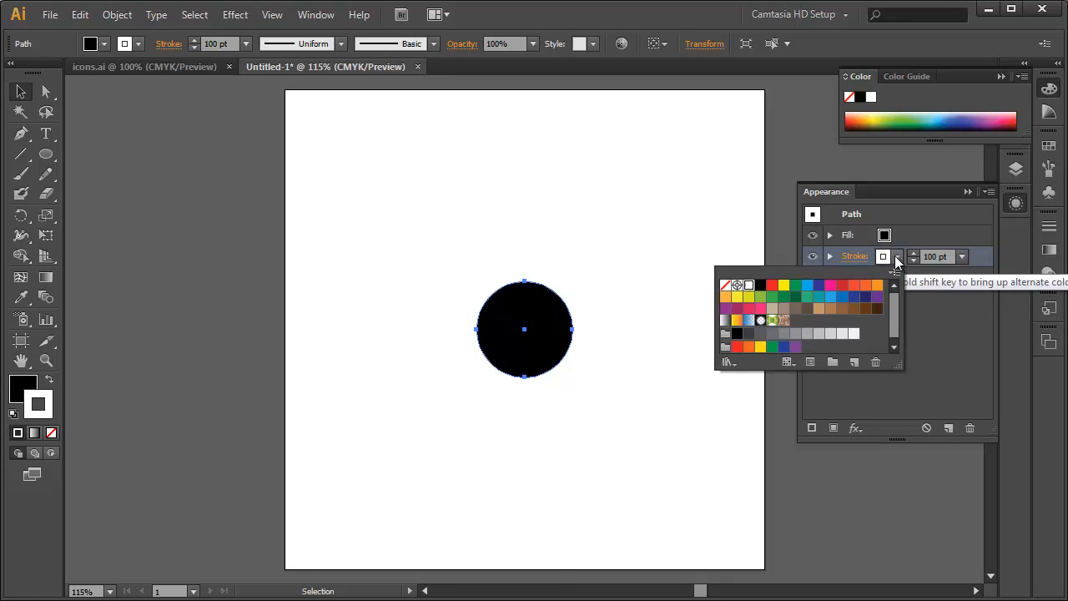
- Make the circle's 100 pt stroke red and dismiss the swatch list
{"action": "left_click", "coordinate": [772, 285]}
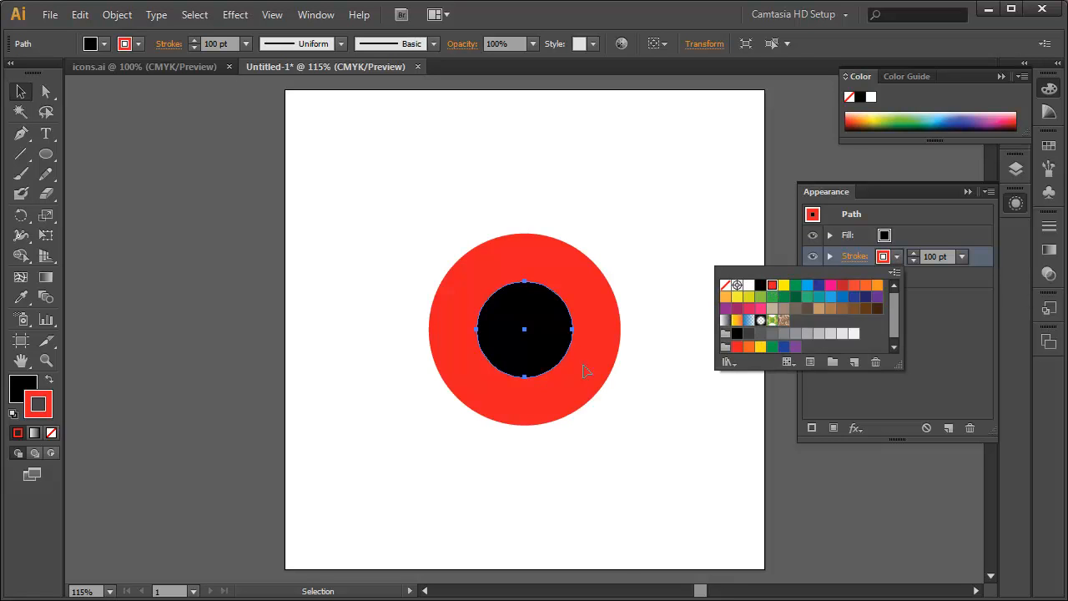
{"action": "mouse_move", "coordinate": [553, 289]}
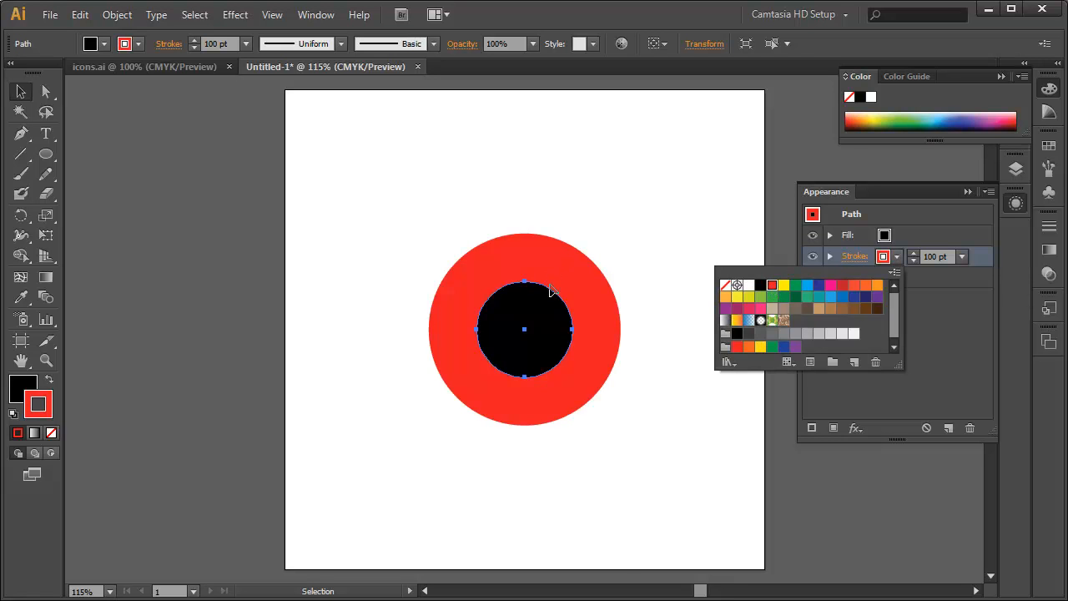
{"action": "mouse_move", "coordinate": [547, 281]}
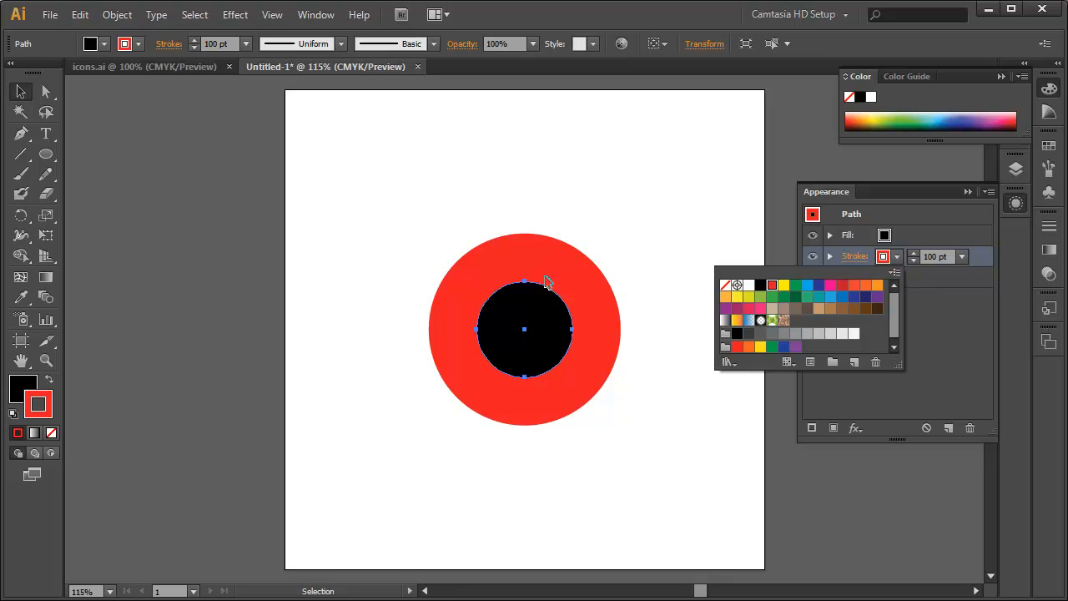
{"action": "mouse_move", "coordinate": [526, 338]}
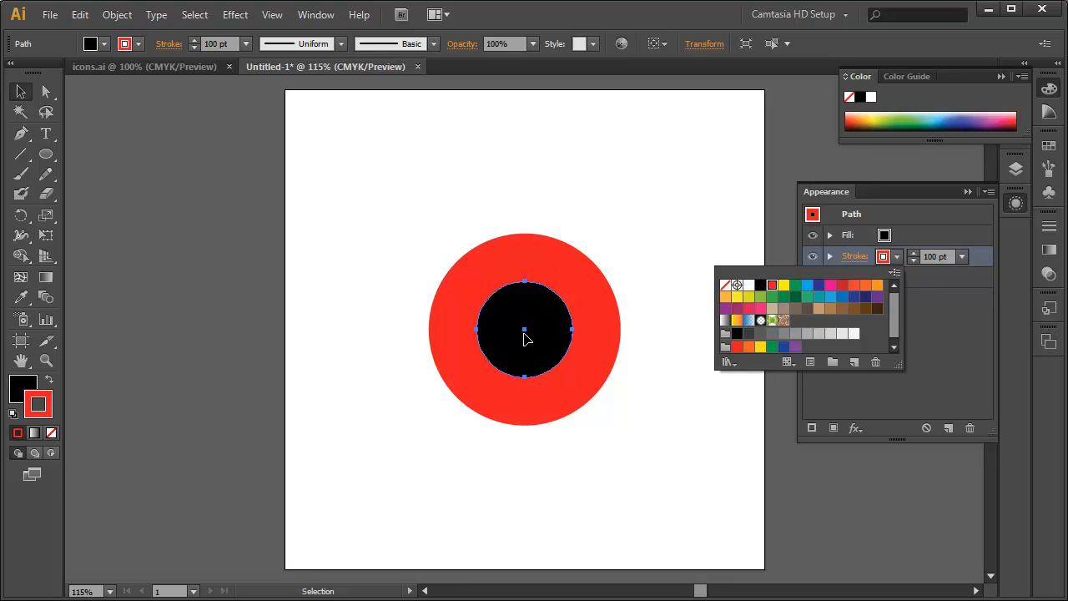
{"action": "mouse_move", "coordinate": [556, 332]}
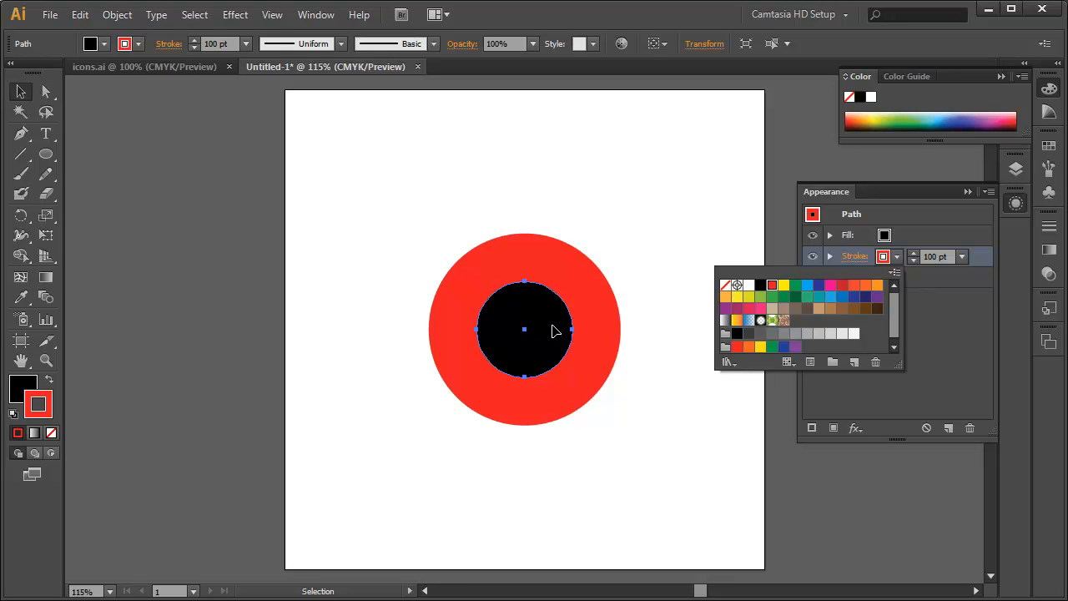
{"action": "mouse_move", "coordinate": [534, 290]}
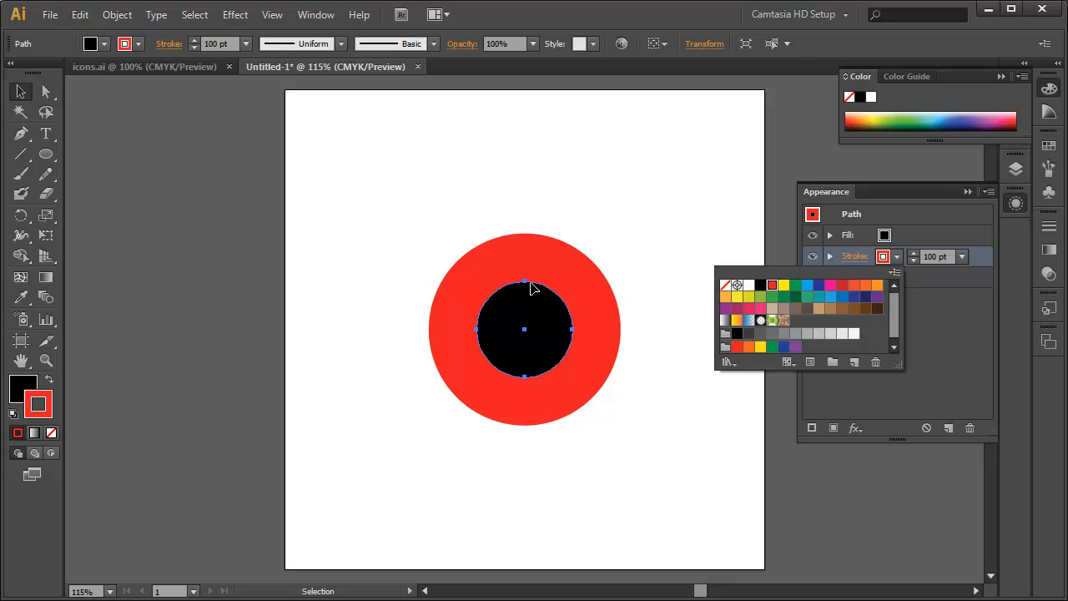
{"action": "mouse_move", "coordinate": [948, 323]}
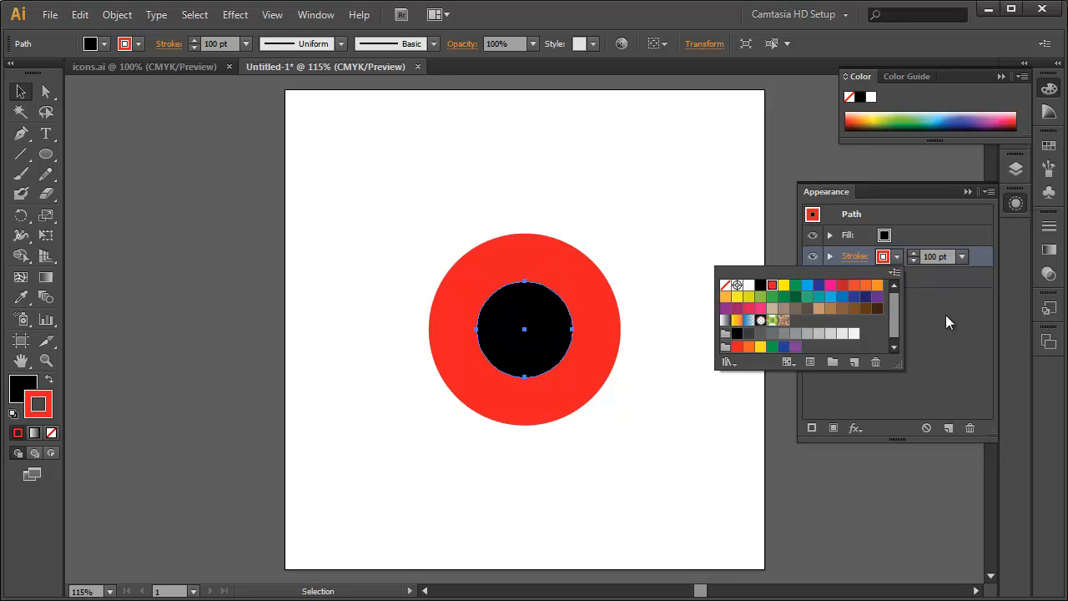
{"action": "left_click", "coordinate": [518, 243]}
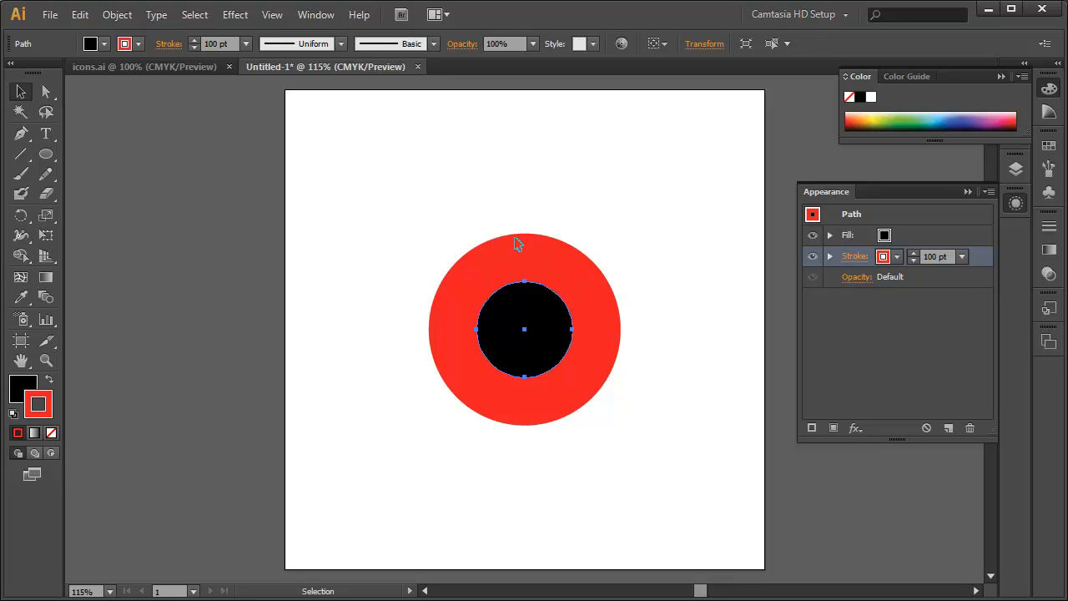
{"action": "mouse_move", "coordinate": [542, 224]}
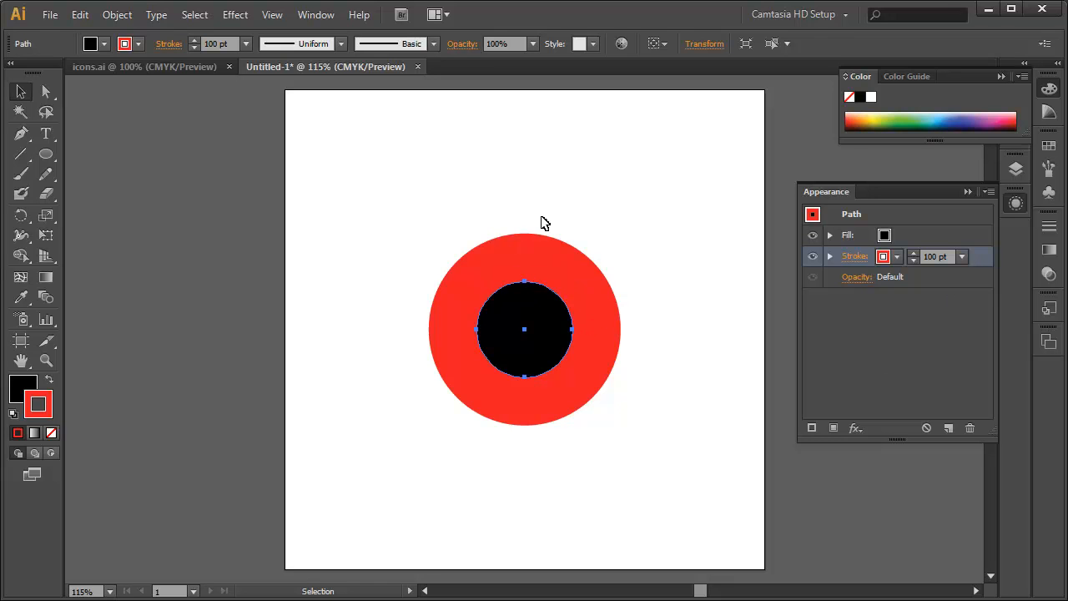
{"action": "mouse_move", "coordinate": [832, 250]}
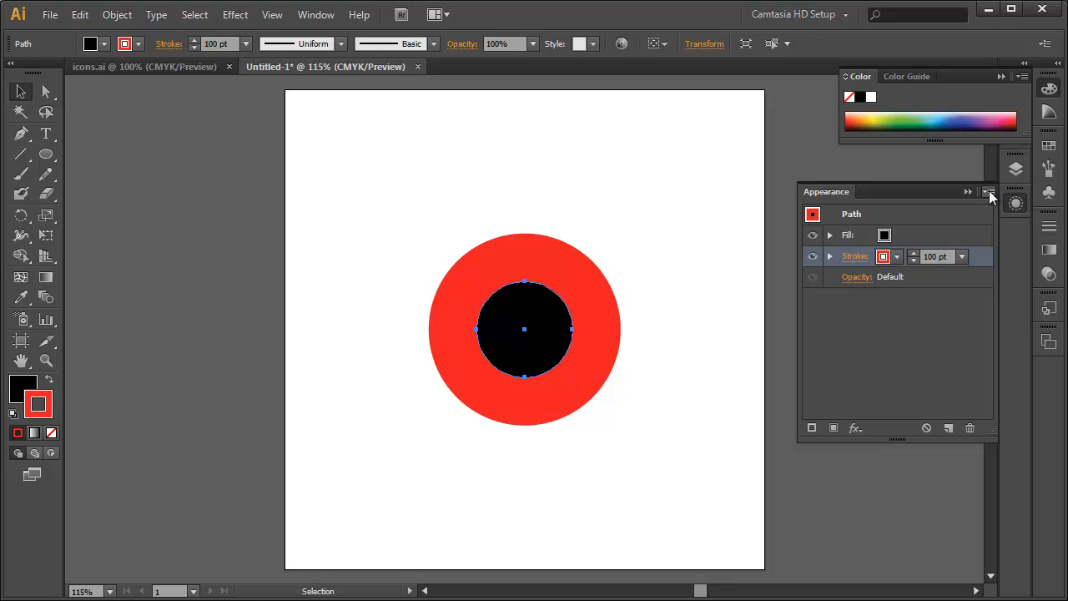
- Add a second stroke set to black at 200 pt, beneath the red stroke
{"action": "left_click", "coordinate": [988, 192]}
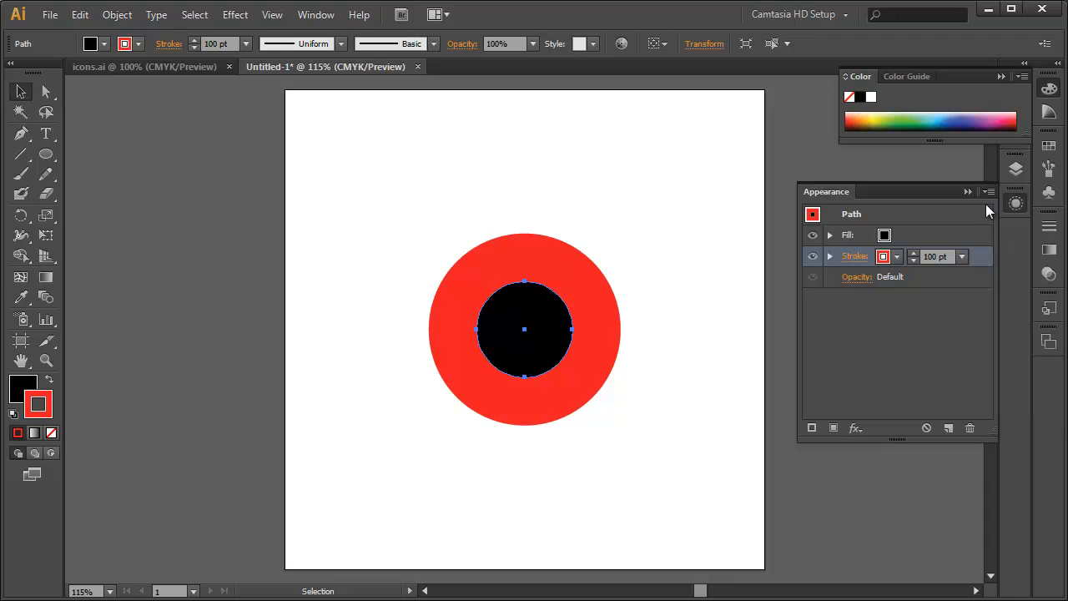
{"action": "mouse_move", "coordinate": [1010, 242]}
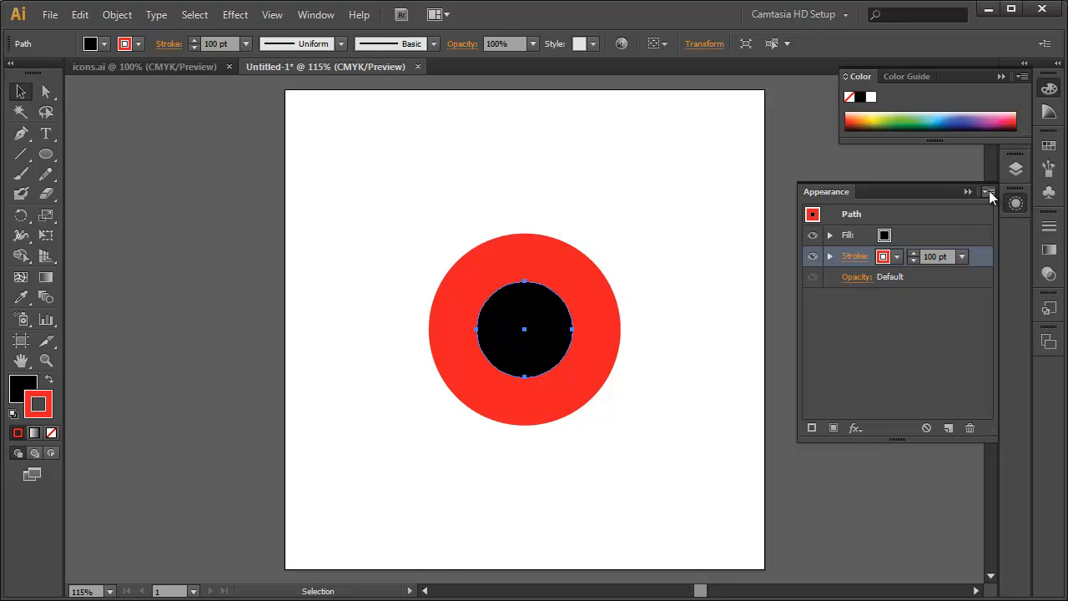
{"action": "left_click", "coordinate": [989, 192]}
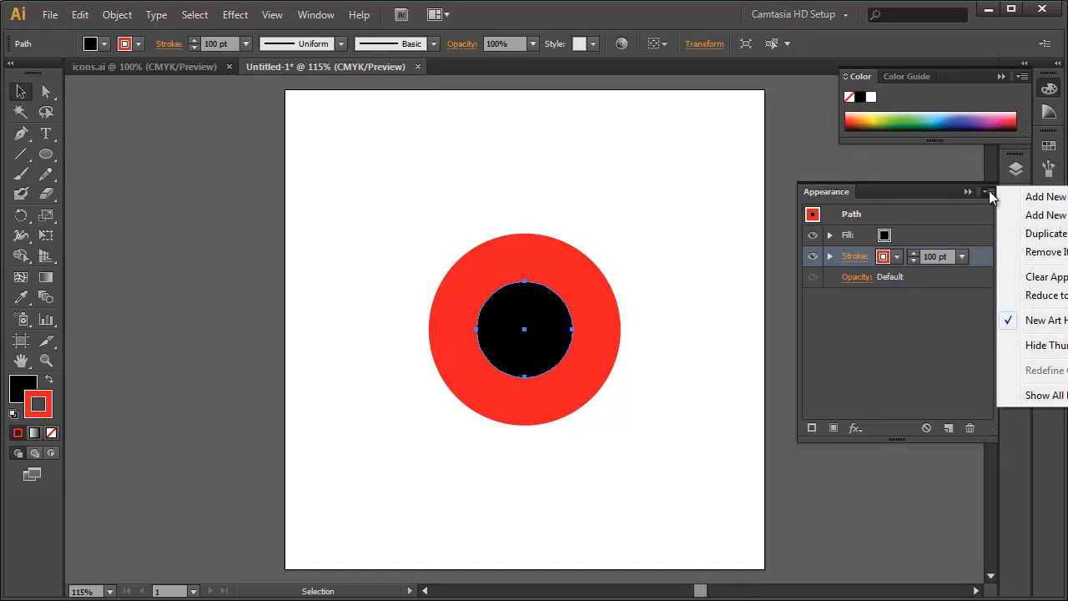
{"action": "left_click", "coordinate": [1045, 215]}
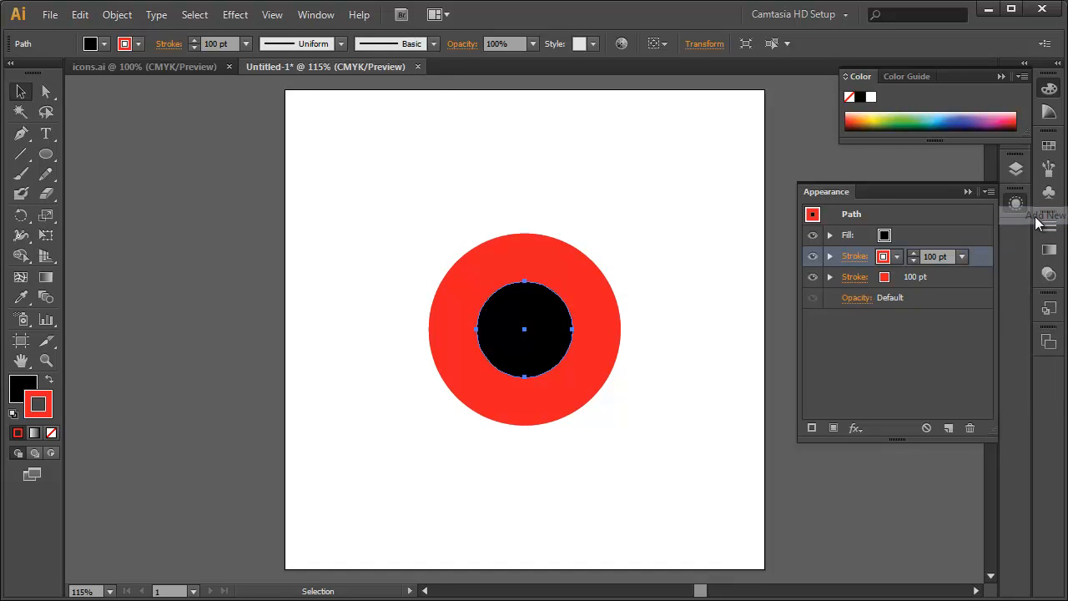
{"action": "mouse_move", "coordinate": [855, 277]}
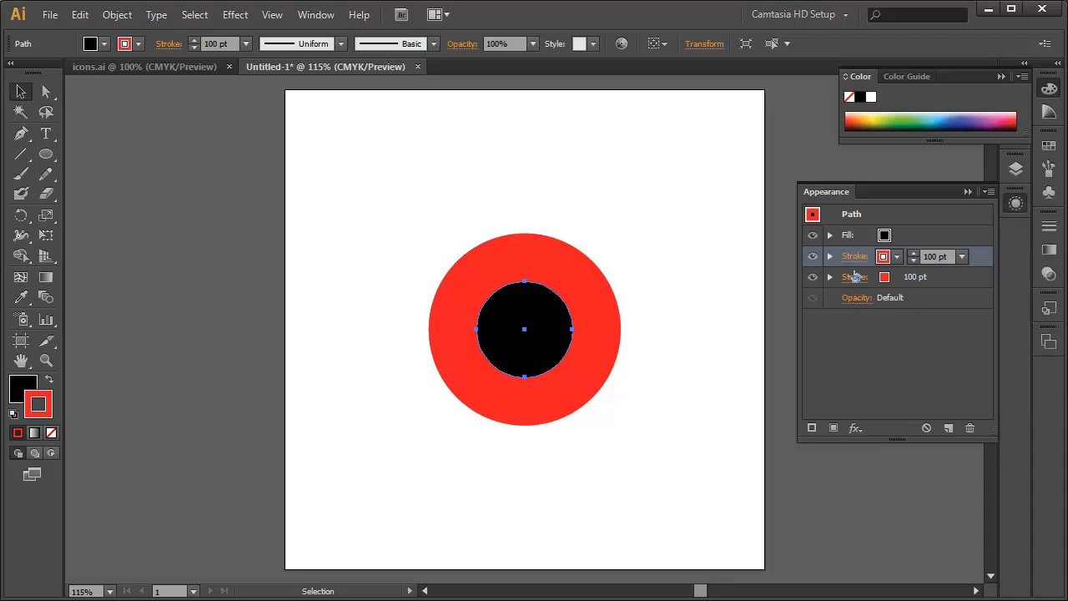
{"action": "left_click", "coordinate": [855, 276]}
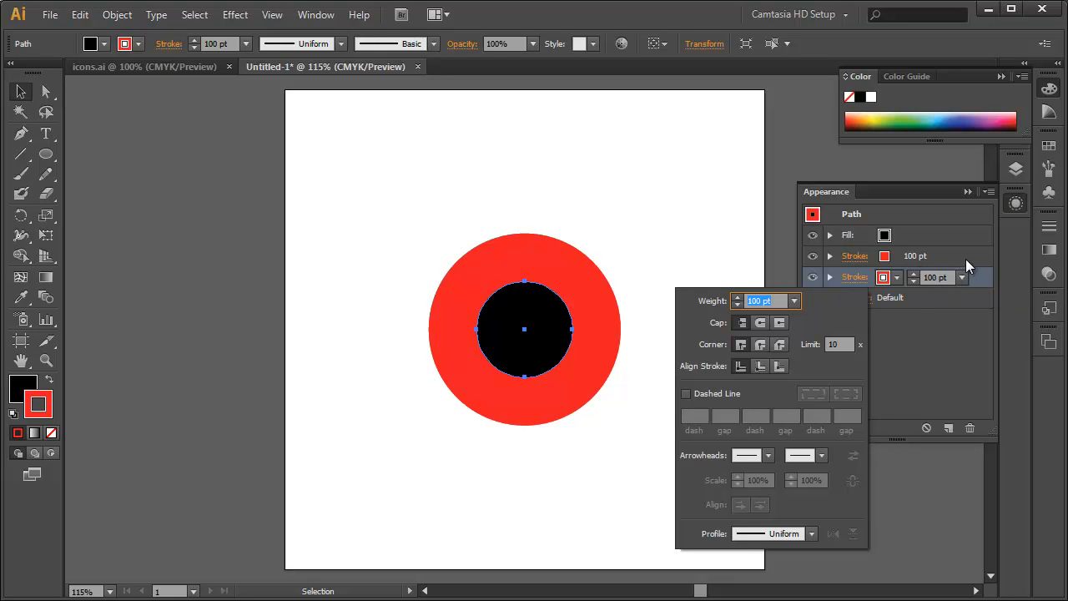
{"action": "mouse_move", "coordinate": [884, 277]}
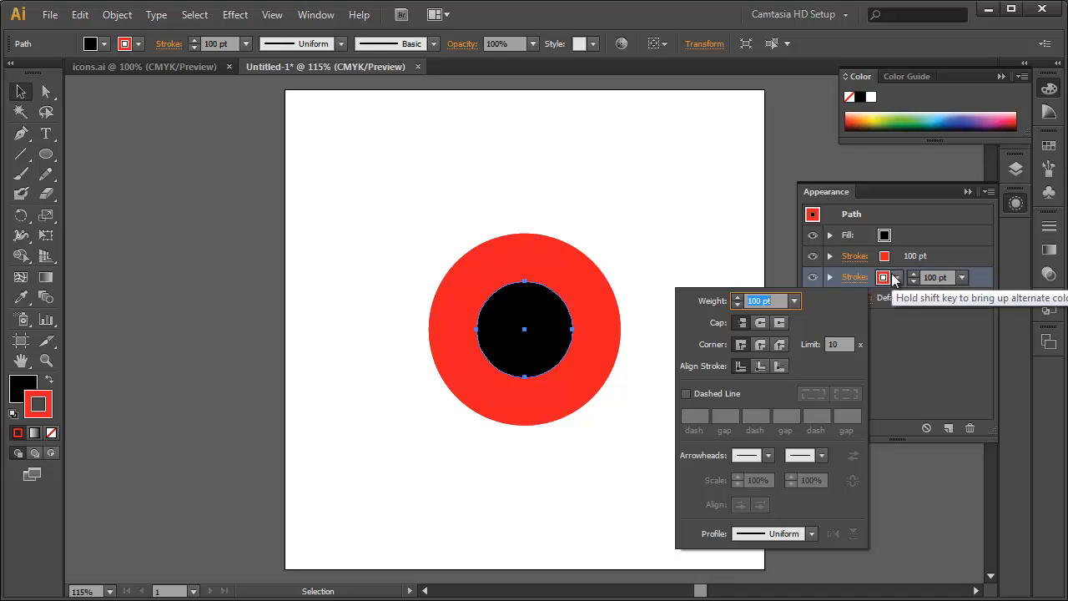
{"action": "mouse_move", "coordinate": [854, 278]}
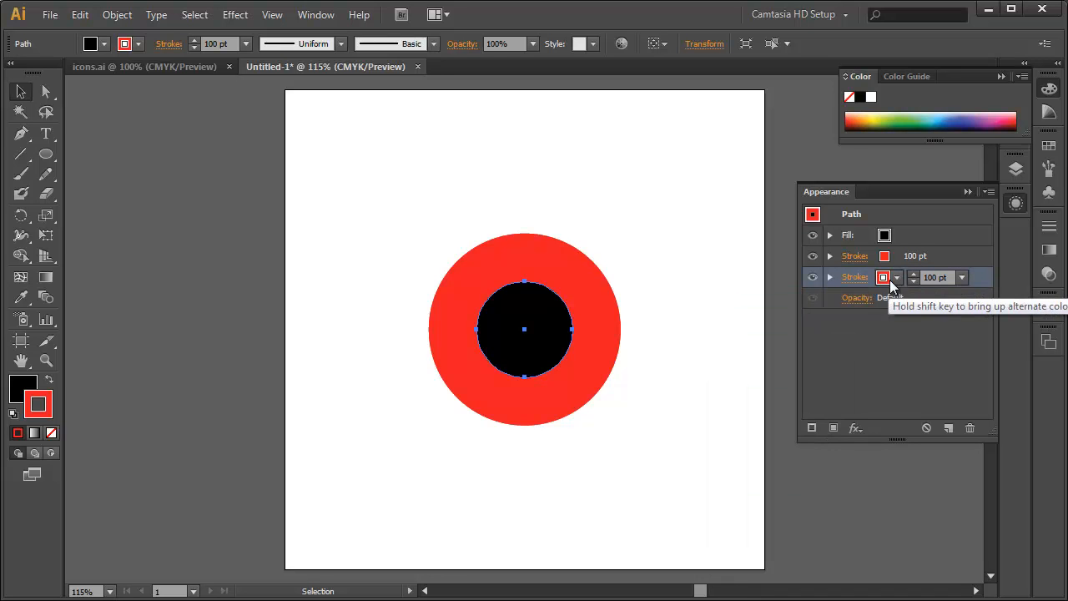
{"action": "left_click", "coordinate": [884, 277]}
{"action": "type", "text": "200"}
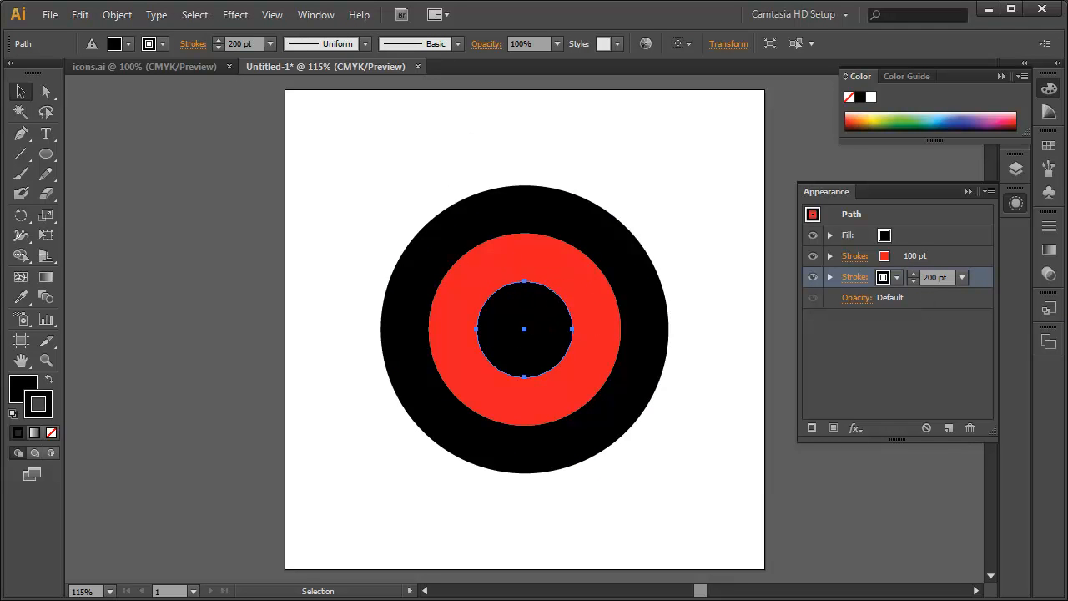
{"action": "left_click", "coordinate": [315, 15]}
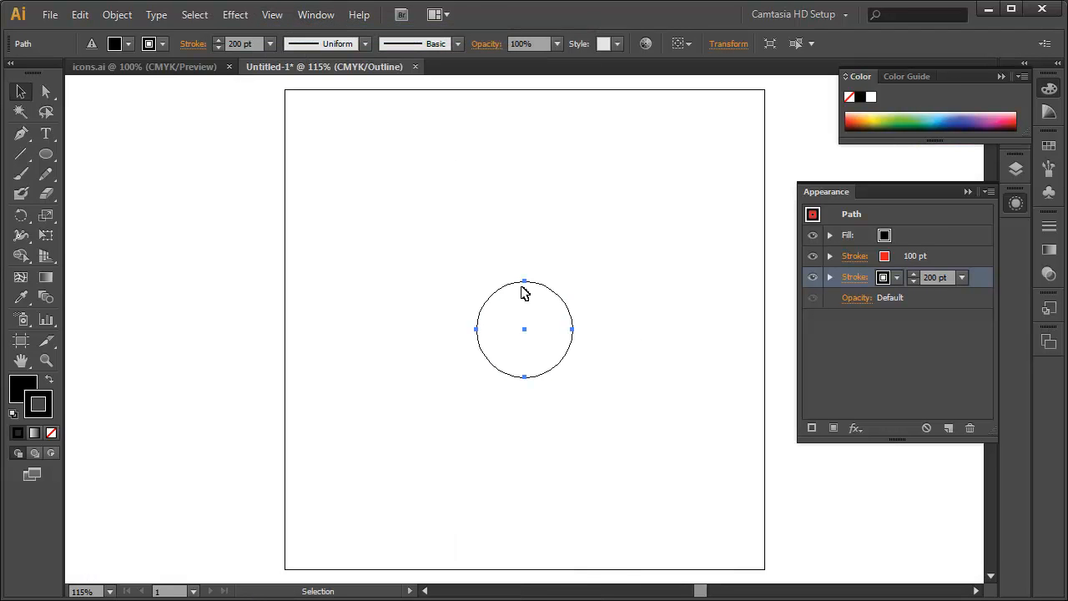
{"action": "mouse_move", "coordinate": [559, 323]}
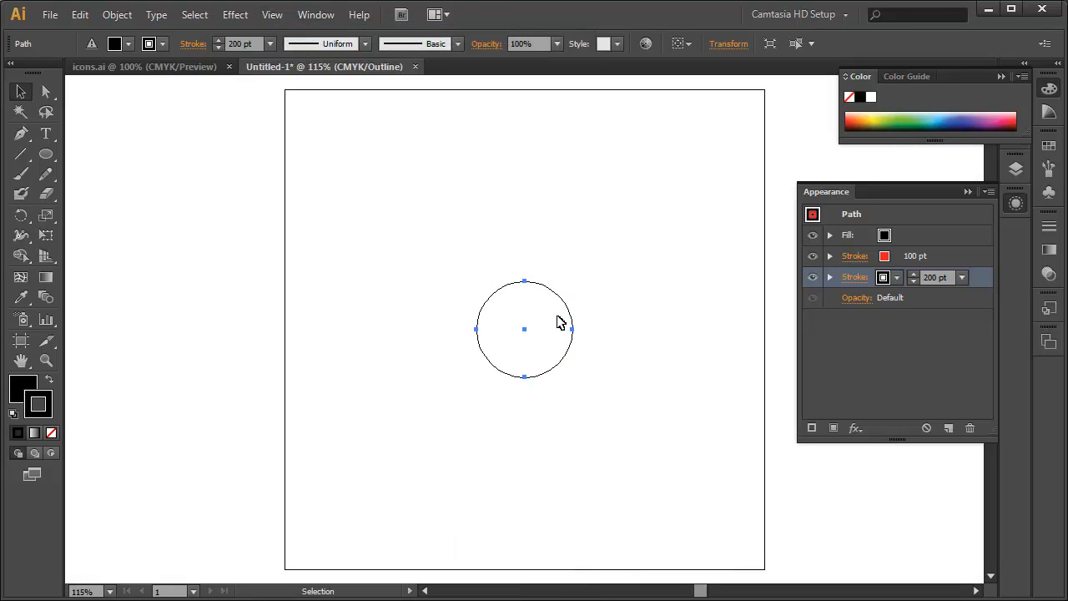
{"action": "left_click", "coordinate": [271, 14]}
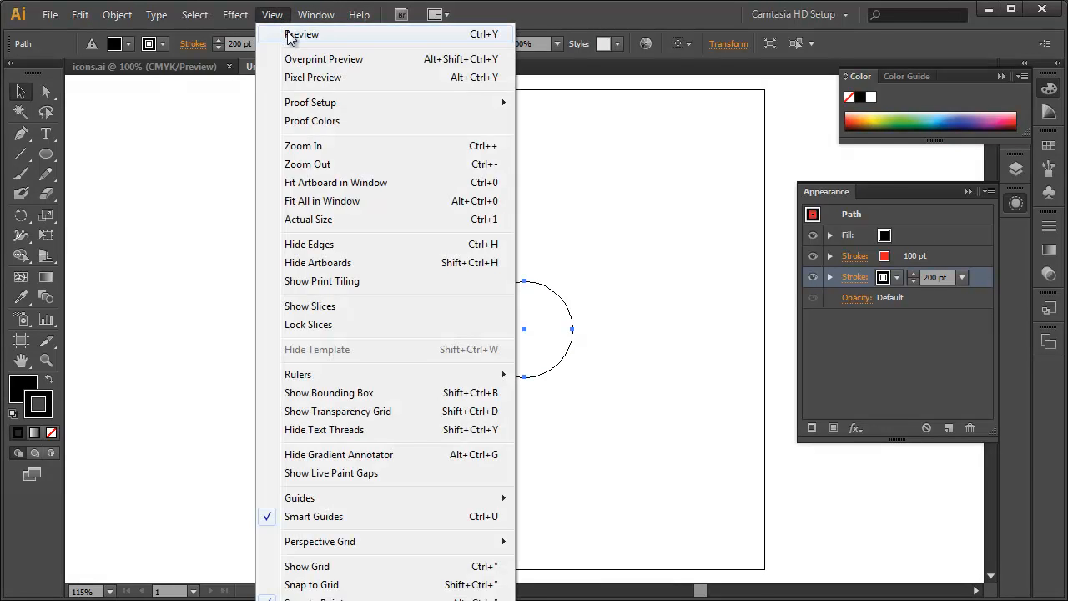
{"action": "left_click", "coordinate": [302, 35]}
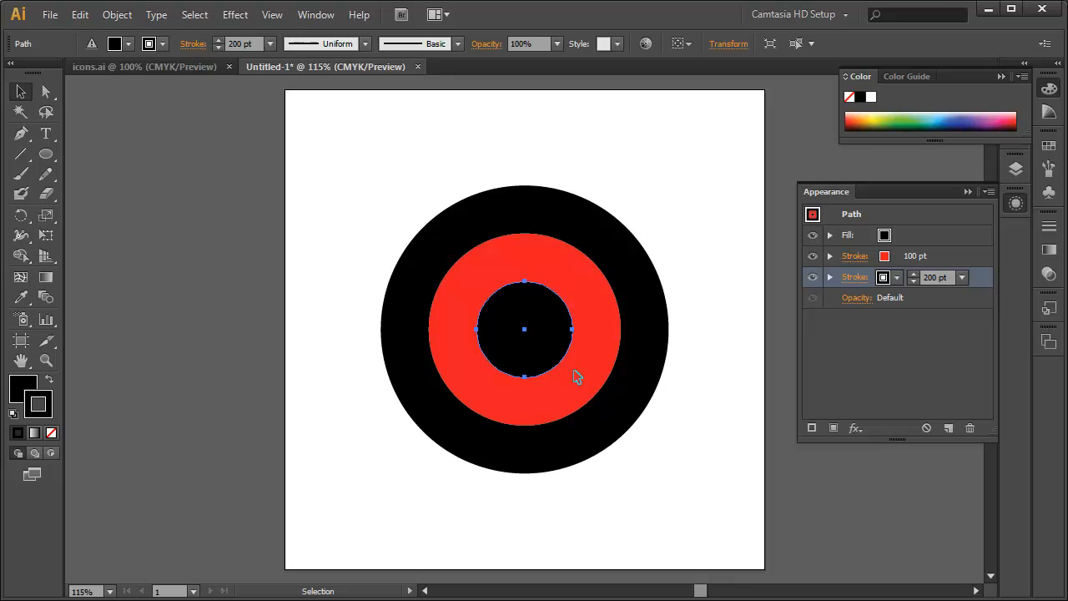
{"action": "mouse_move", "coordinate": [623, 295]}
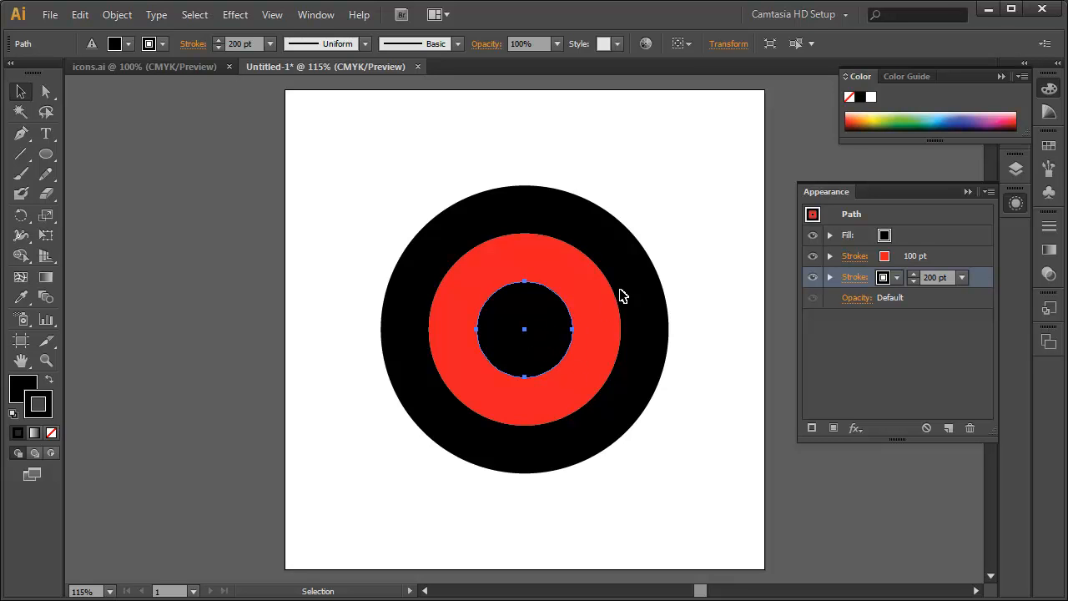
{"action": "mouse_move", "coordinate": [601, 329]}
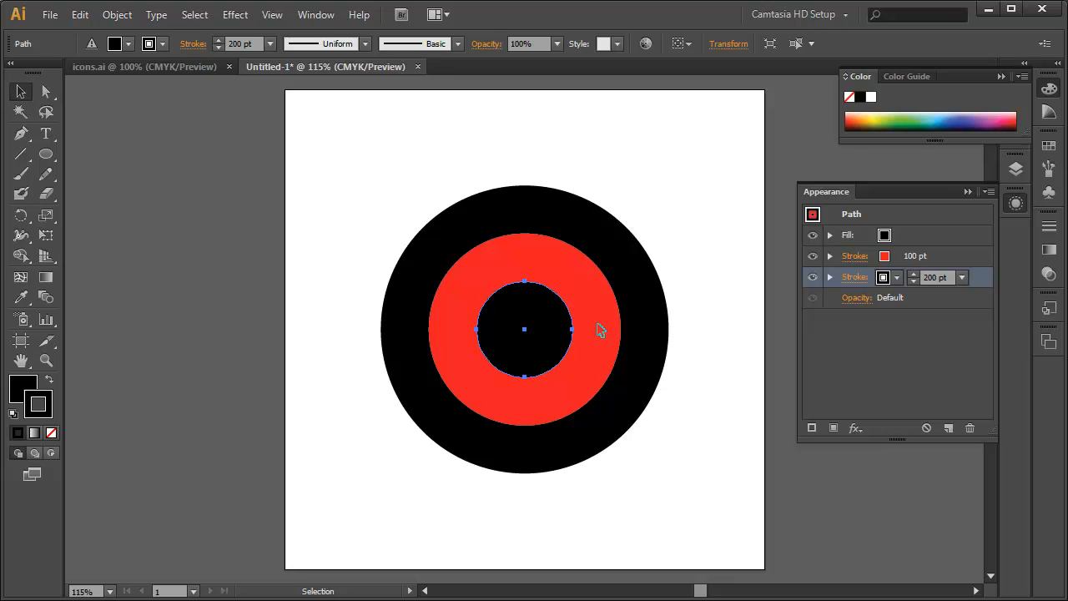
{"action": "mouse_move", "coordinate": [921, 257]}
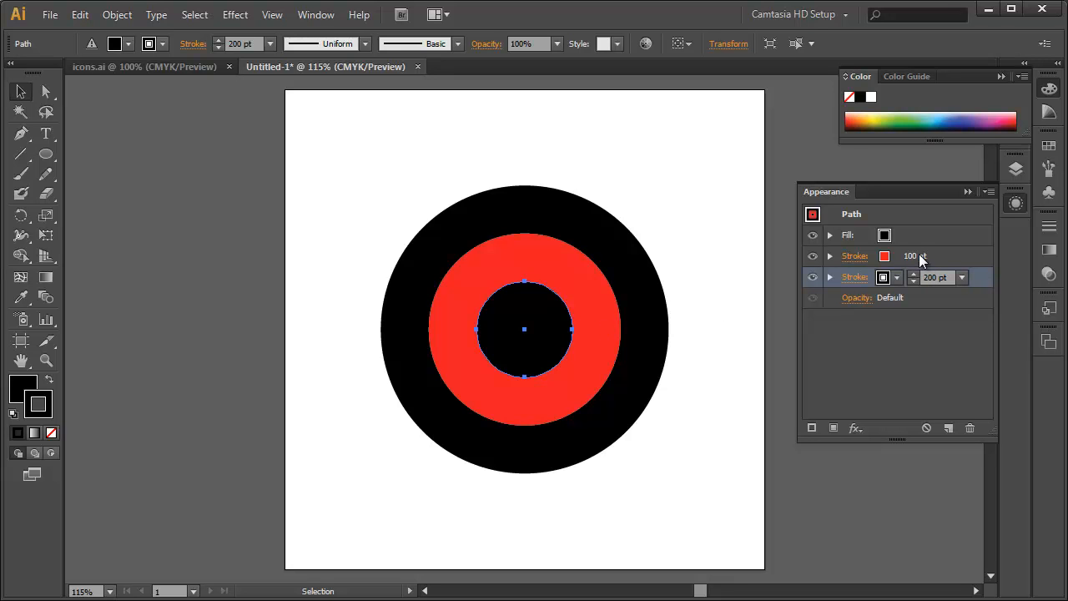
{"action": "left_click", "coordinate": [883, 256]}
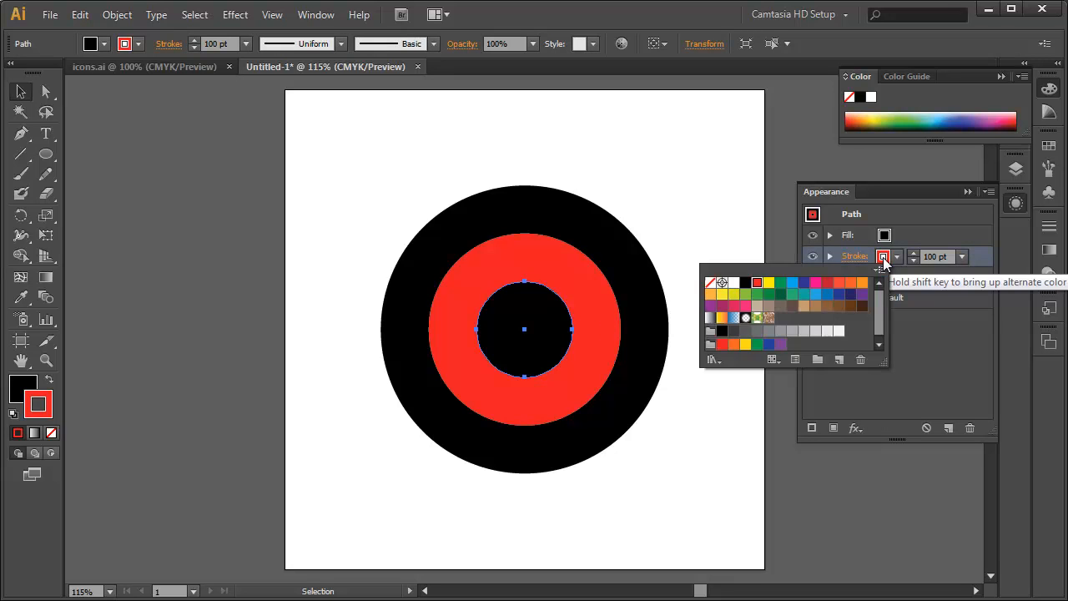
- Change the red middle stroke to white and reselect the target circle
{"action": "left_click", "coordinate": [734, 282]}
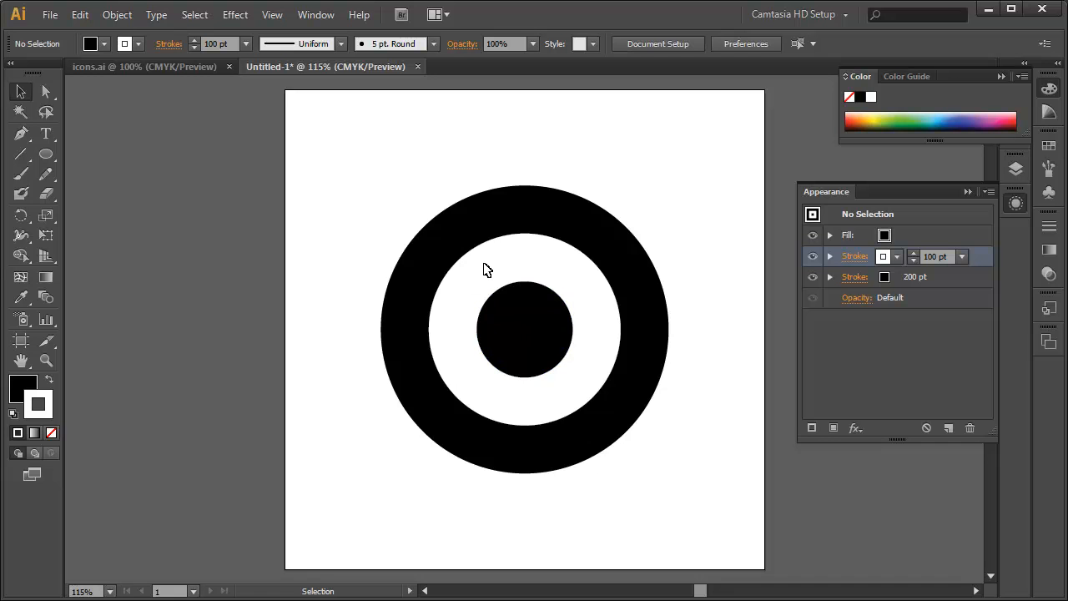
{"action": "left_click", "coordinate": [524, 330]}
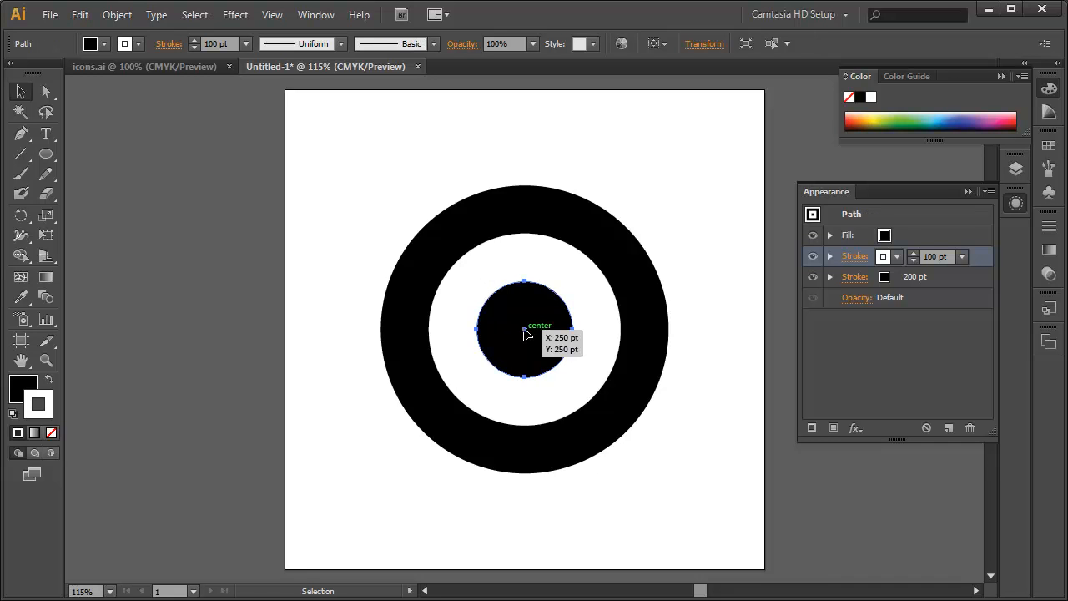
{"action": "left_click", "coordinate": [116, 15]}
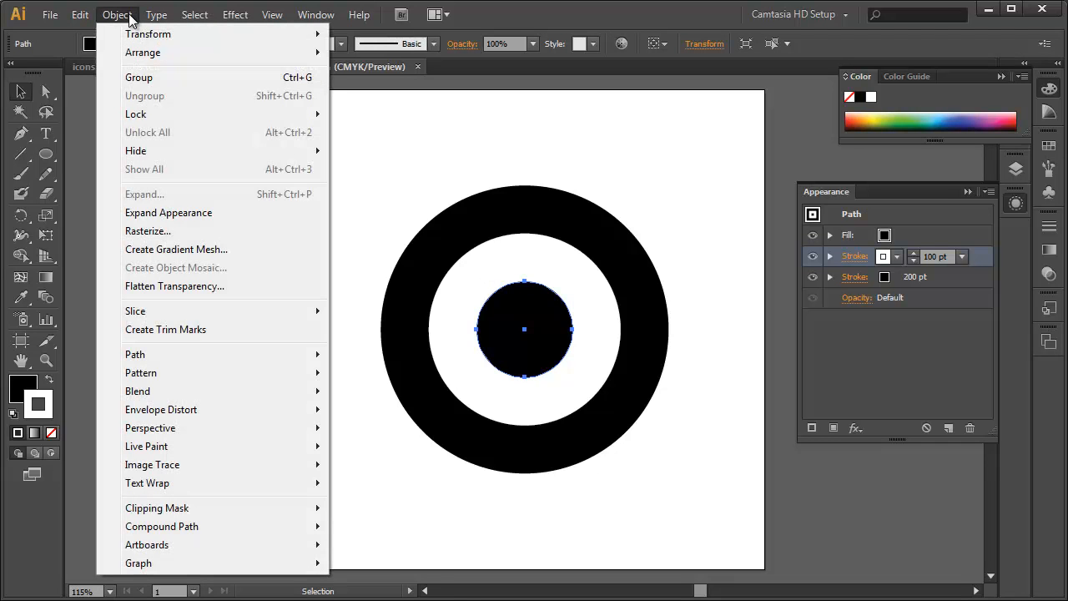
{"action": "mouse_move", "coordinate": [168, 212]}
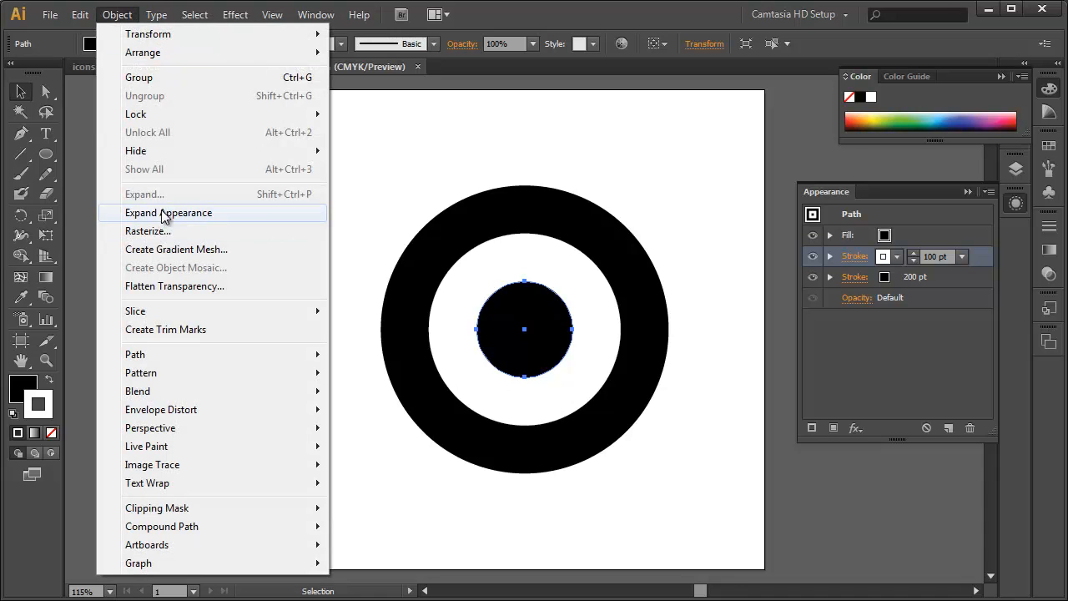
{"action": "mouse_move", "coordinate": [165, 219]}
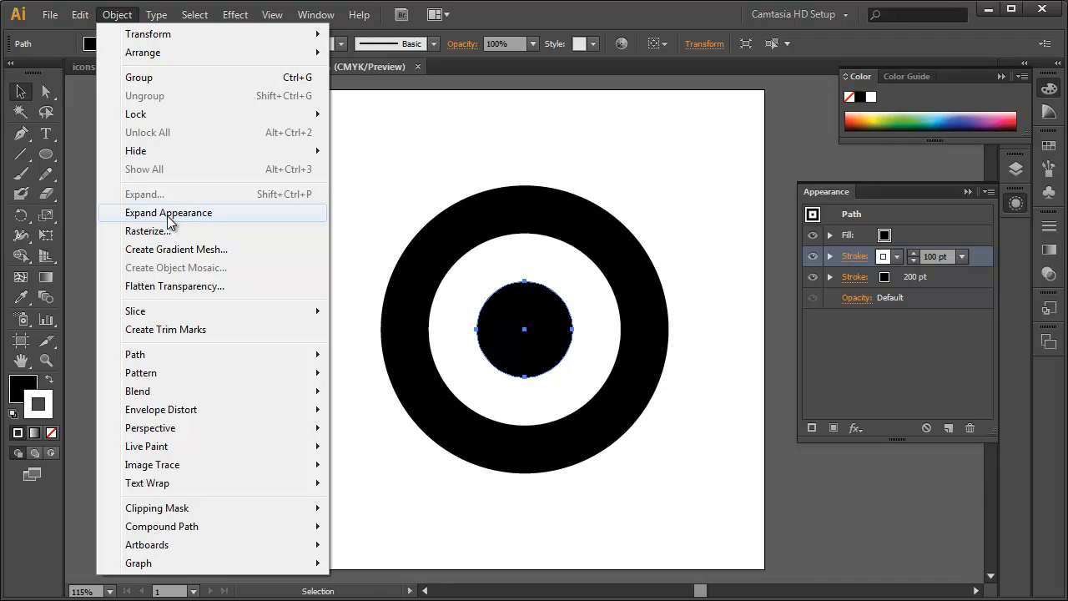
{"action": "mouse_move", "coordinate": [584, 37]}
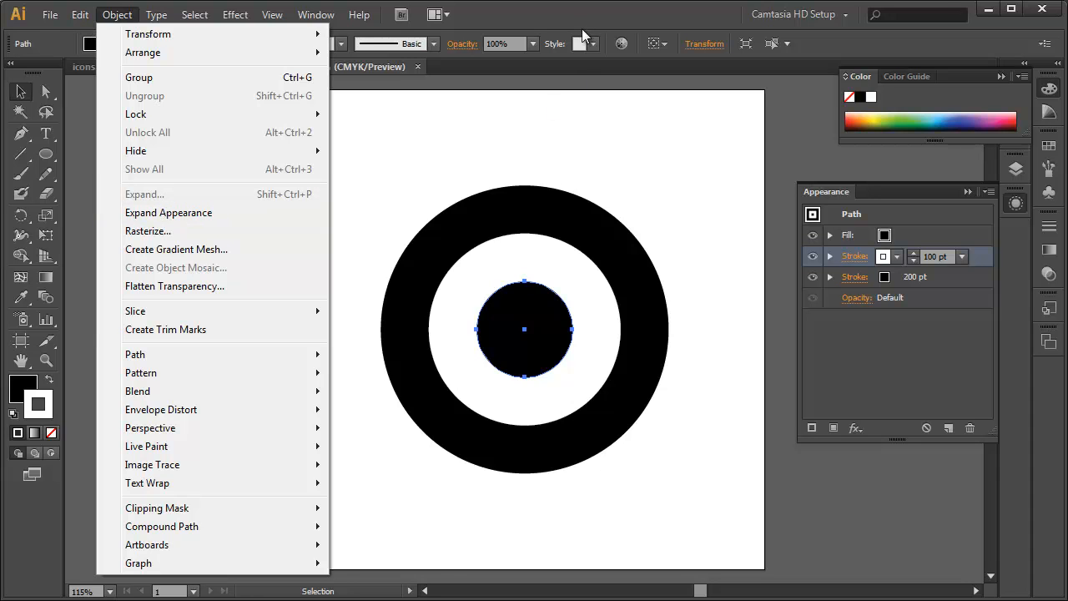
- Close the Object menu without applying any command
{"action": "left_click", "coordinate": [525, 229]}
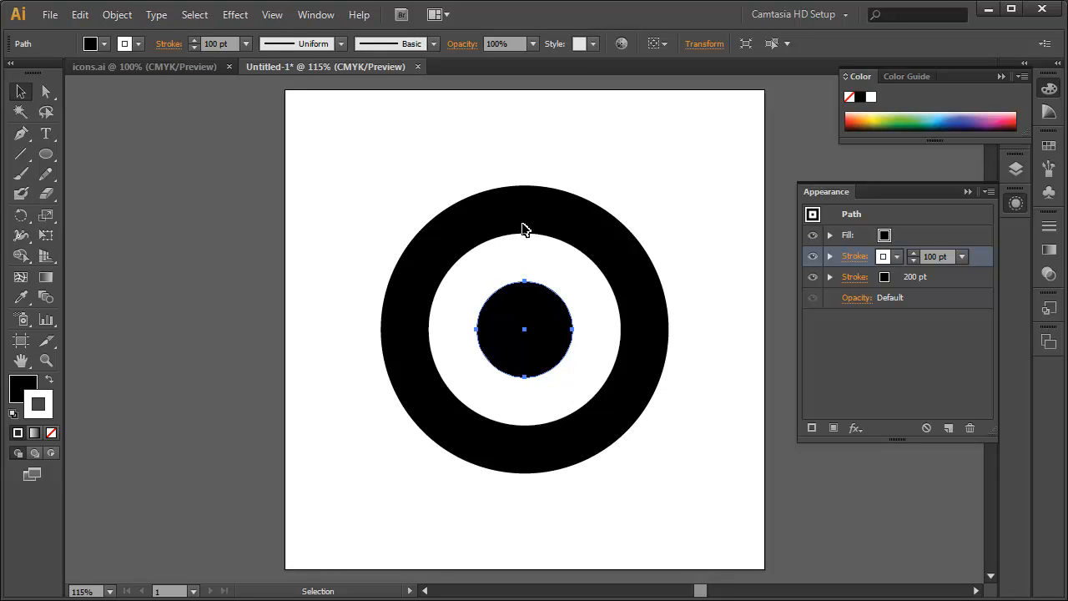
{"action": "mouse_move", "coordinate": [501, 264]}
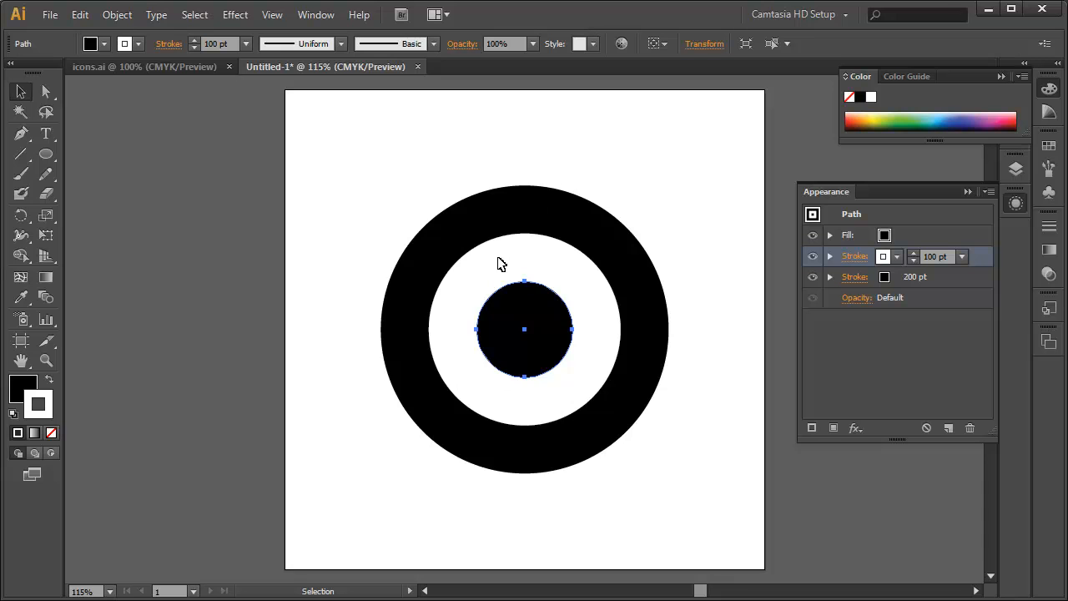
{"action": "mouse_move", "coordinate": [626, 307]}
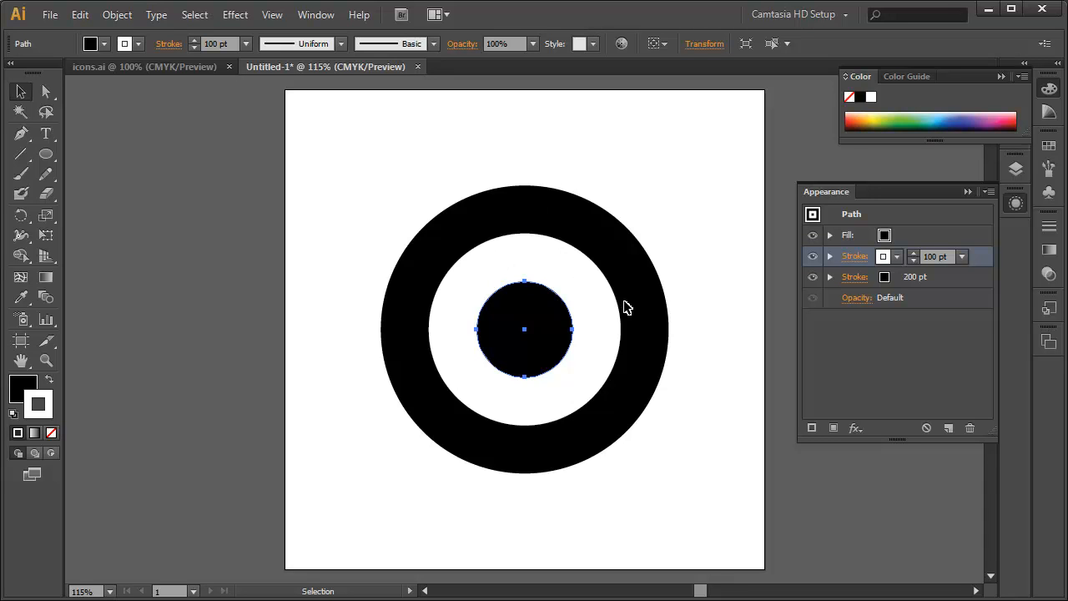
{"action": "mouse_move", "coordinate": [632, 357]}
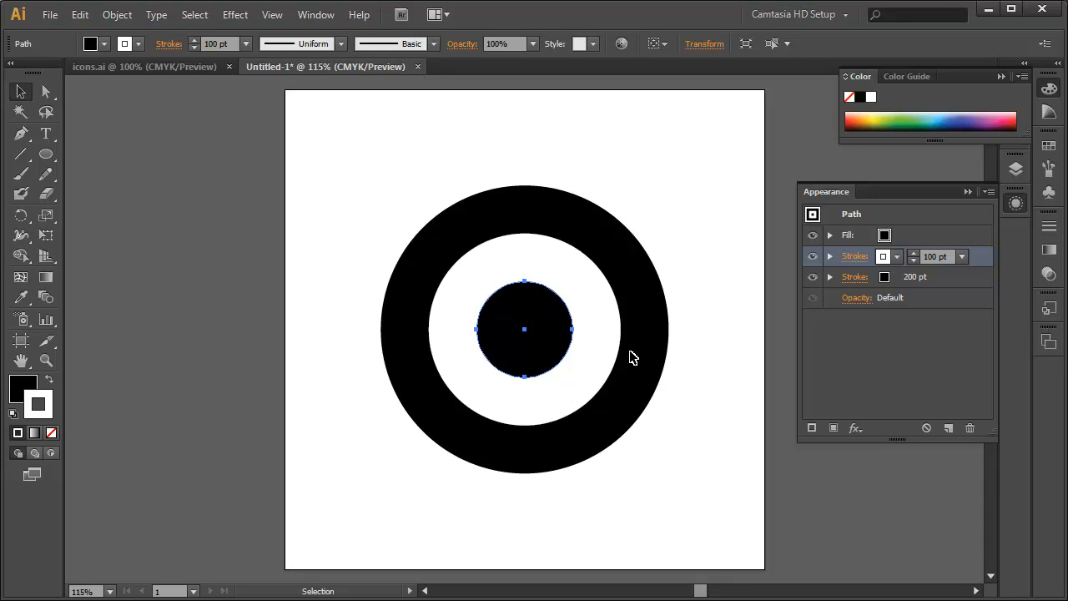
{"action": "mouse_move", "coordinate": [83, 226]}
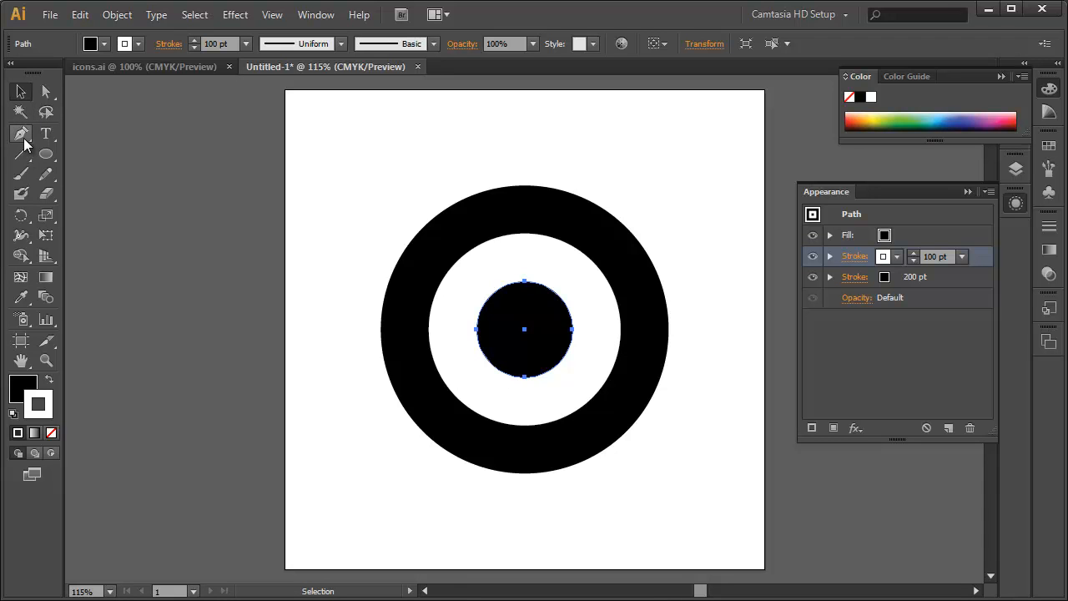
{"action": "left_click", "coordinate": [21, 134]}
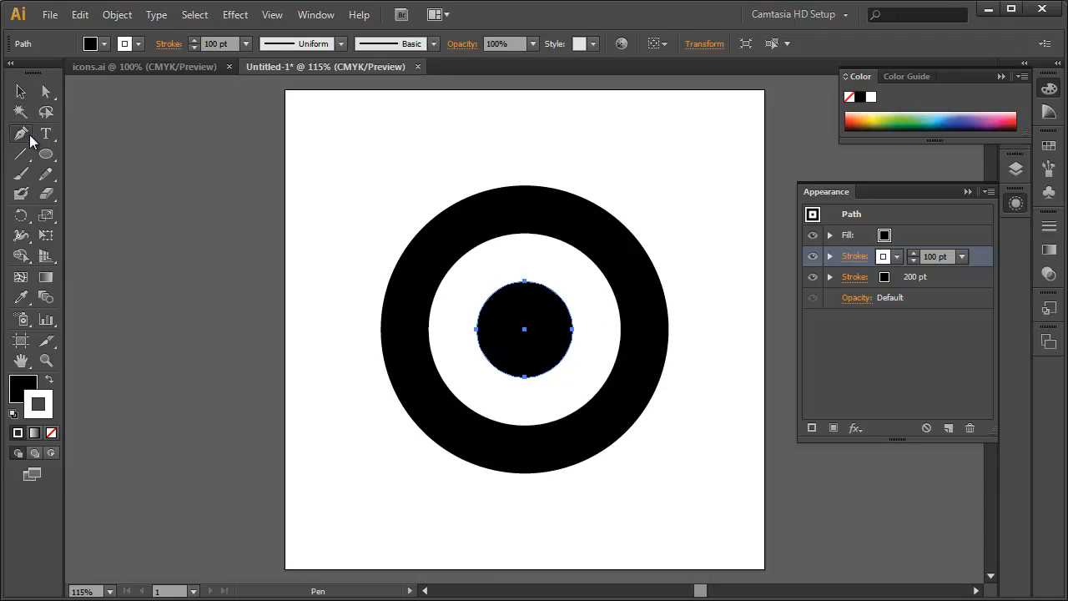
{"action": "mouse_move", "coordinate": [500, 351]}
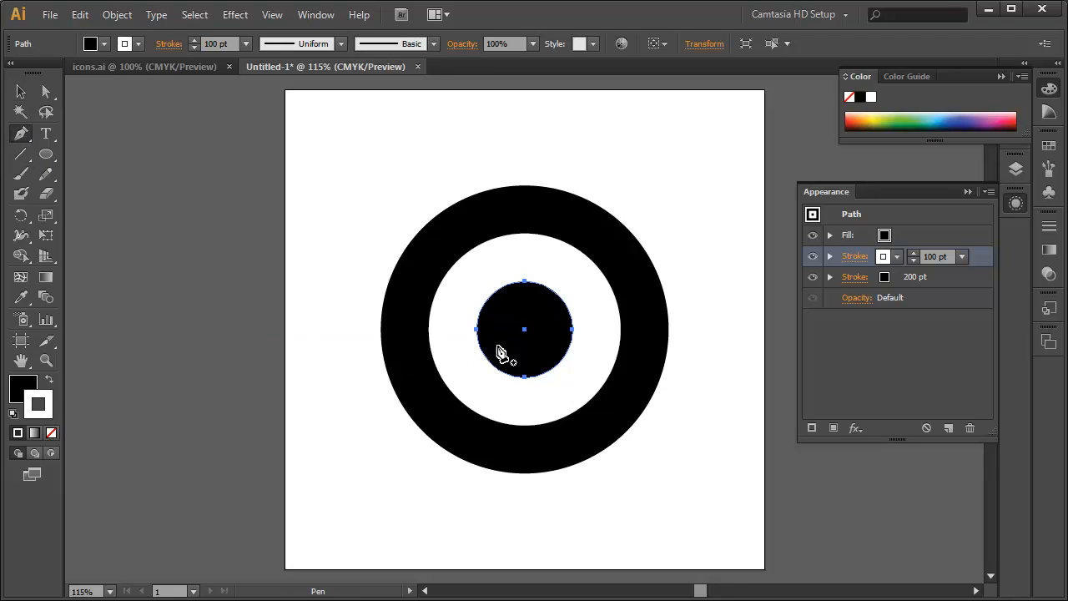
{"action": "mouse_move", "coordinate": [525, 337]}
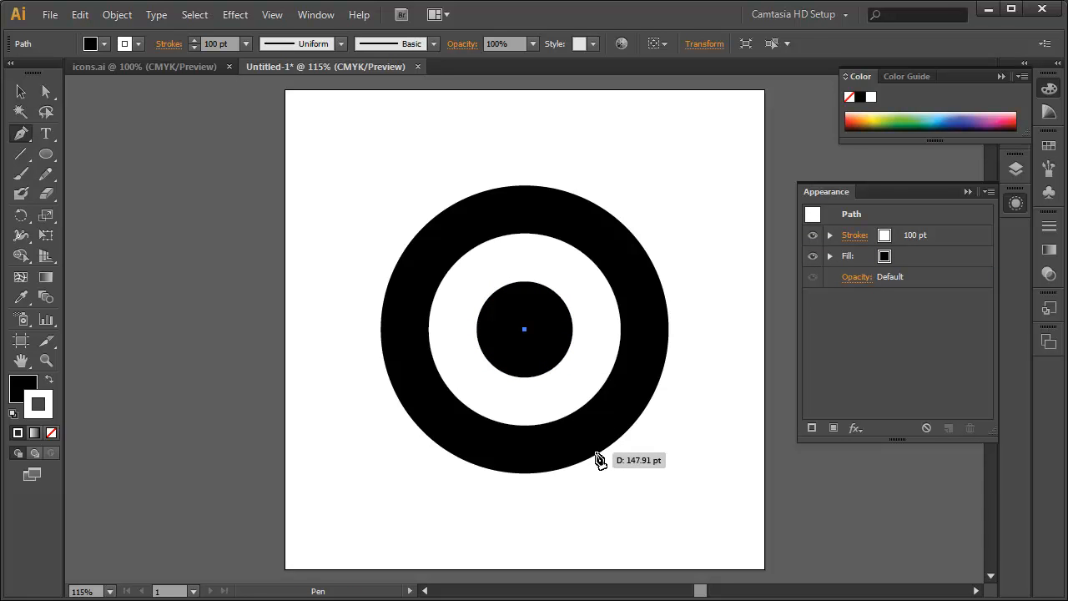
{"action": "mouse_move", "coordinate": [599, 462]}
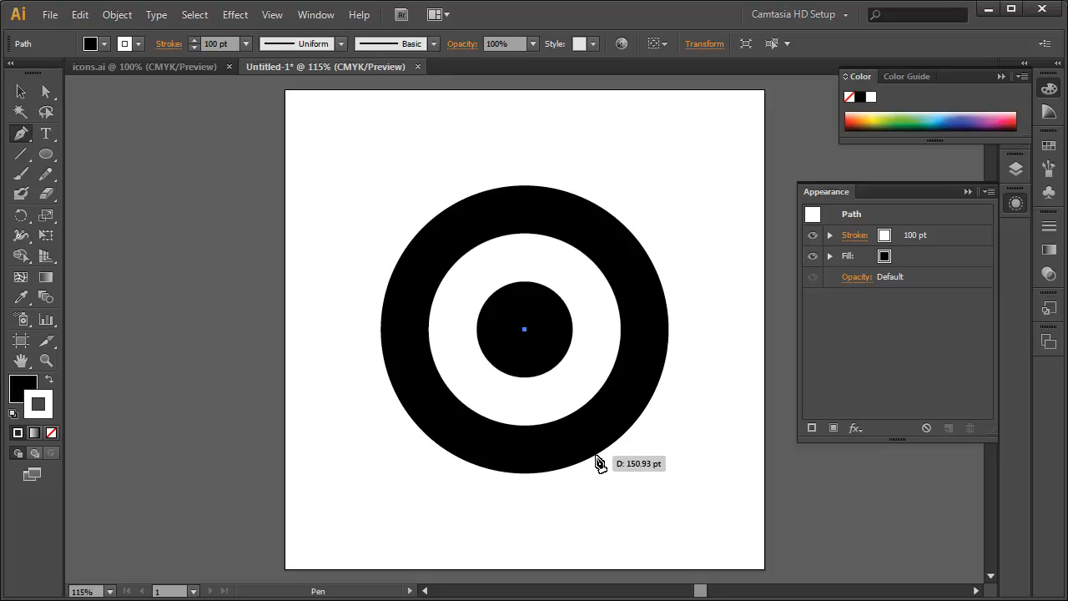
{"action": "mouse_move", "coordinate": [608, 459]}
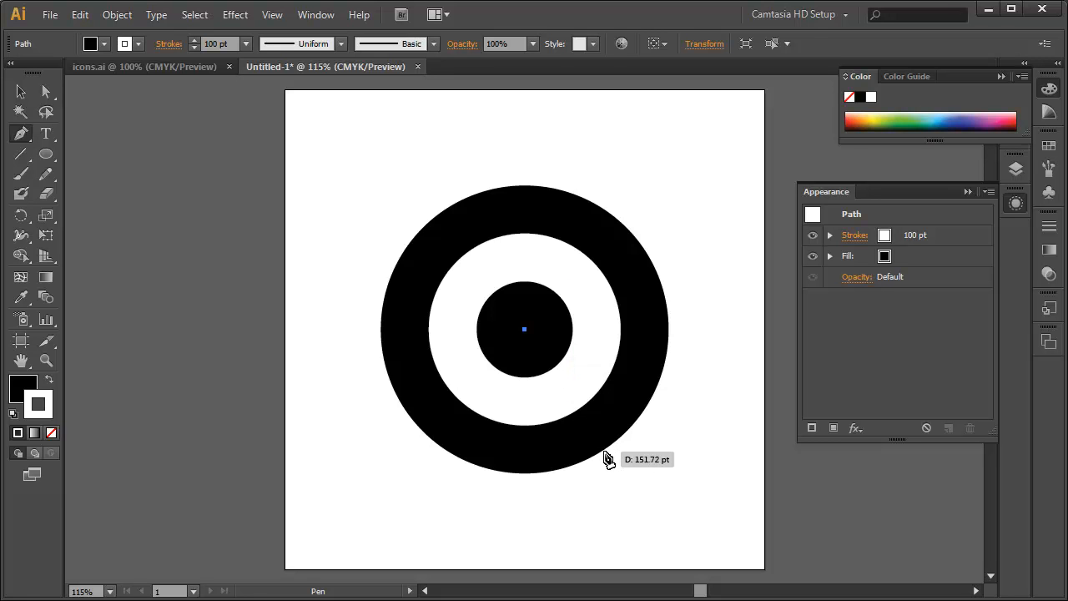
{"action": "mouse_move", "coordinate": [606, 460]}
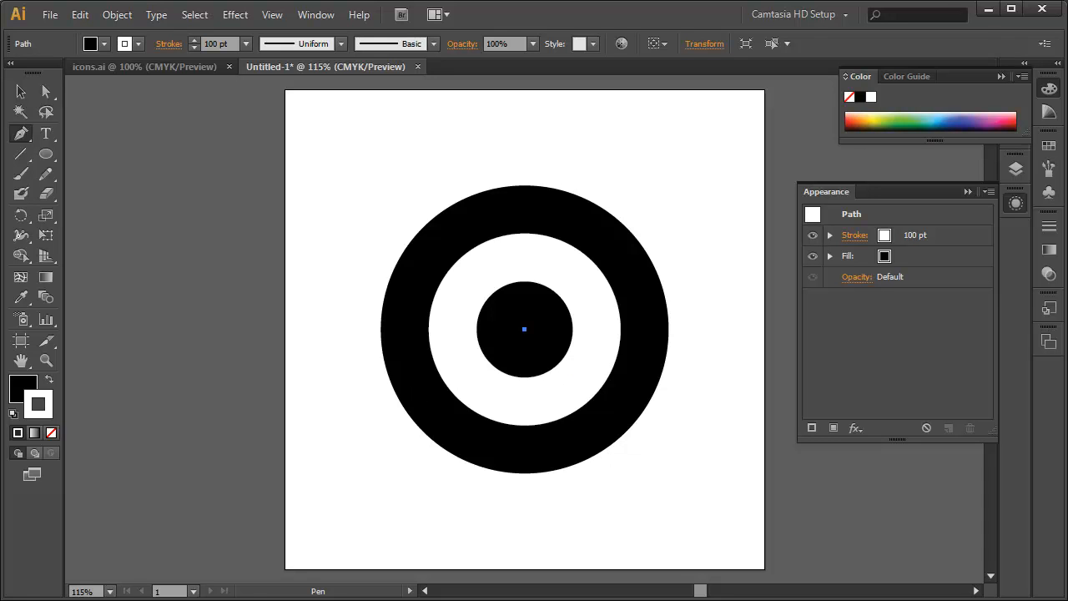
{"action": "left_click", "coordinate": [277, 348]}
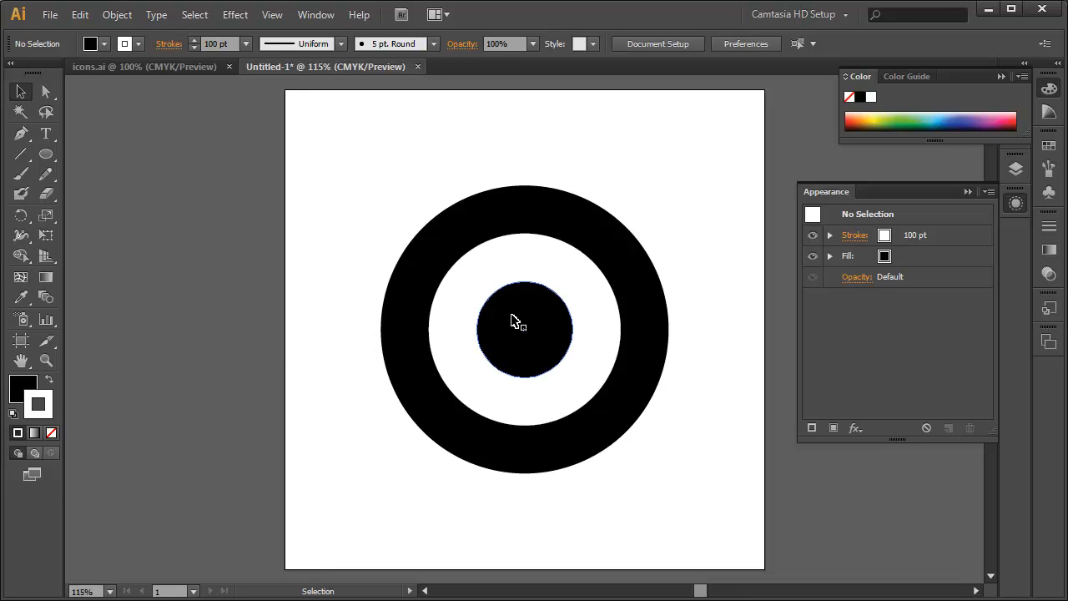
{"action": "mouse_move", "coordinate": [526, 337]}
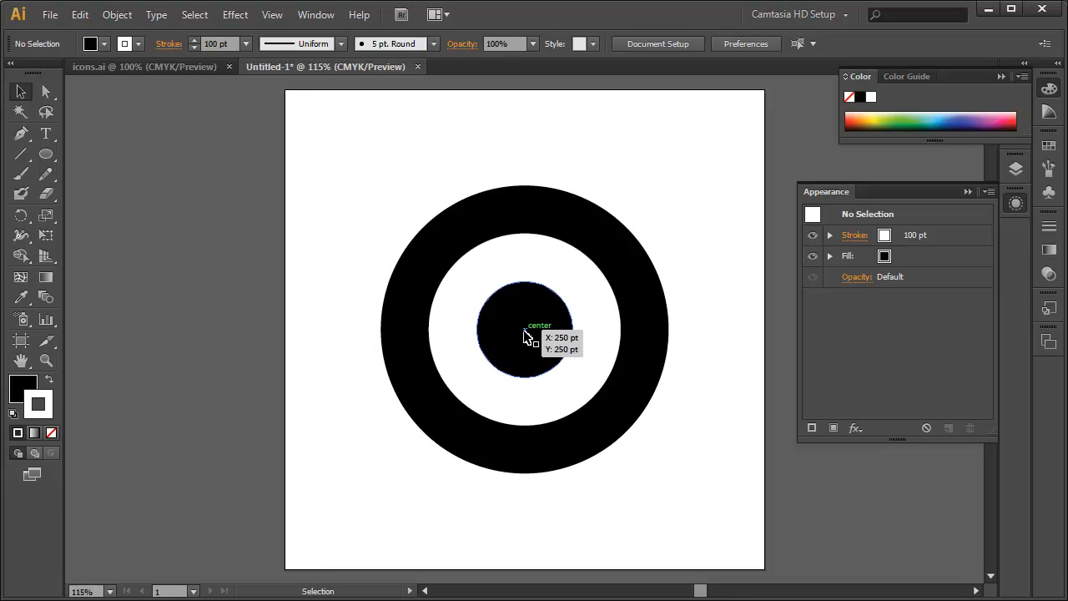
- Select the small centre circle of the target
{"action": "left_click", "coordinate": [524, 325]}
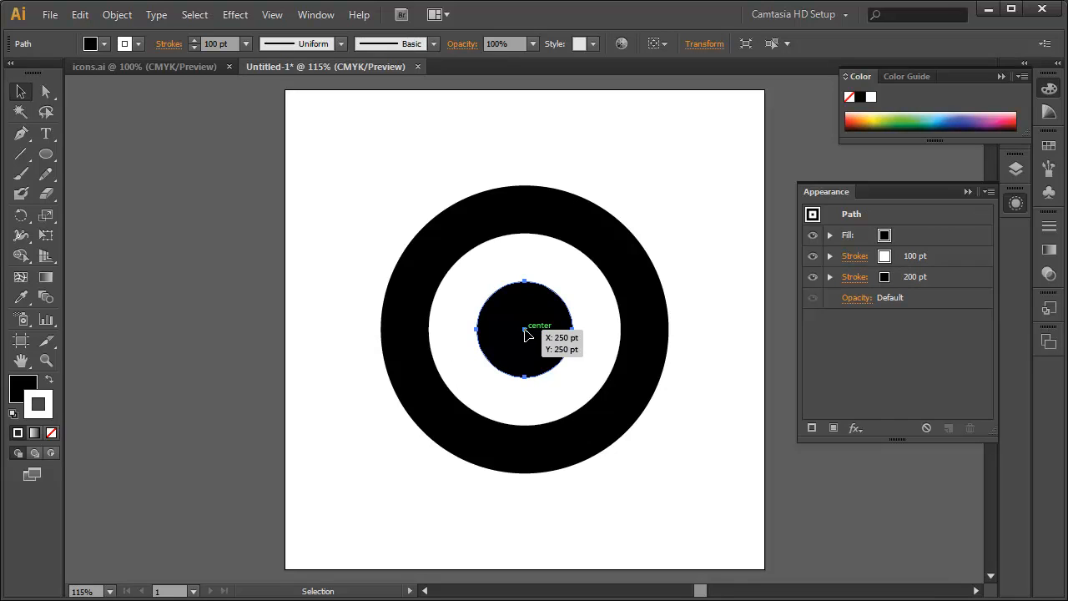
{"action": "mouse_move", "coordinate": [494, 325]}
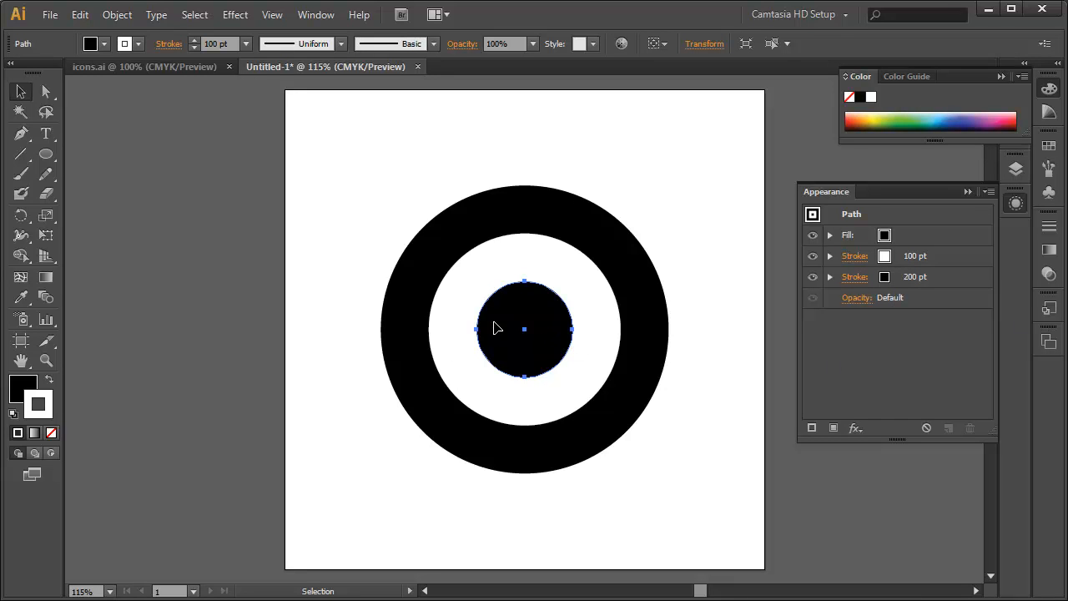
{"action": "mouse_move", "coordinate": [534, 313]}
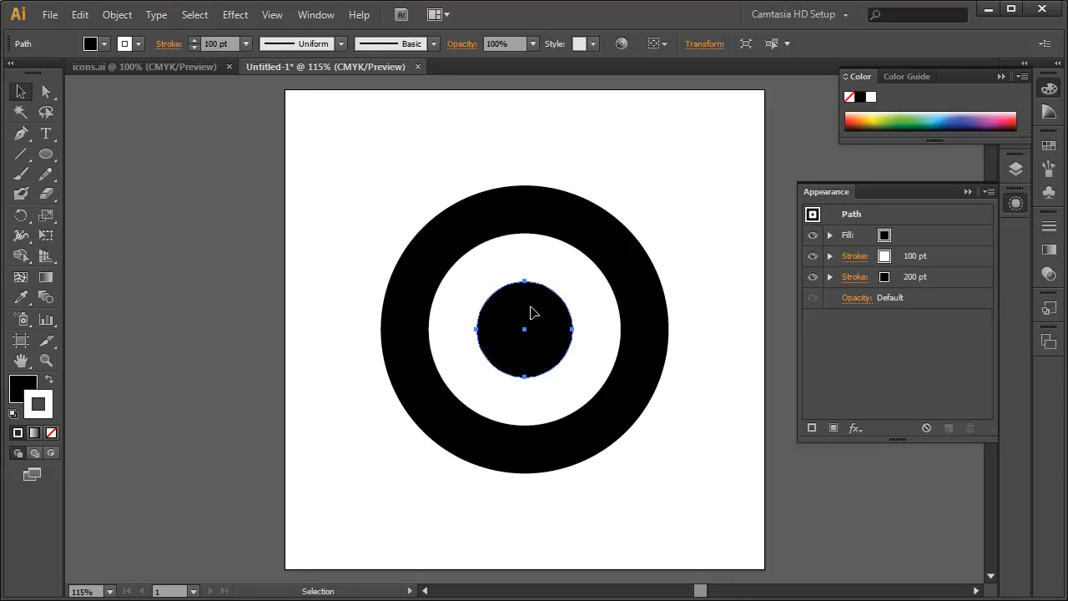
{"action": "mouse_move", "coordinate": [439, 259]}
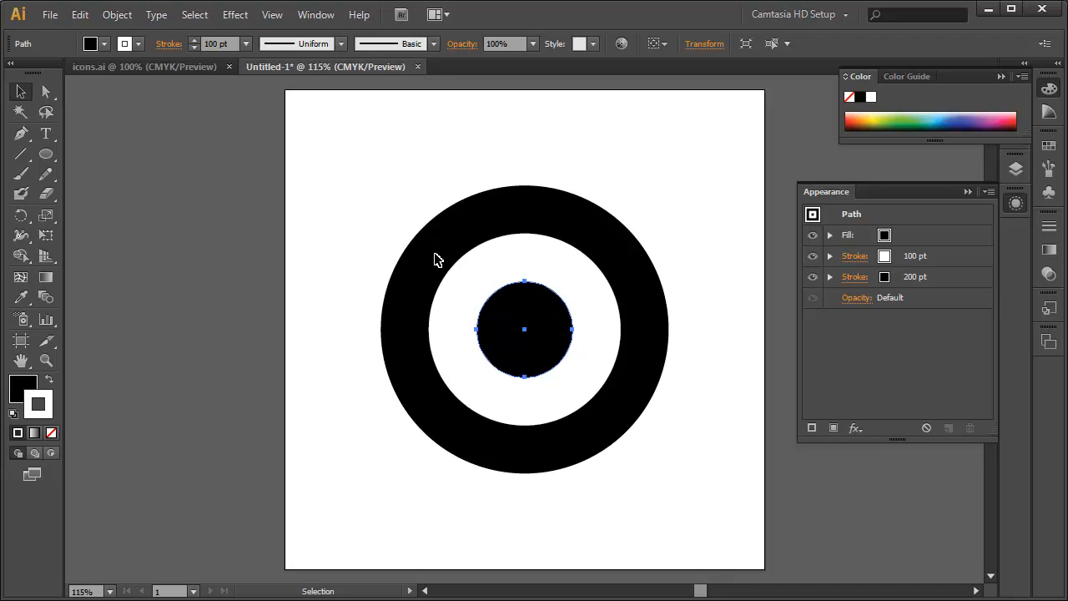
{"action": "mouse_move", "coordinate": [547, 349]}
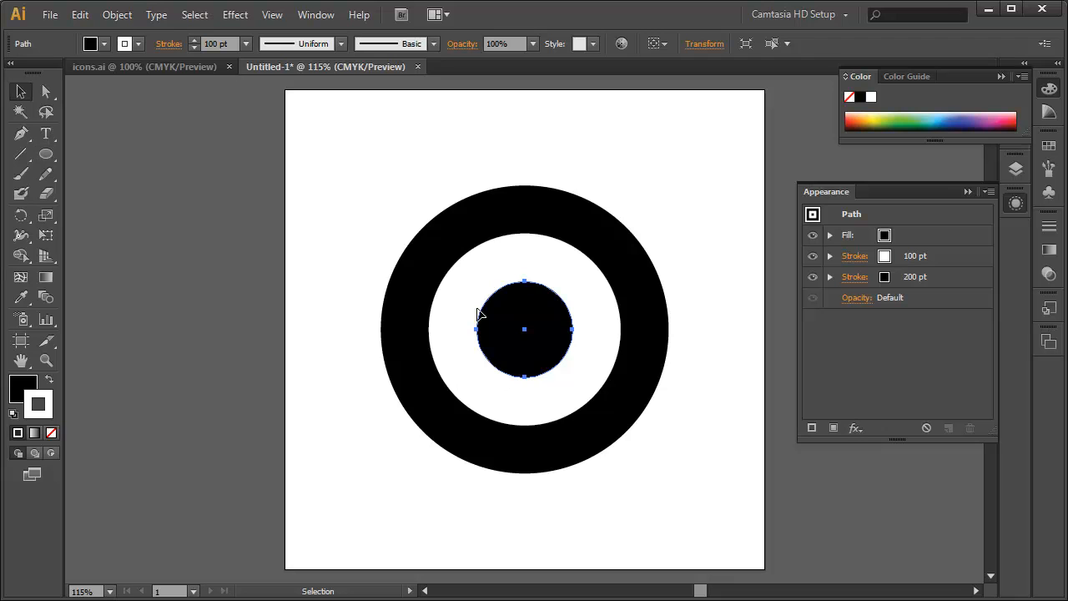
{"action": "mouse_move", "coordinate": [400, 339]}
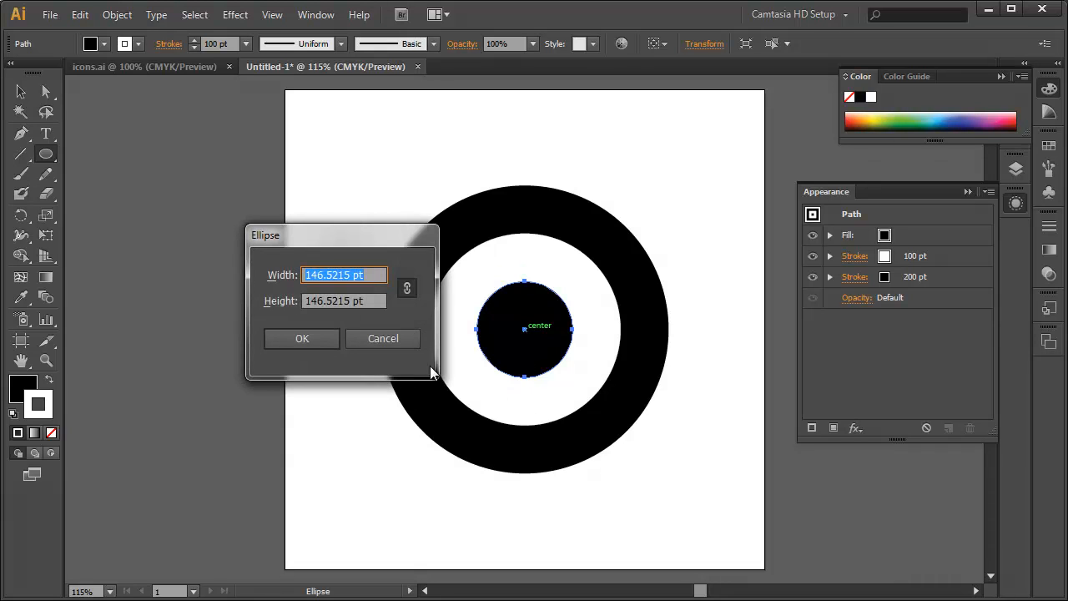
- Confirm the new circle's size, inspect the artwork in Outline view, and deselect
{"action": "left_click", "coordinate": [302, 338]}
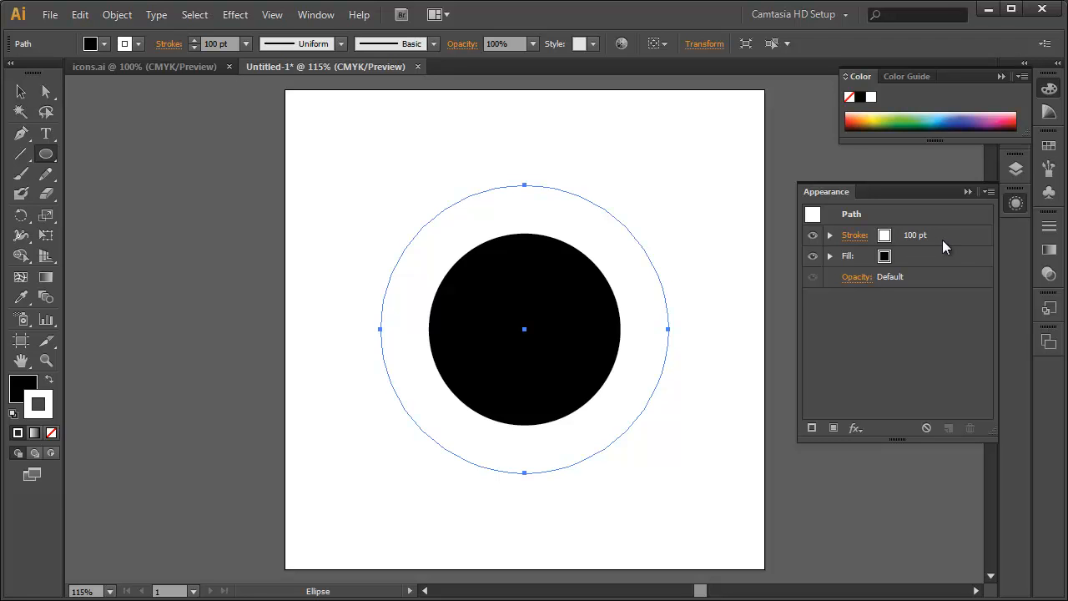
{"action": "mouse_move", "coordinate": [863, 242]}
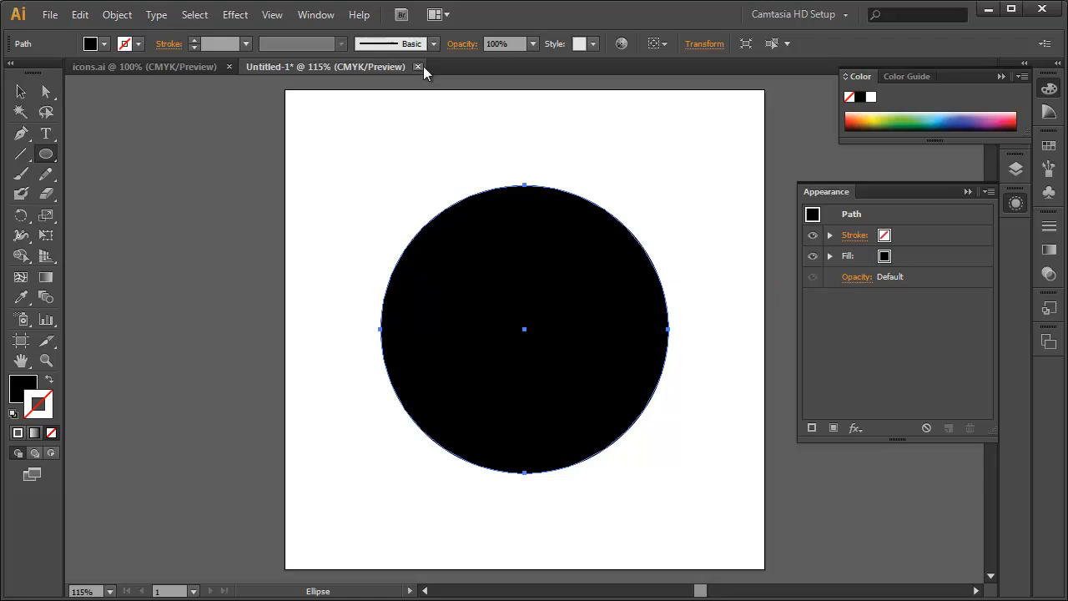
{"action": "mouse_move", "coordinate": [465, 111]}
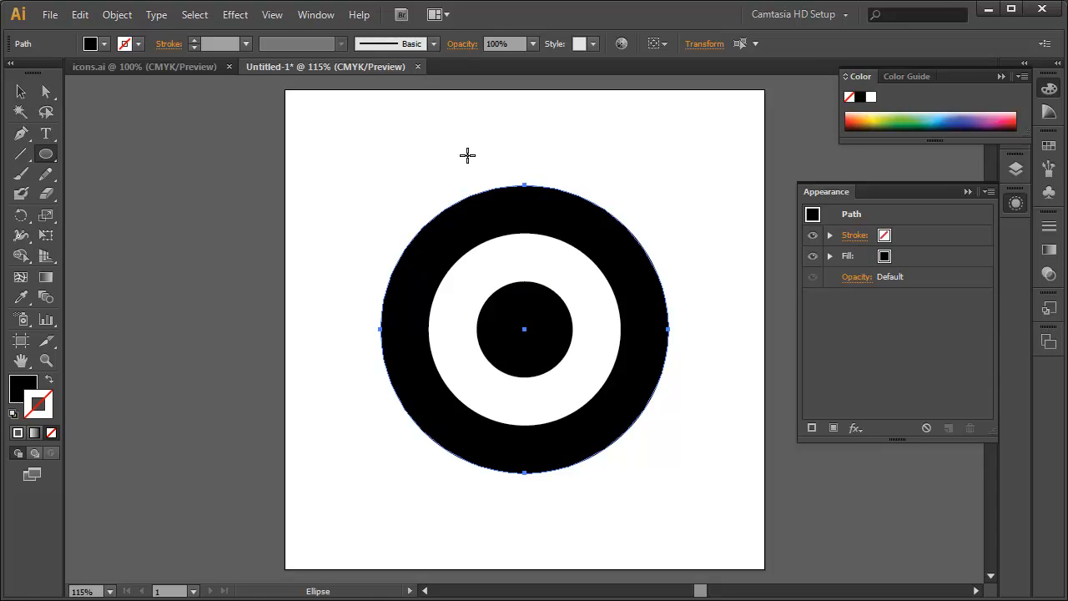
{"action": "key", "text": "ctrl+y"}
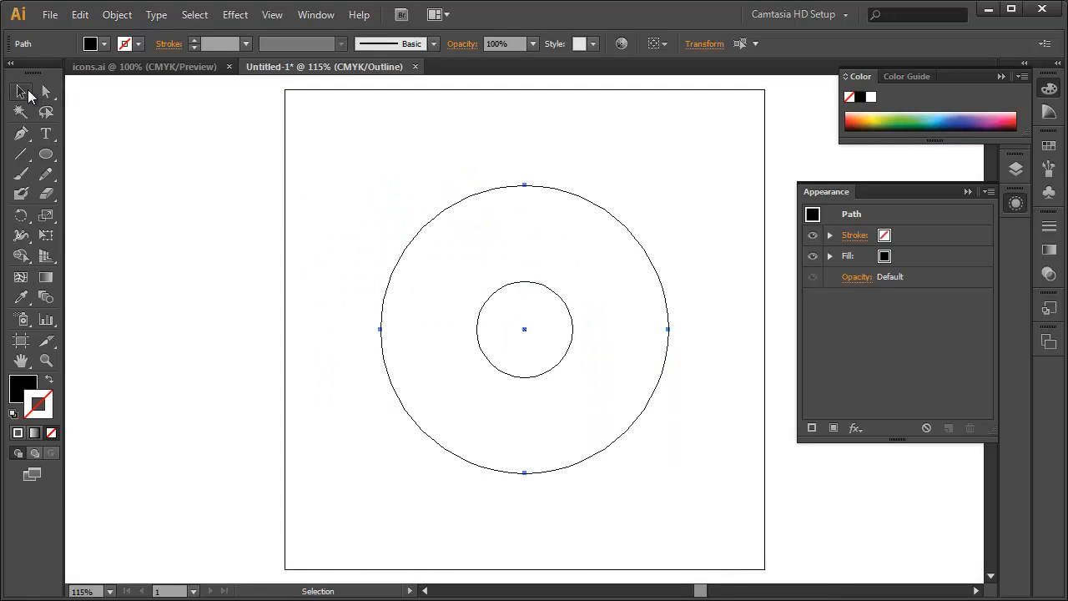
{"action": "mouse_move", "coordinate": [532, 370]}
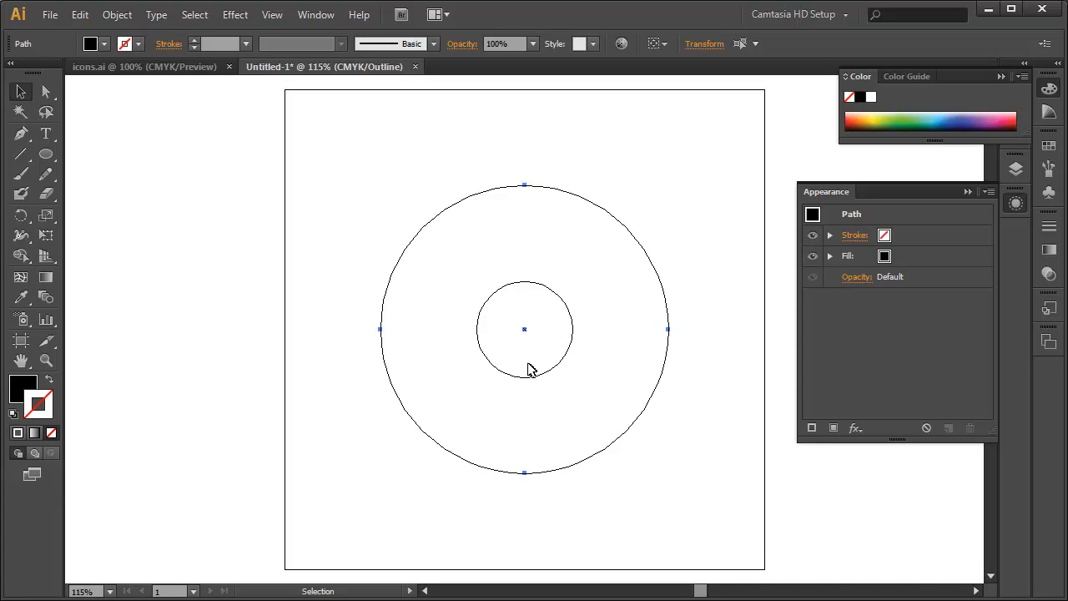
{"action": "left_click", "coordinate": [524, 192]}
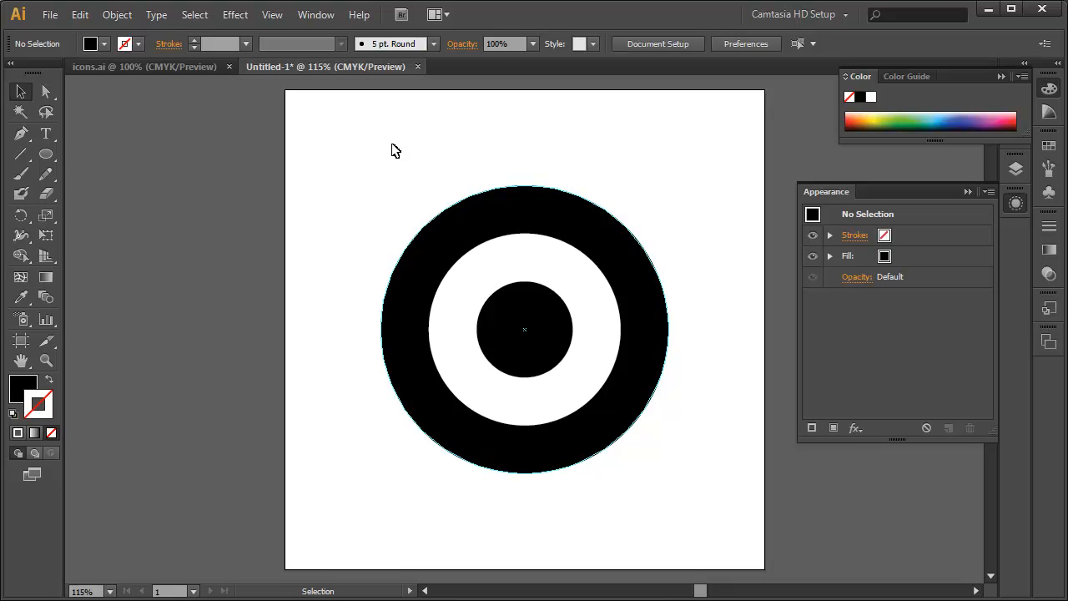
{"action": "mouse_move", "coordinate": [622, 219]}
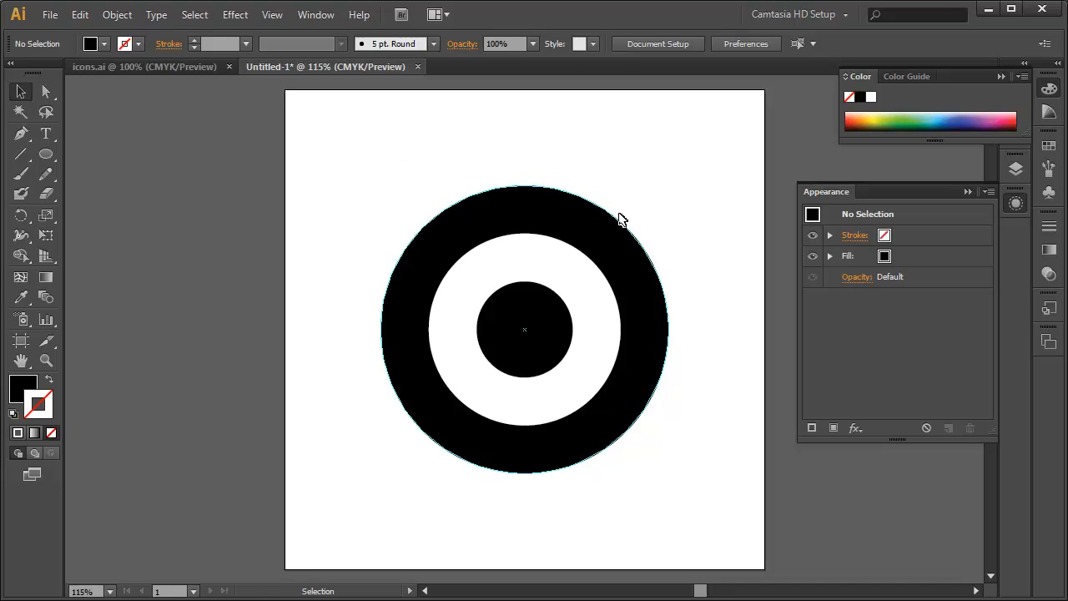
{"action": "mouse_move", "coordinate": [415, 264]}
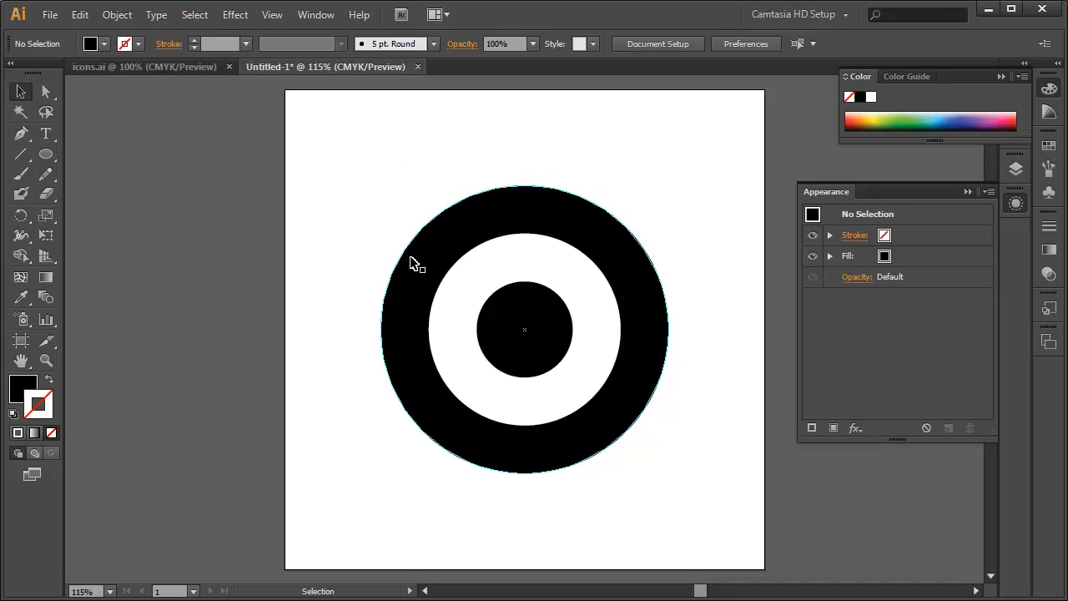
{"action": "mouse_move", "coordinate": [322, 176]}
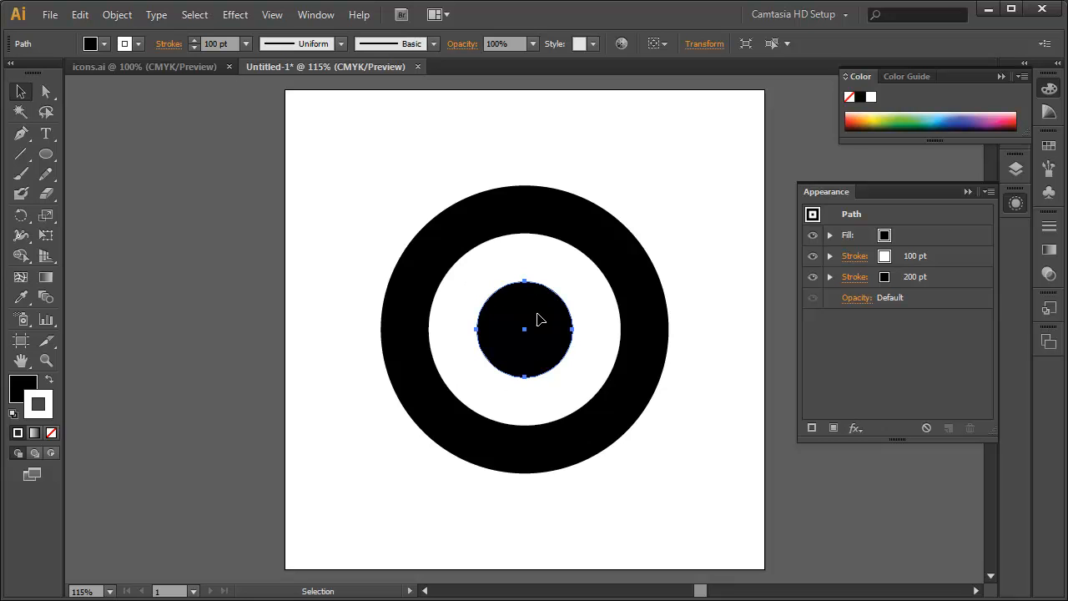
{"action": "mouse_move", "coordinate": [525, 339]}
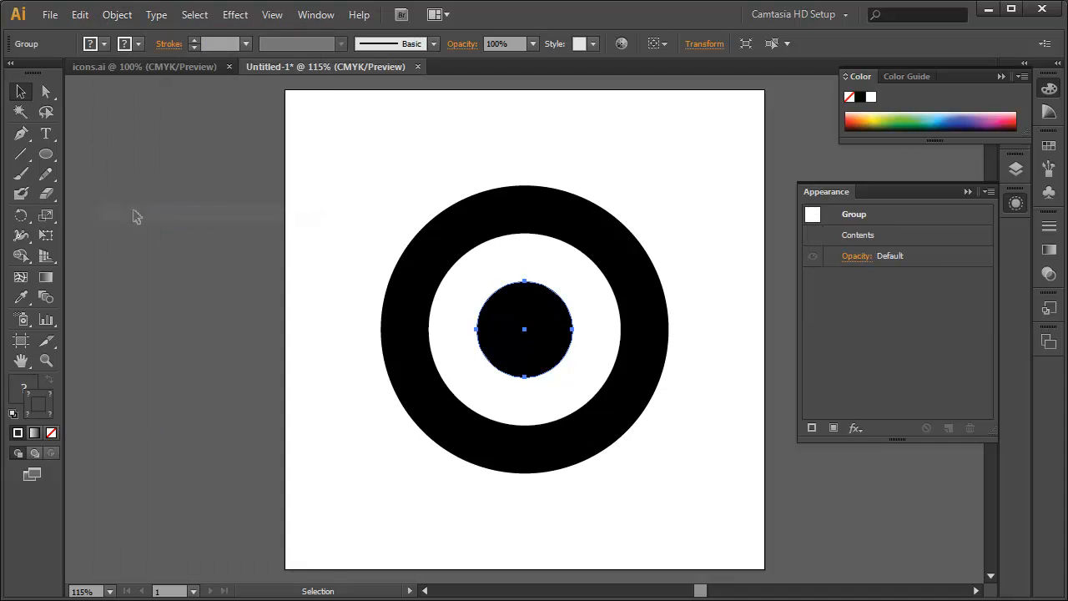
- Select all three target circles and view them as plain outlines
{"action": "left_click", "coordinate": [116, 14]}
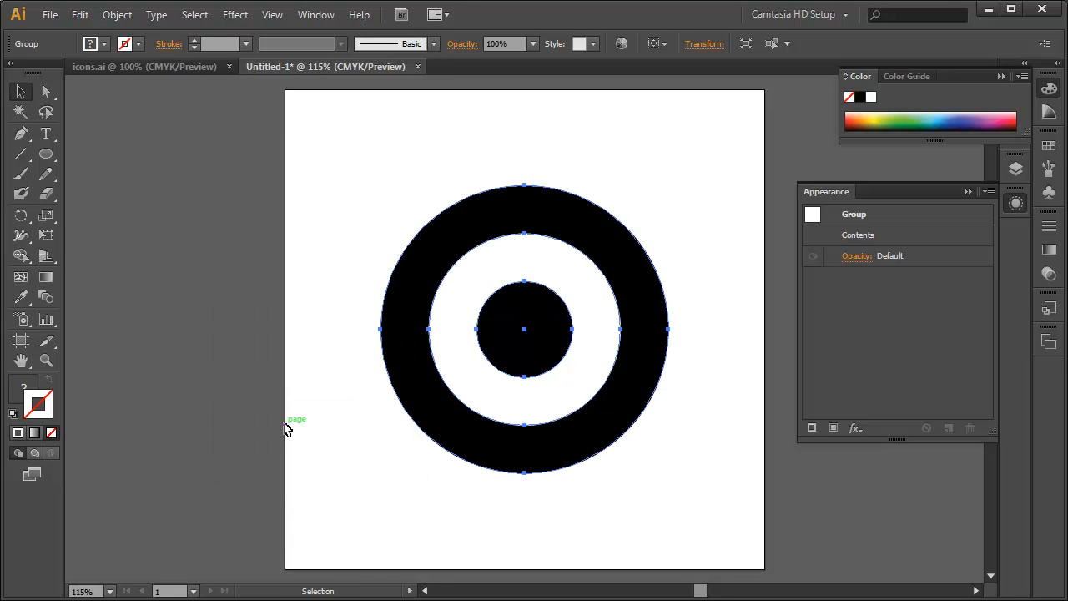
{"action": "key", "text": "ctrl+y"}
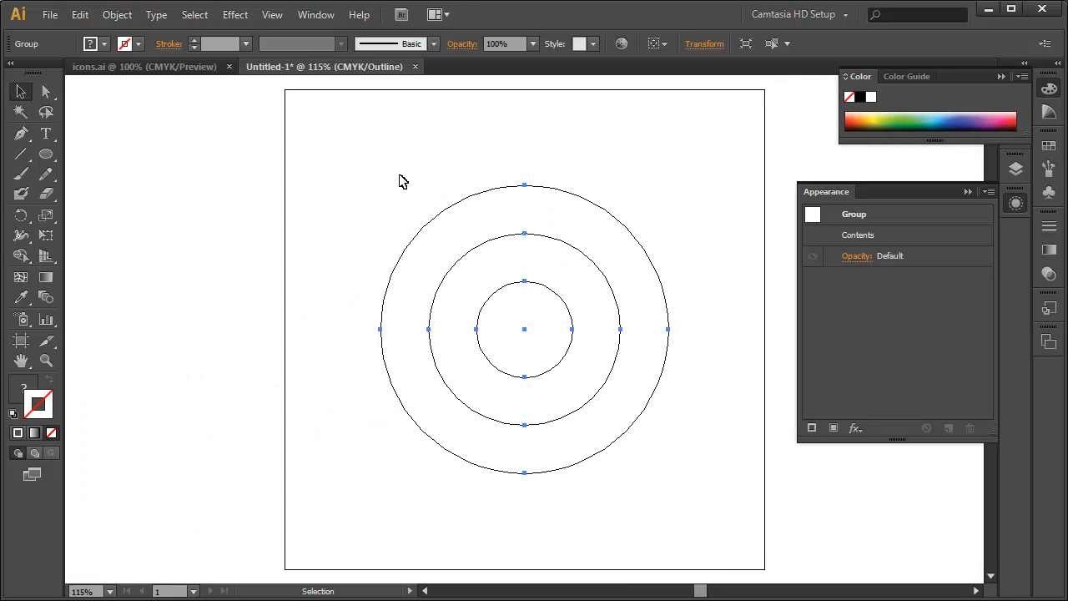
{"action": "mouse_move", "coordinate": [515, 395]}
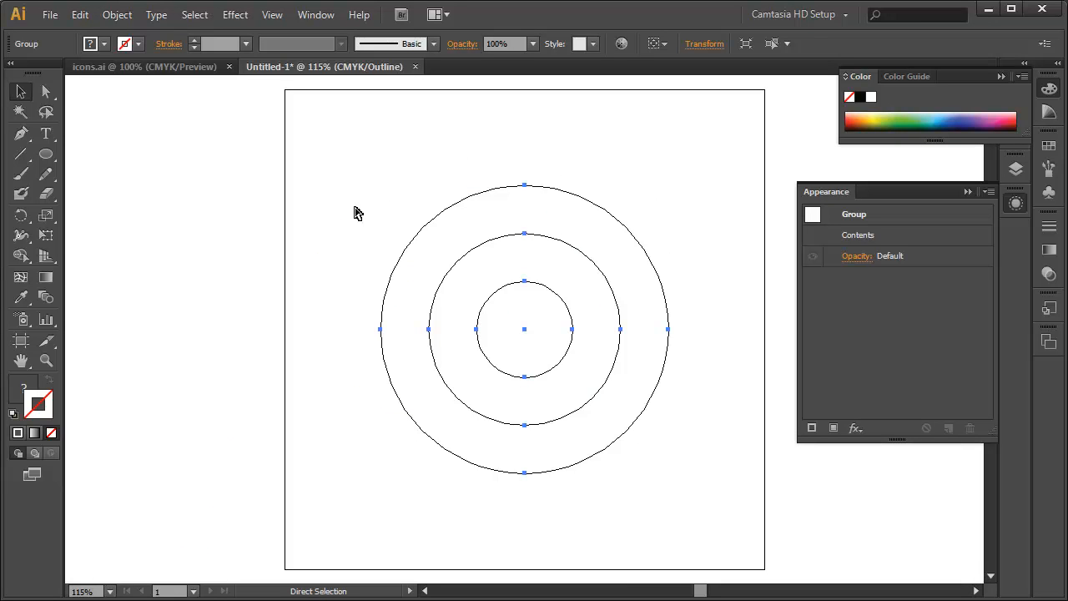
{"action": "mouse_move", "coordinate": [416, 183]}
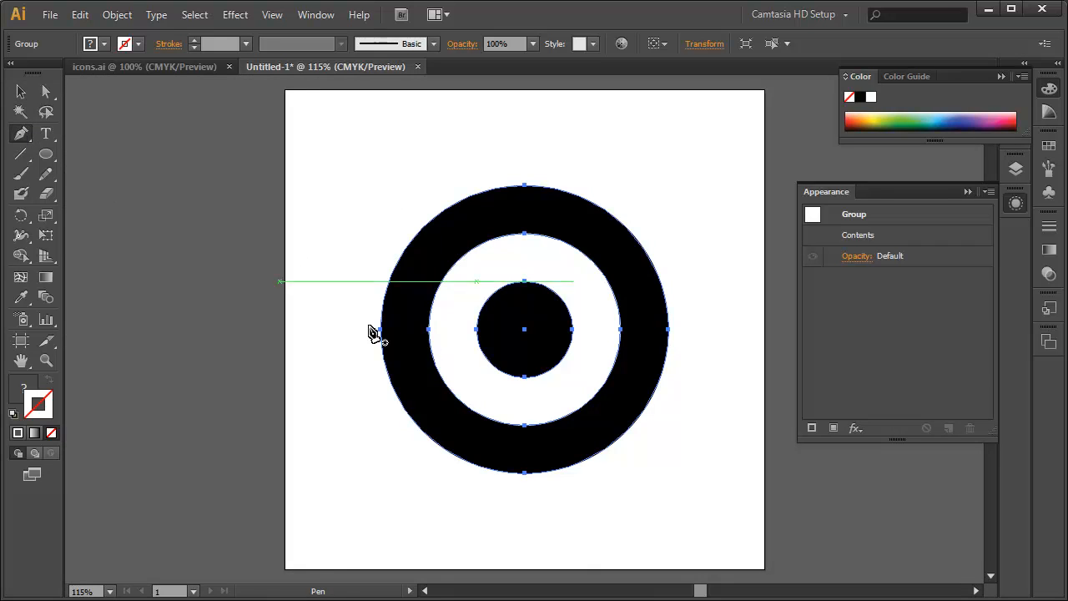
{"action": "mouse_move", "coordinate": [526, 338]}
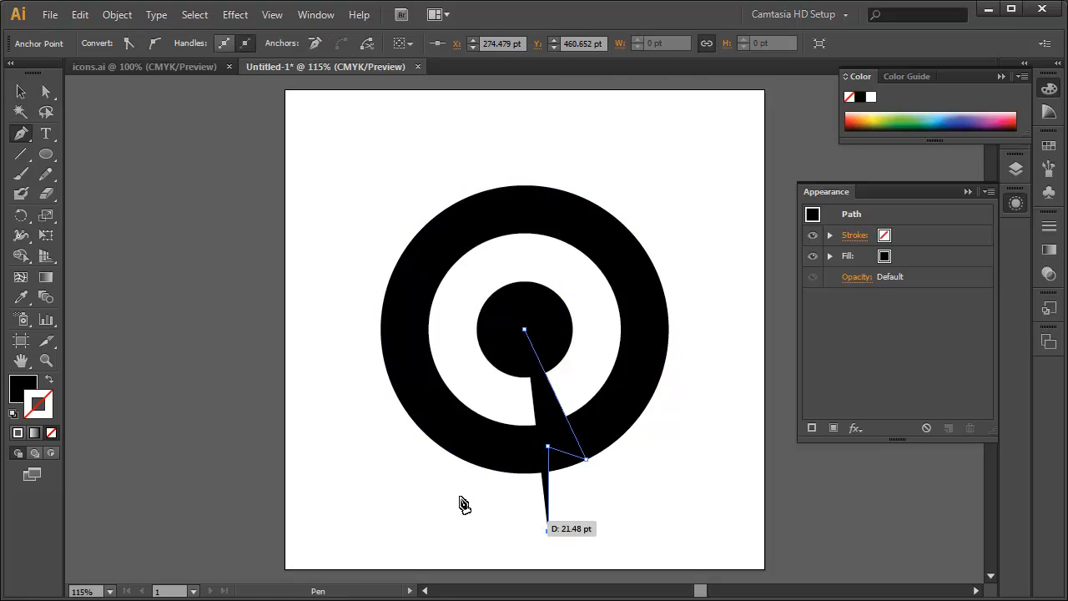
- Finish the black half-arrow path running from the target's centre downward
{"action": "left_click", "coordinate": [20, 92]}
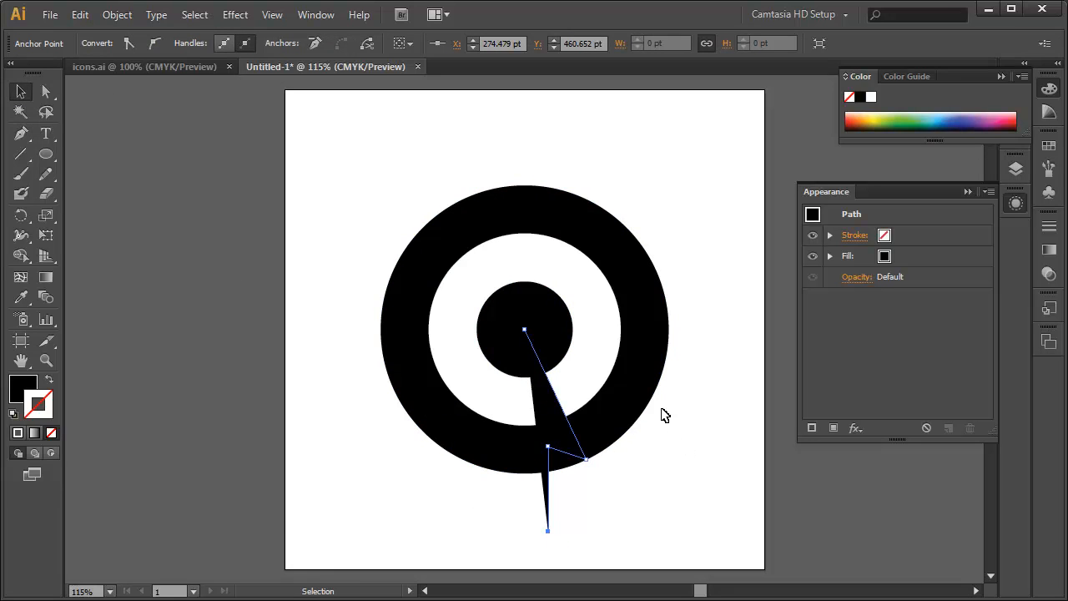
{"action": "mouse_move", "coordinate": [666, 386]}
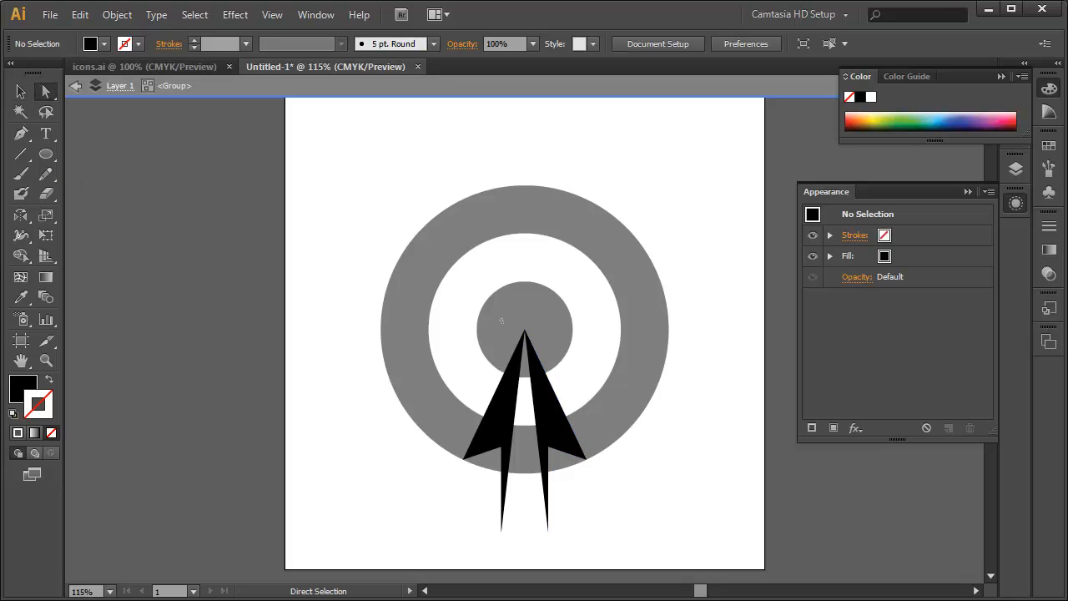
- Join the arrow halves into one solid shape, then select and cut the target group
{"action": "left_click", "coordinate": [526, 393]}
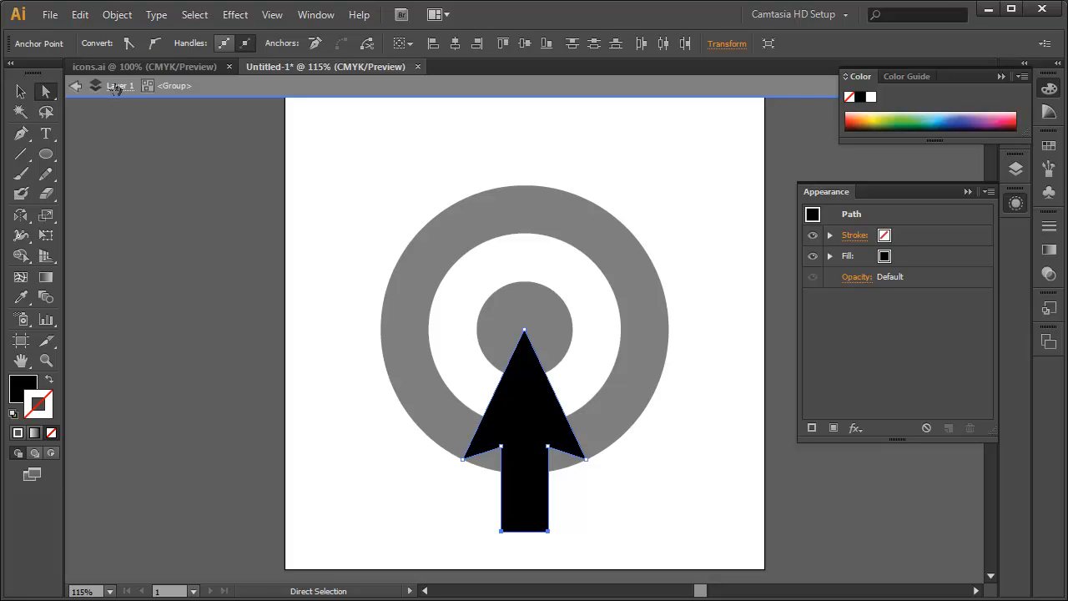
{"action": "mouse_move", "coordinate": [117, 88]}
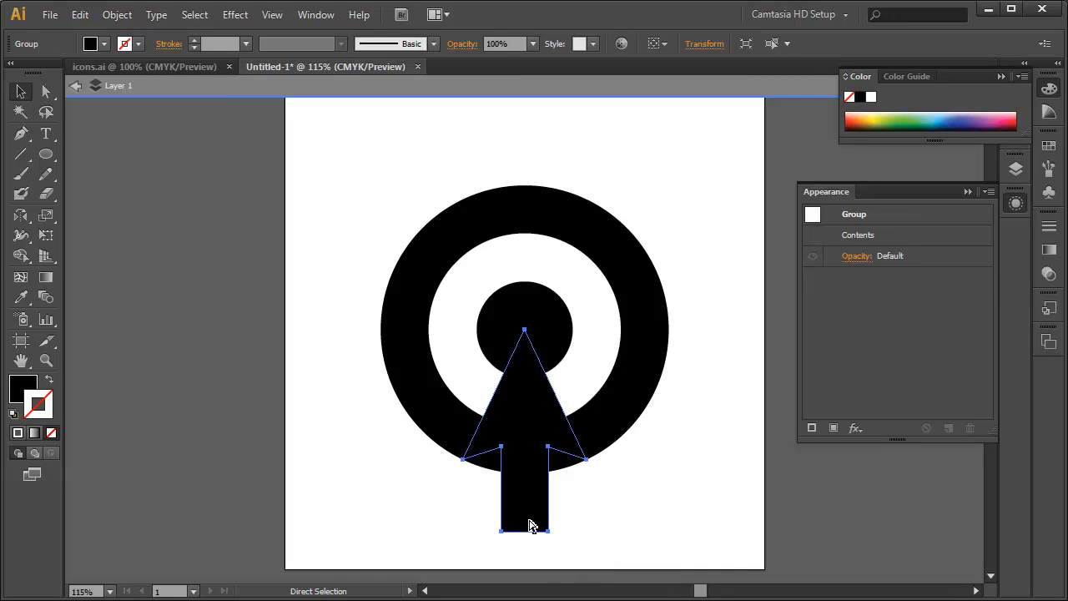
{"action": "left_click", "coordinate": [21, 92]}
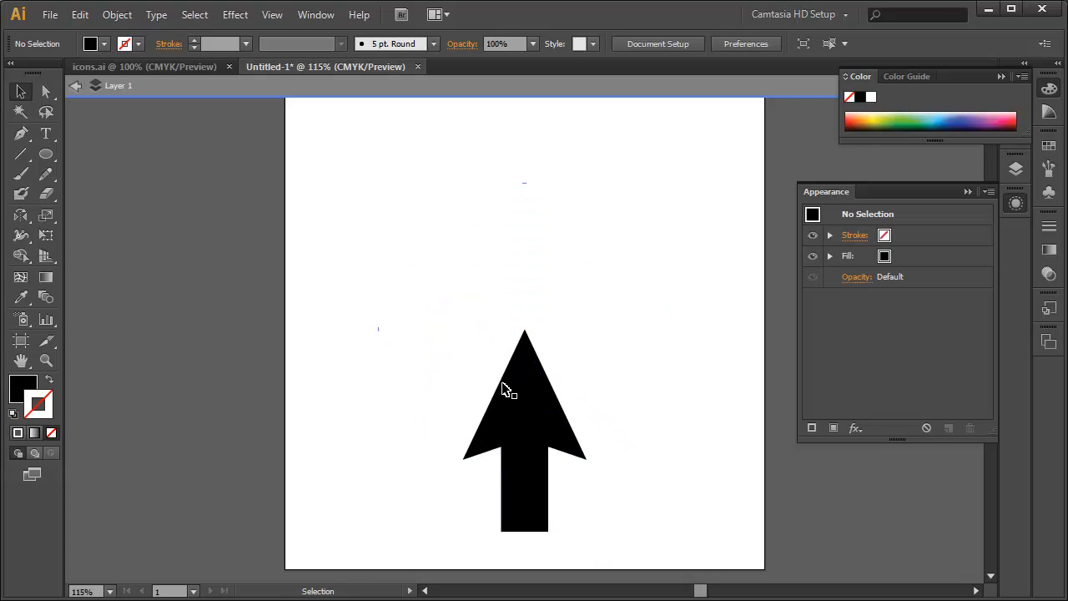
{"action": "mouse_move", "coordinate": [594, 357]}
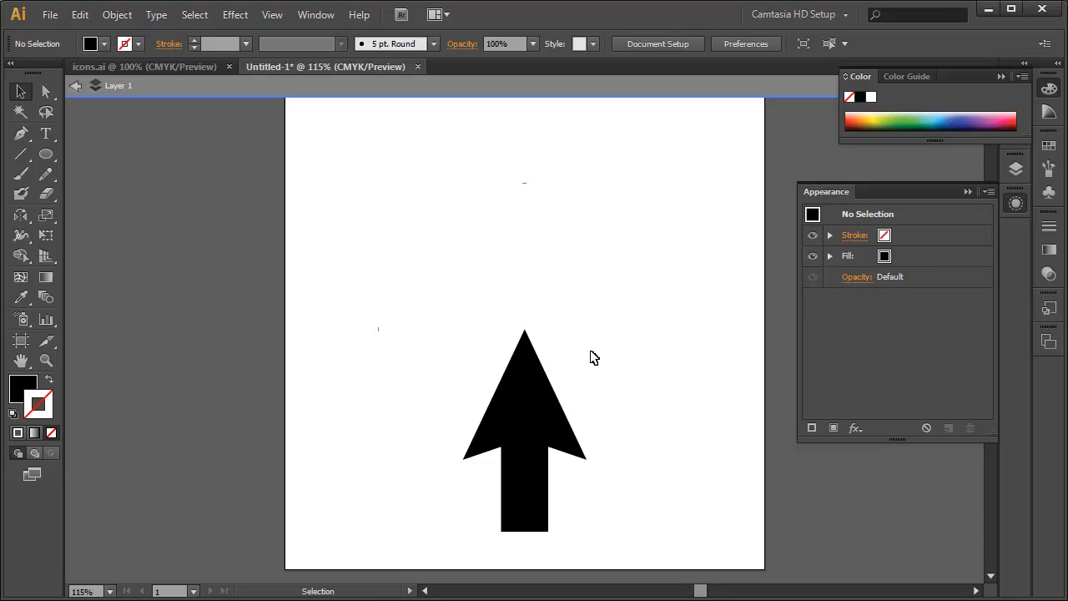
- Paste the target back behind the arrow and select the target circle
{"action": "left_click", "coordinate": [524, 433]}
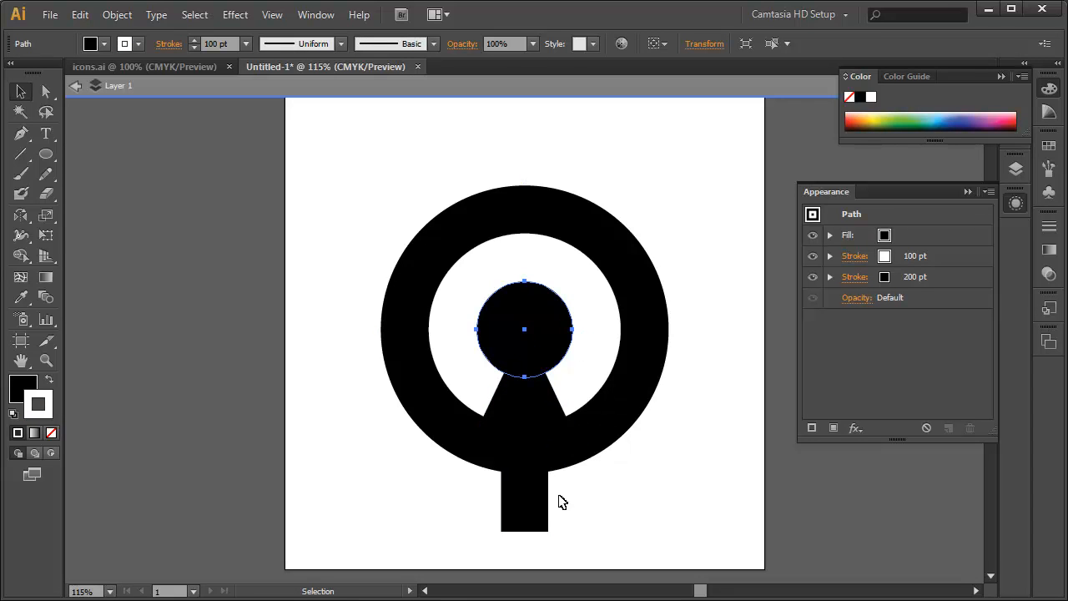
{"action": "mouse_move", "coordinate": [557, 482]}
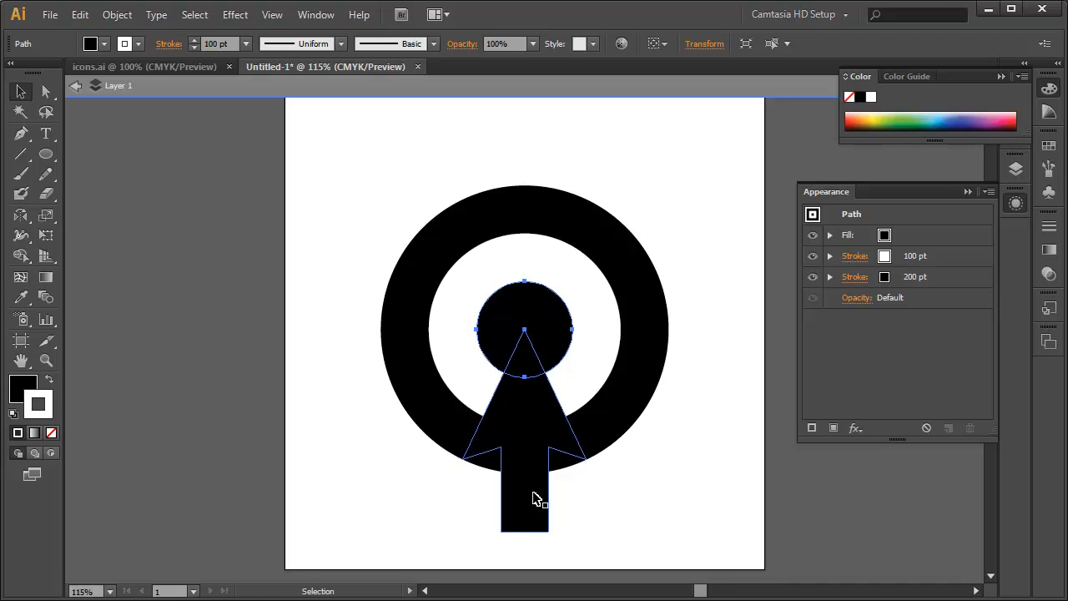
{"action": "left_click", "coordinate": [524, 329]}
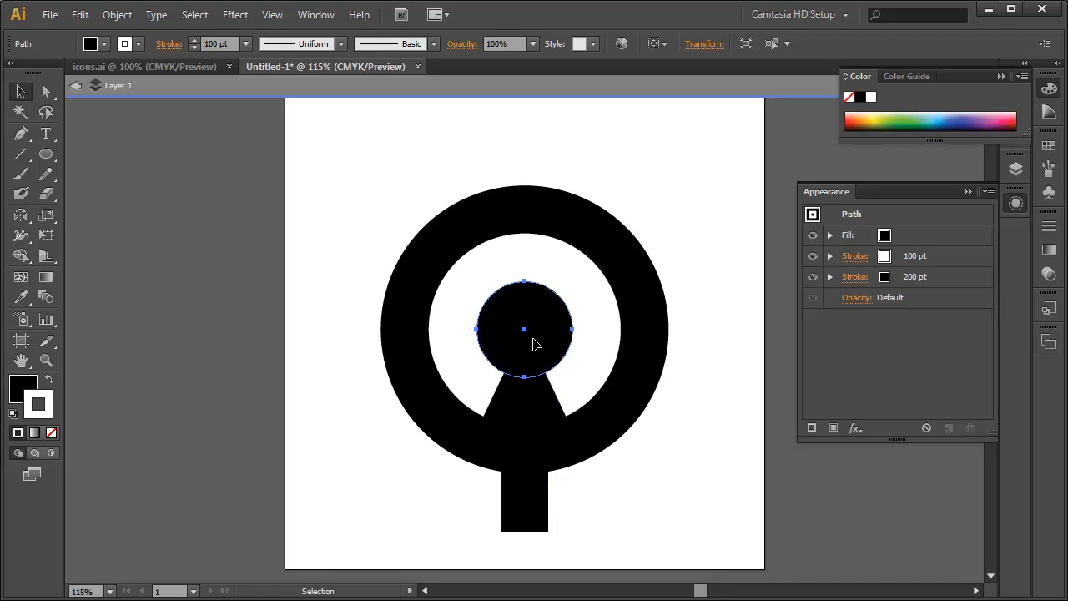
{"action": "mouse_move", "coordinate": [555, 494]}
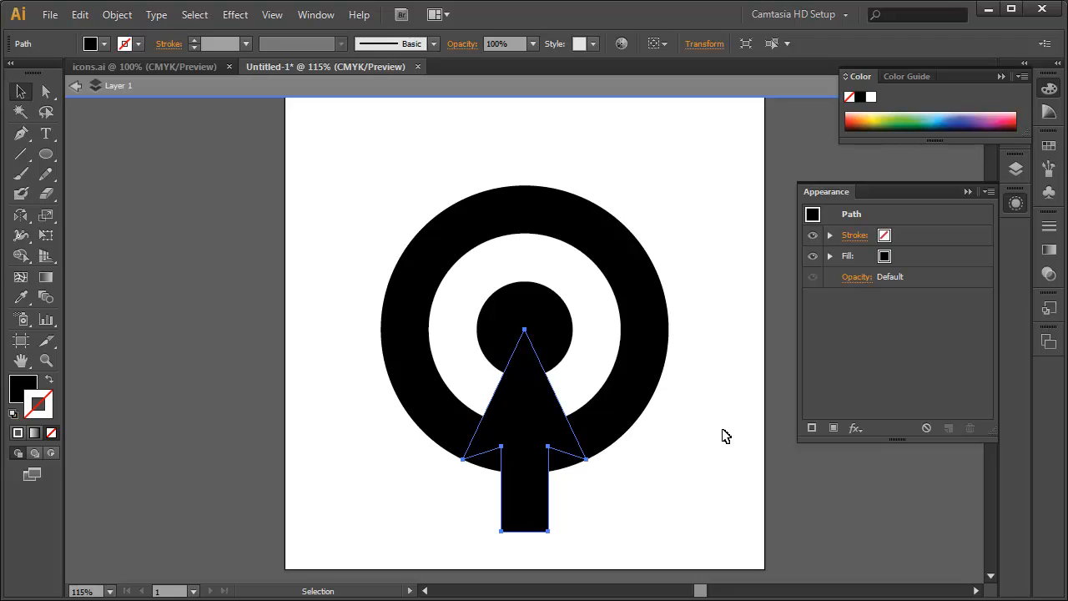
{"action": "mouse_move", "coordinate": [885, 256]}
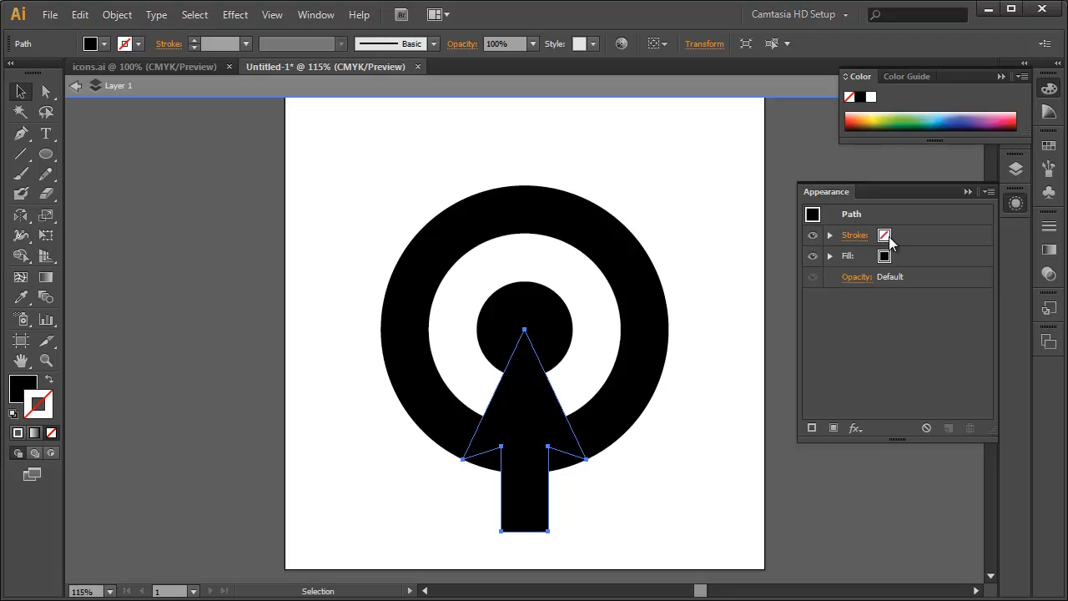
- Give the arrow a white 50 pt stroke placed below its black fill
{"action": "left_click", "coordinate": [894, 235]}
{"action": "type", "text": "50"}
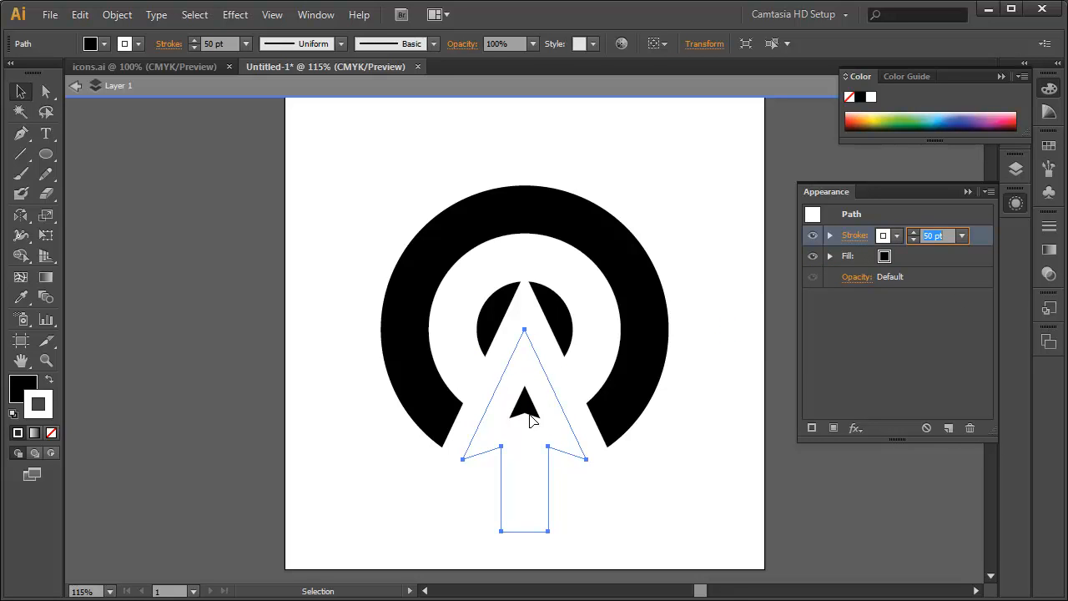
{"action": "mouse_move", "coordinate": [584, 374]}
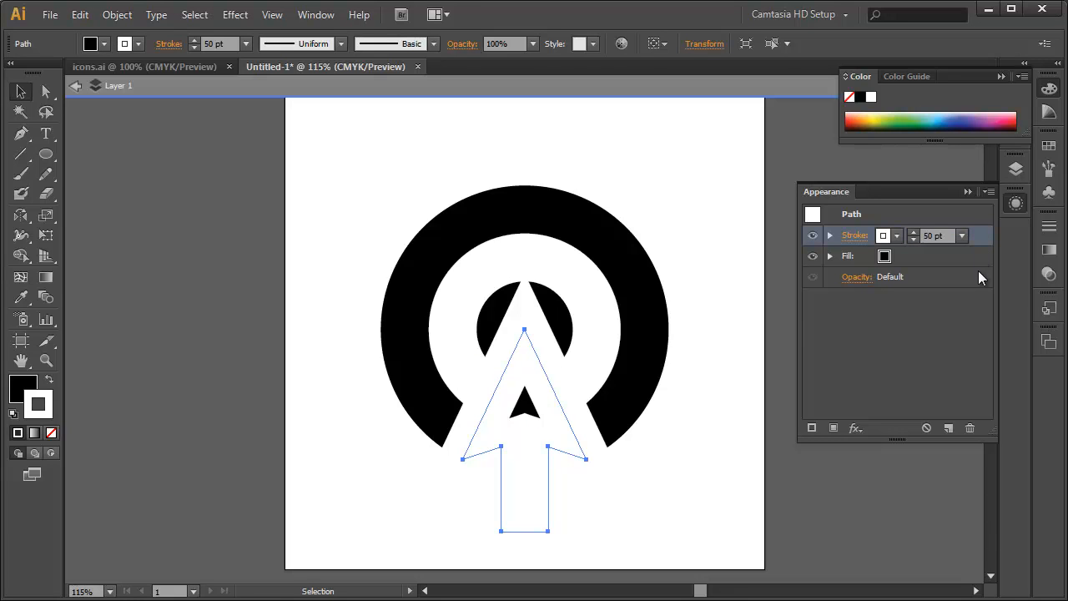
{"action": "mouse_move", "coordinate": [982, 244]}
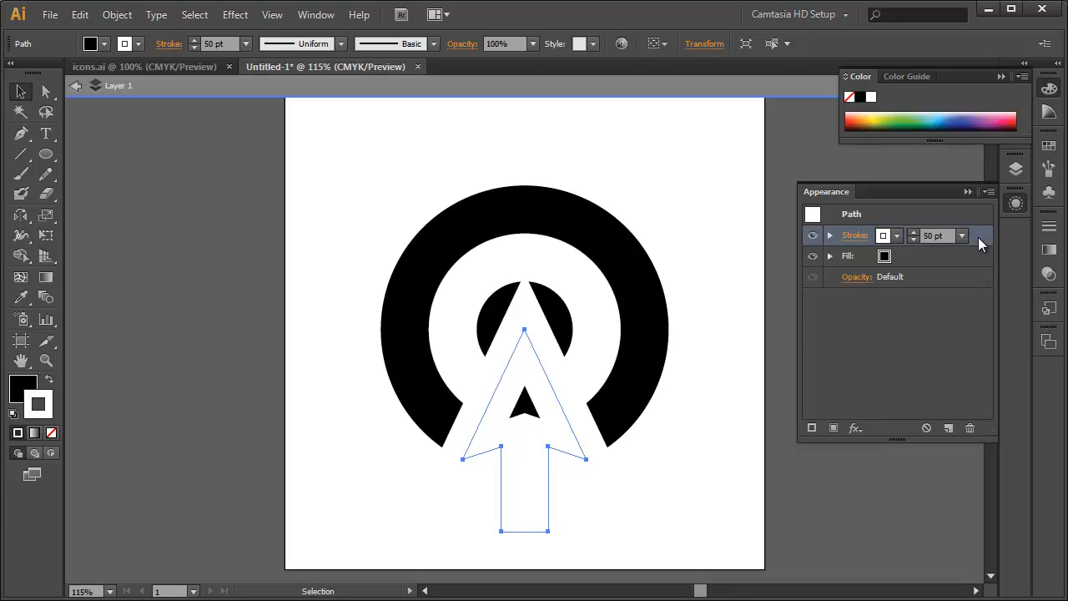
{"action": "mouse_move", "coordinate": [985, 244]}
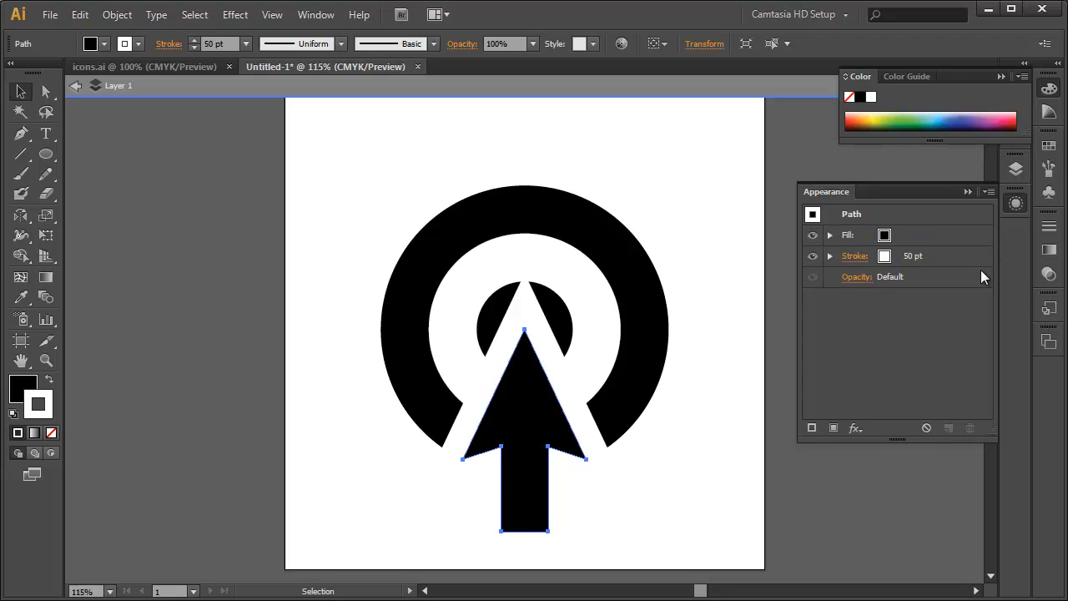
{"action": "mouse_move", "coordinate": [947, 257]}
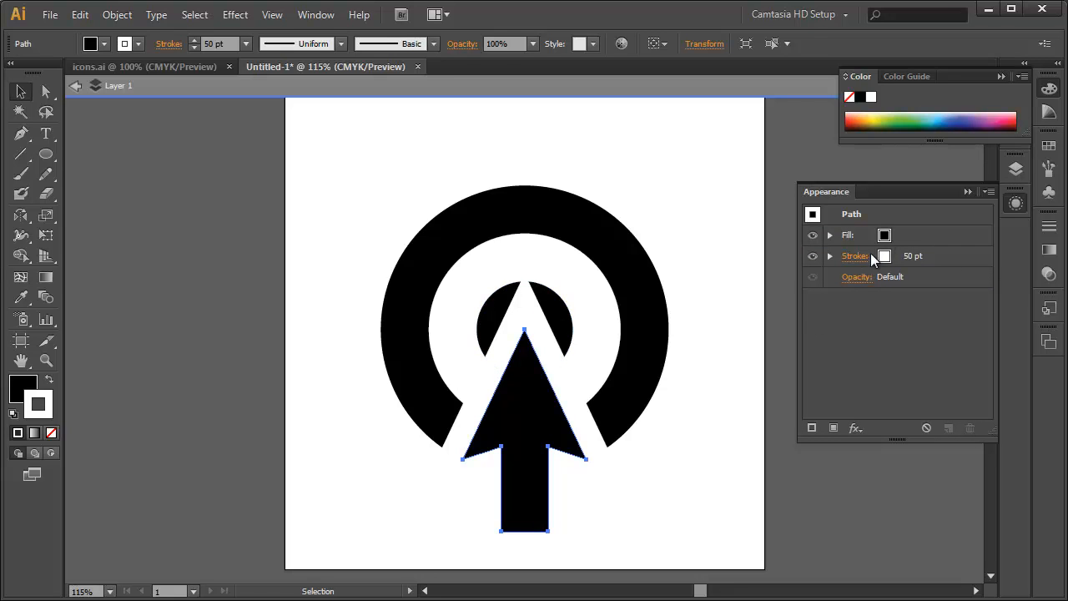
- Set the arrow's white stroke to Bevel Join and deselect to view the finished icon
{"action": "left_click", "coordinate": [855, 256]}
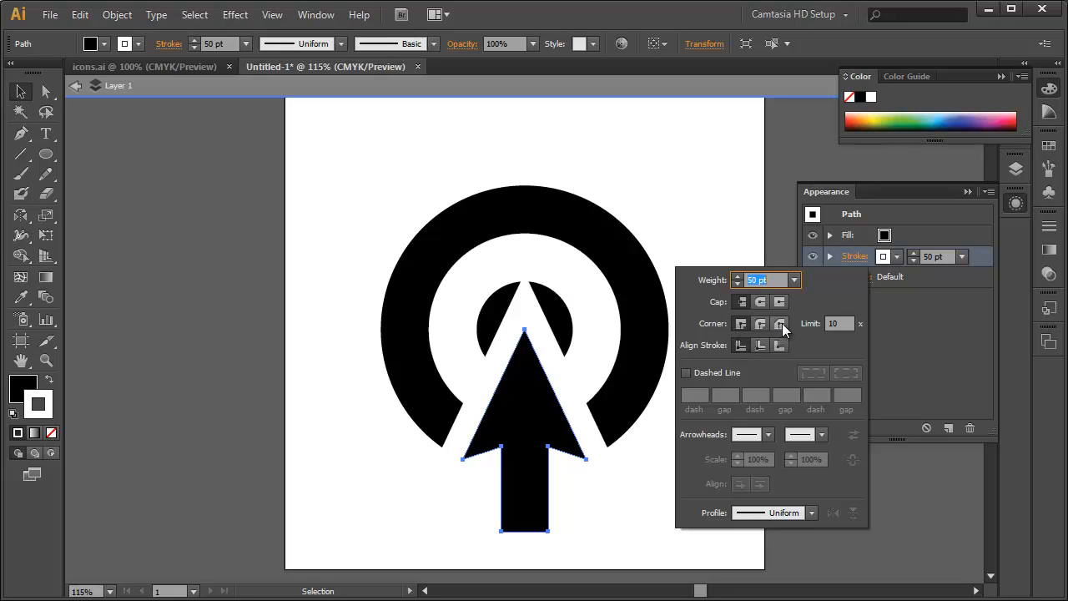
{"action": "left_click", "coordinate": [780, 323]}
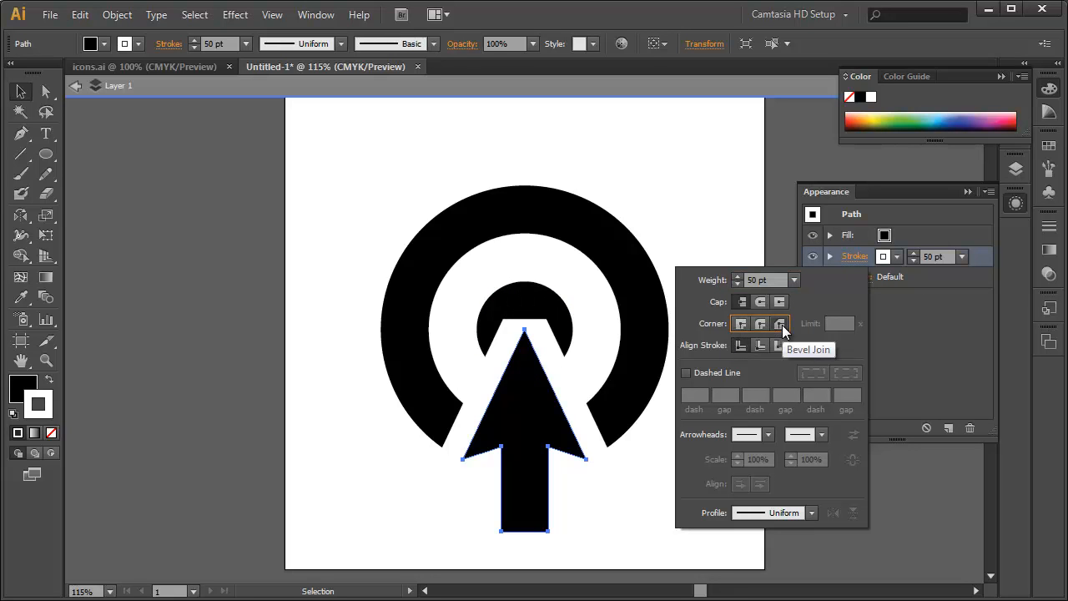
{"action": "left_click", "coordinate": [778, 323]}
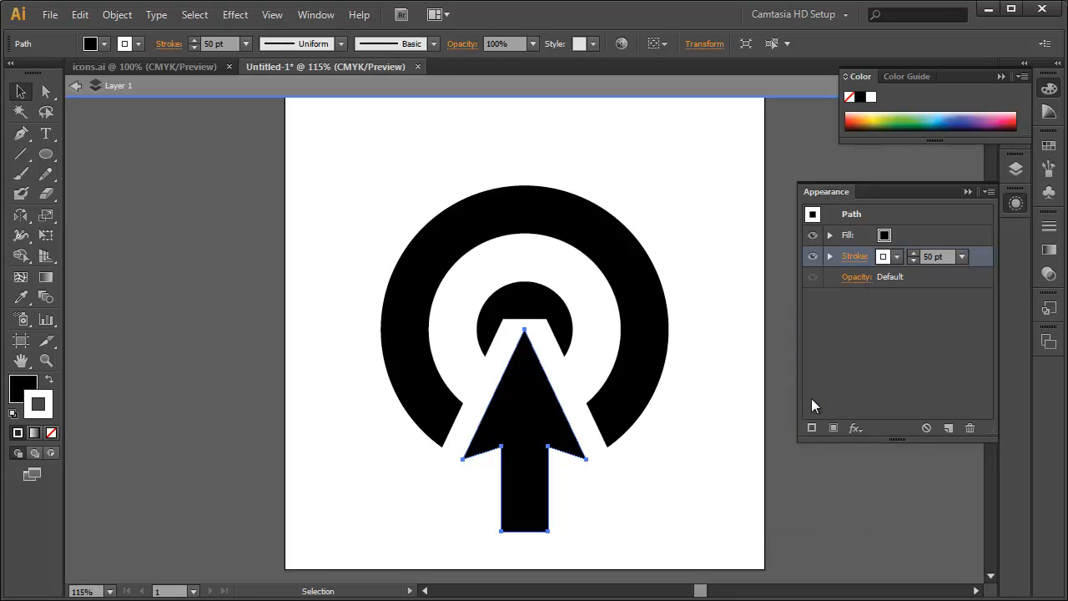
{"action": "mouse_move", "coordinate": [182, 163]}
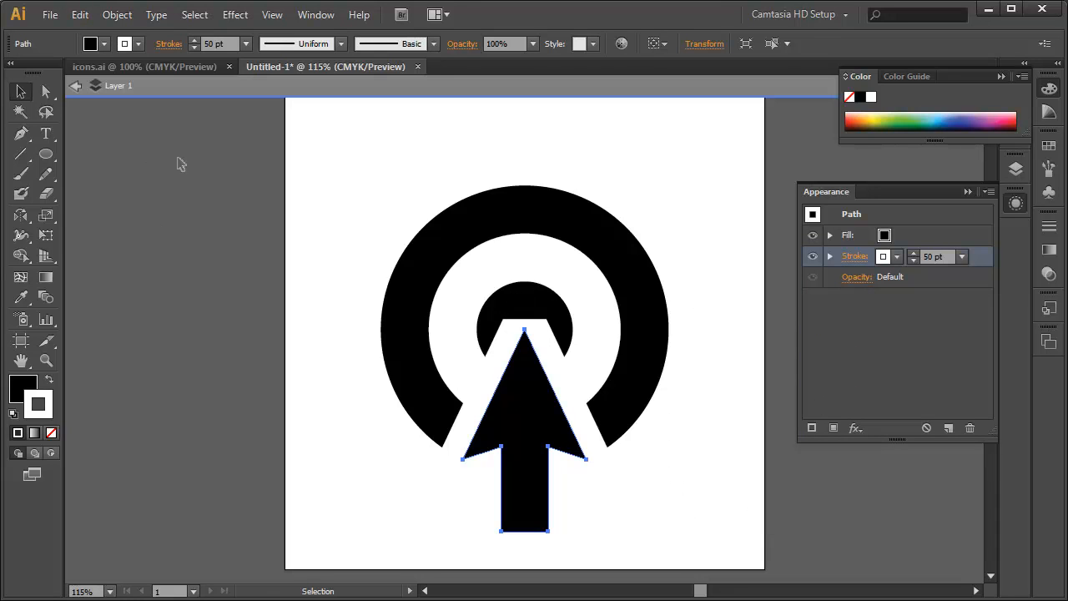
{"action": "left_click", "coordinate": [559, 482]}
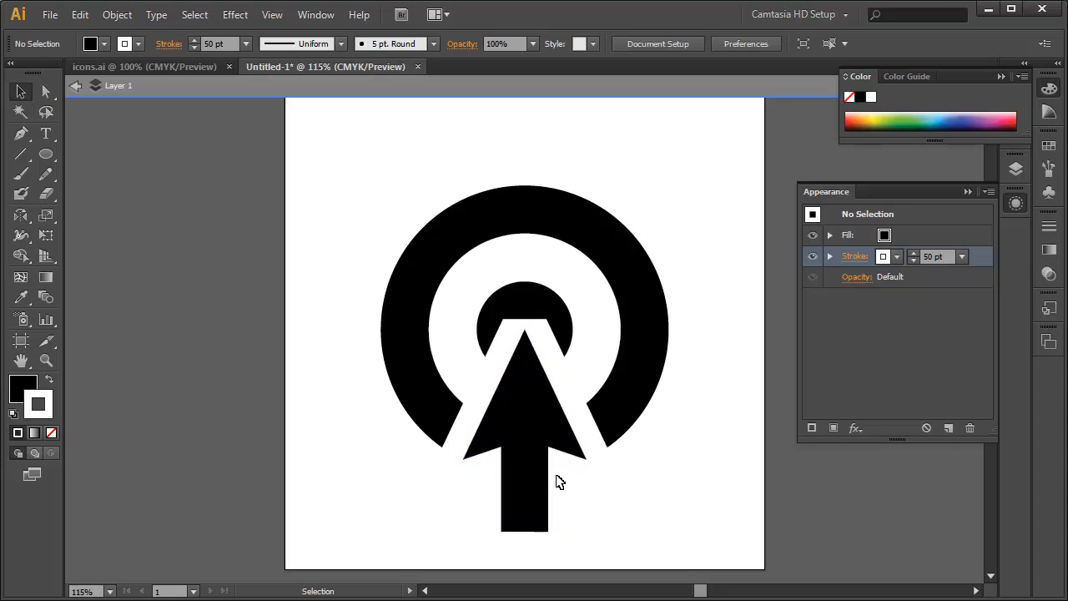